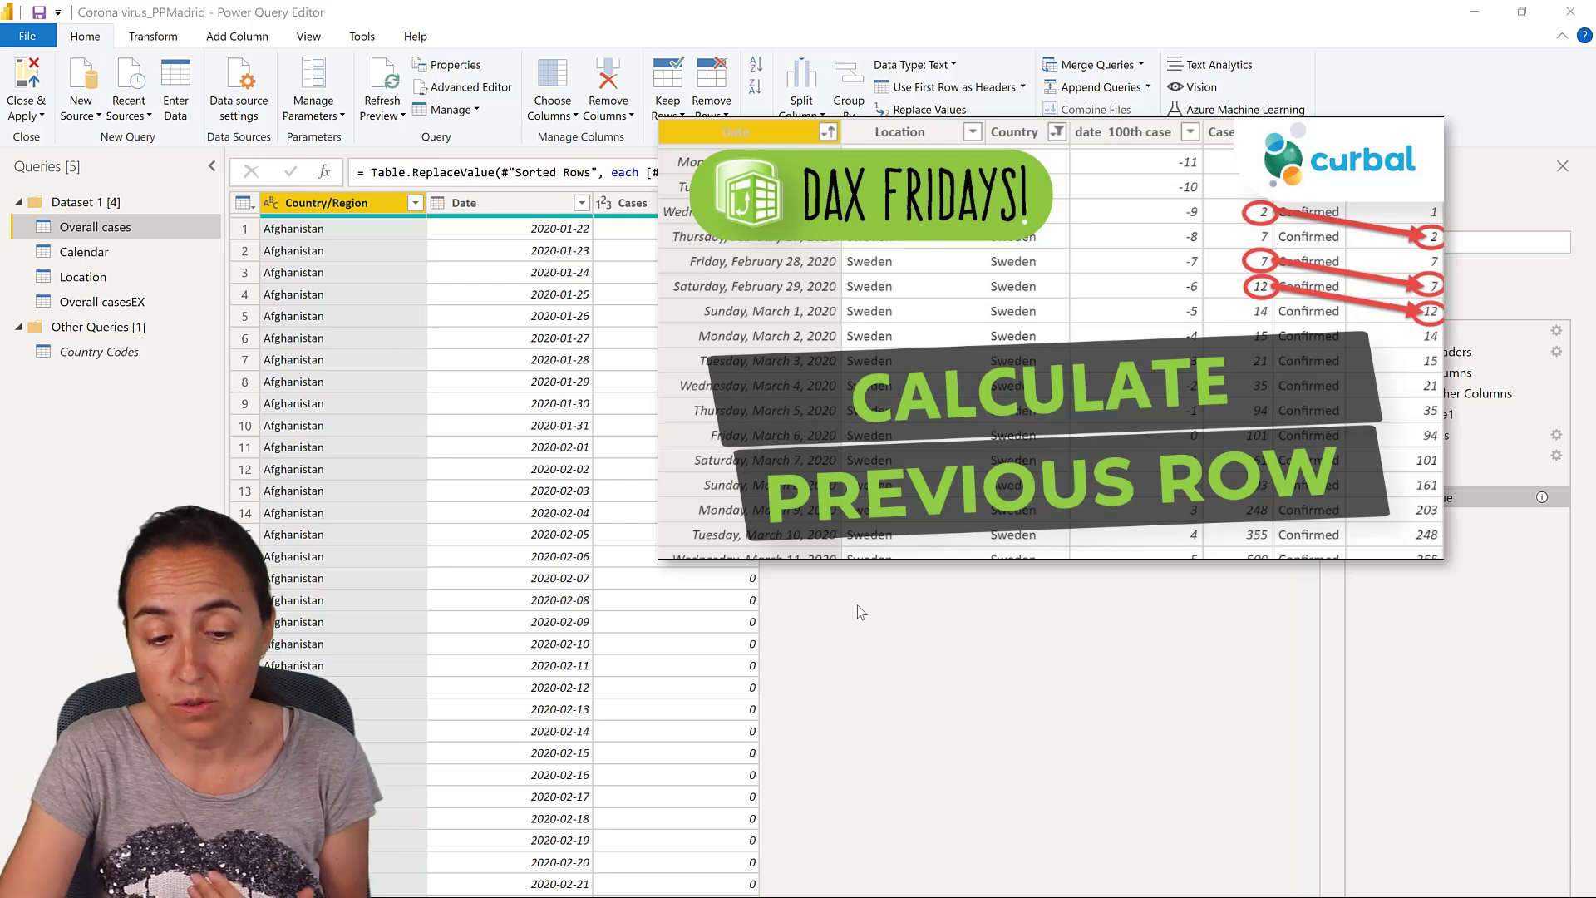
- Add an Index column starting at 0 and an Index.1 column starting at 1 to Overall cases
scroll(down, 3)
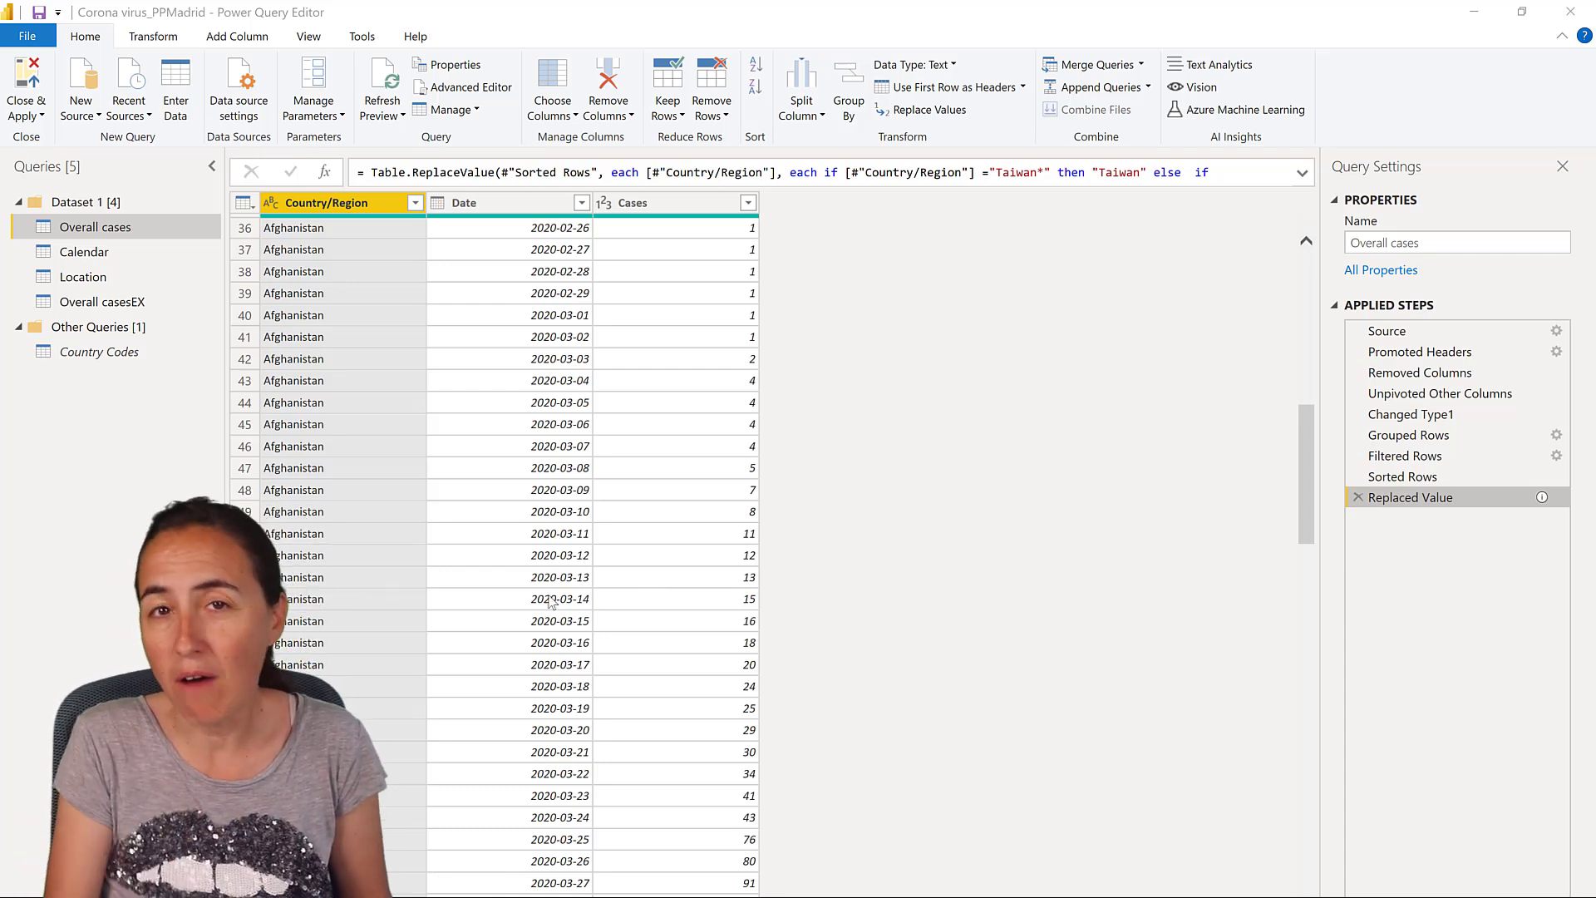
mouse_move(471, 599)
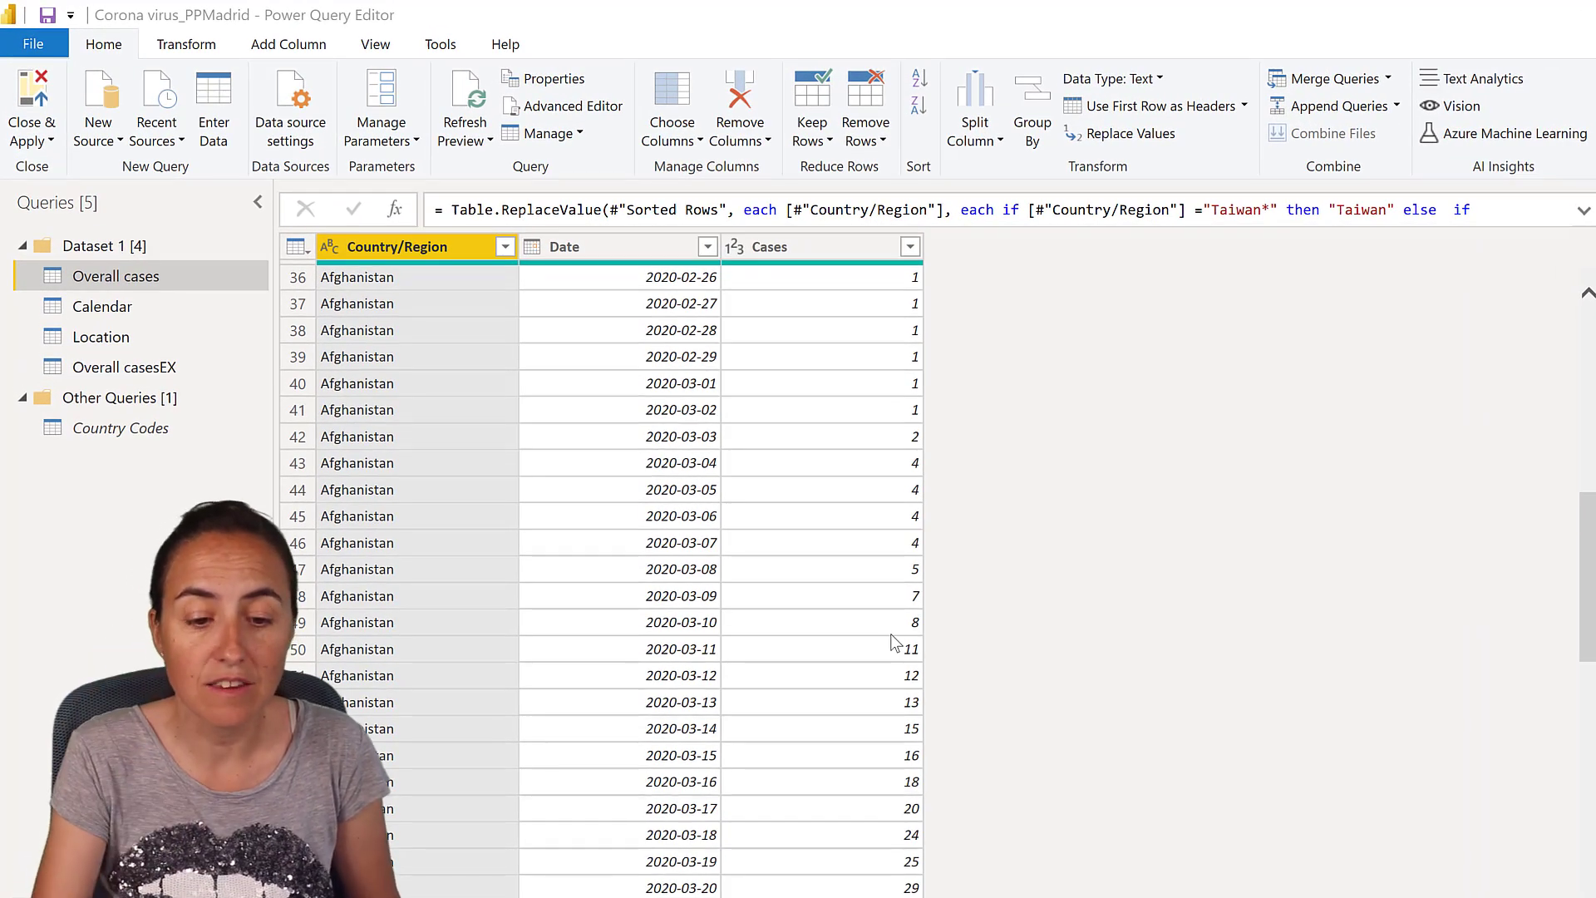
mouse_move(529, 624)
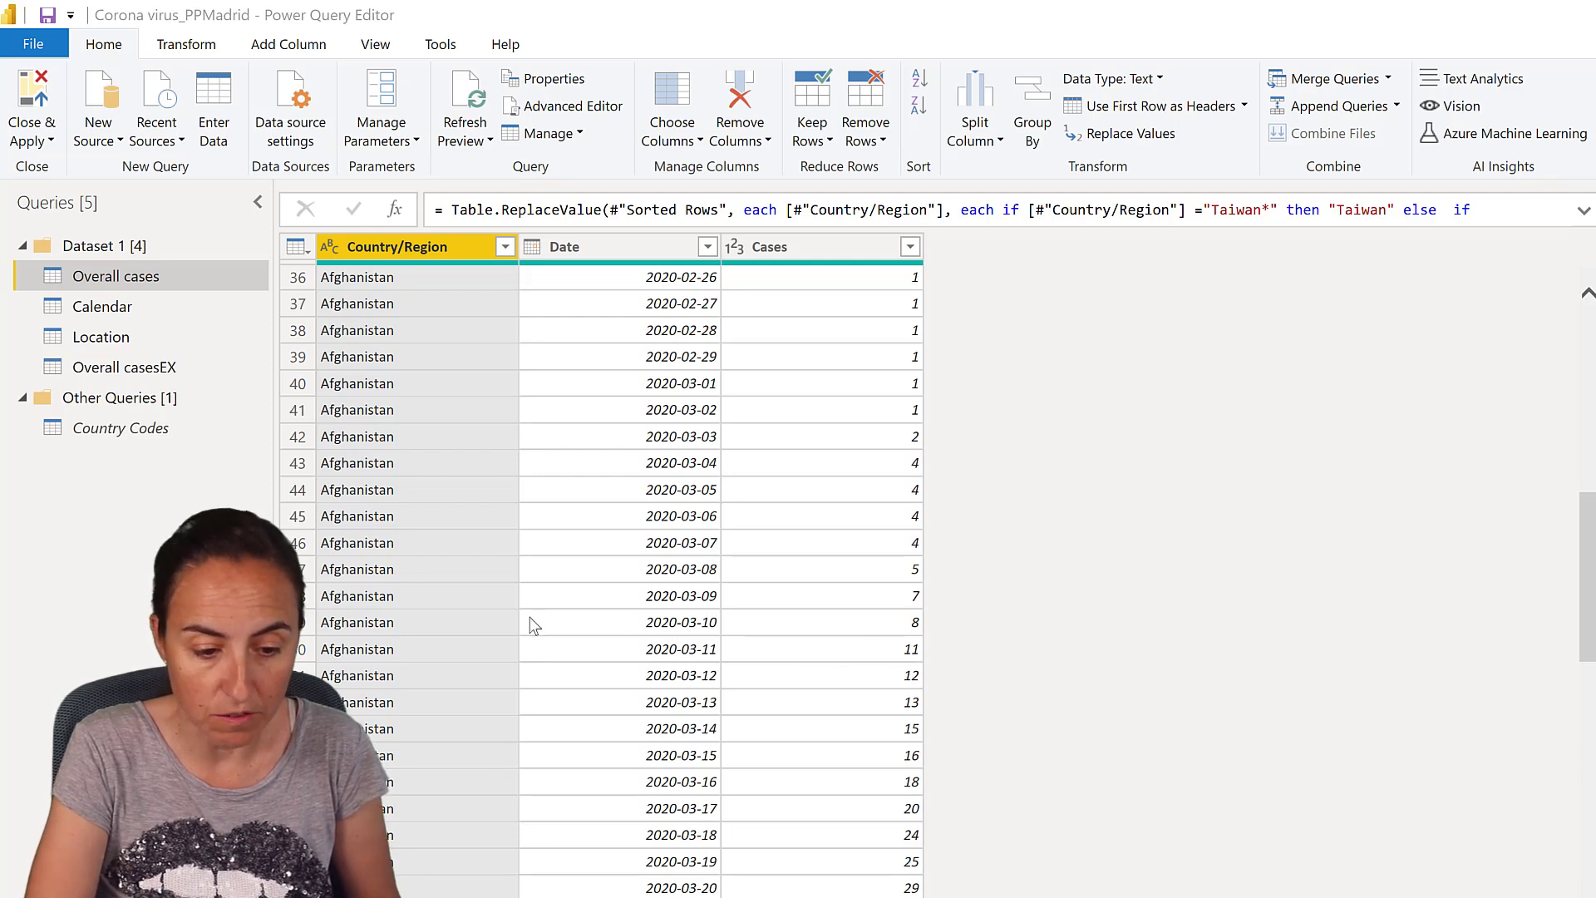
mouse_move(677, 636)
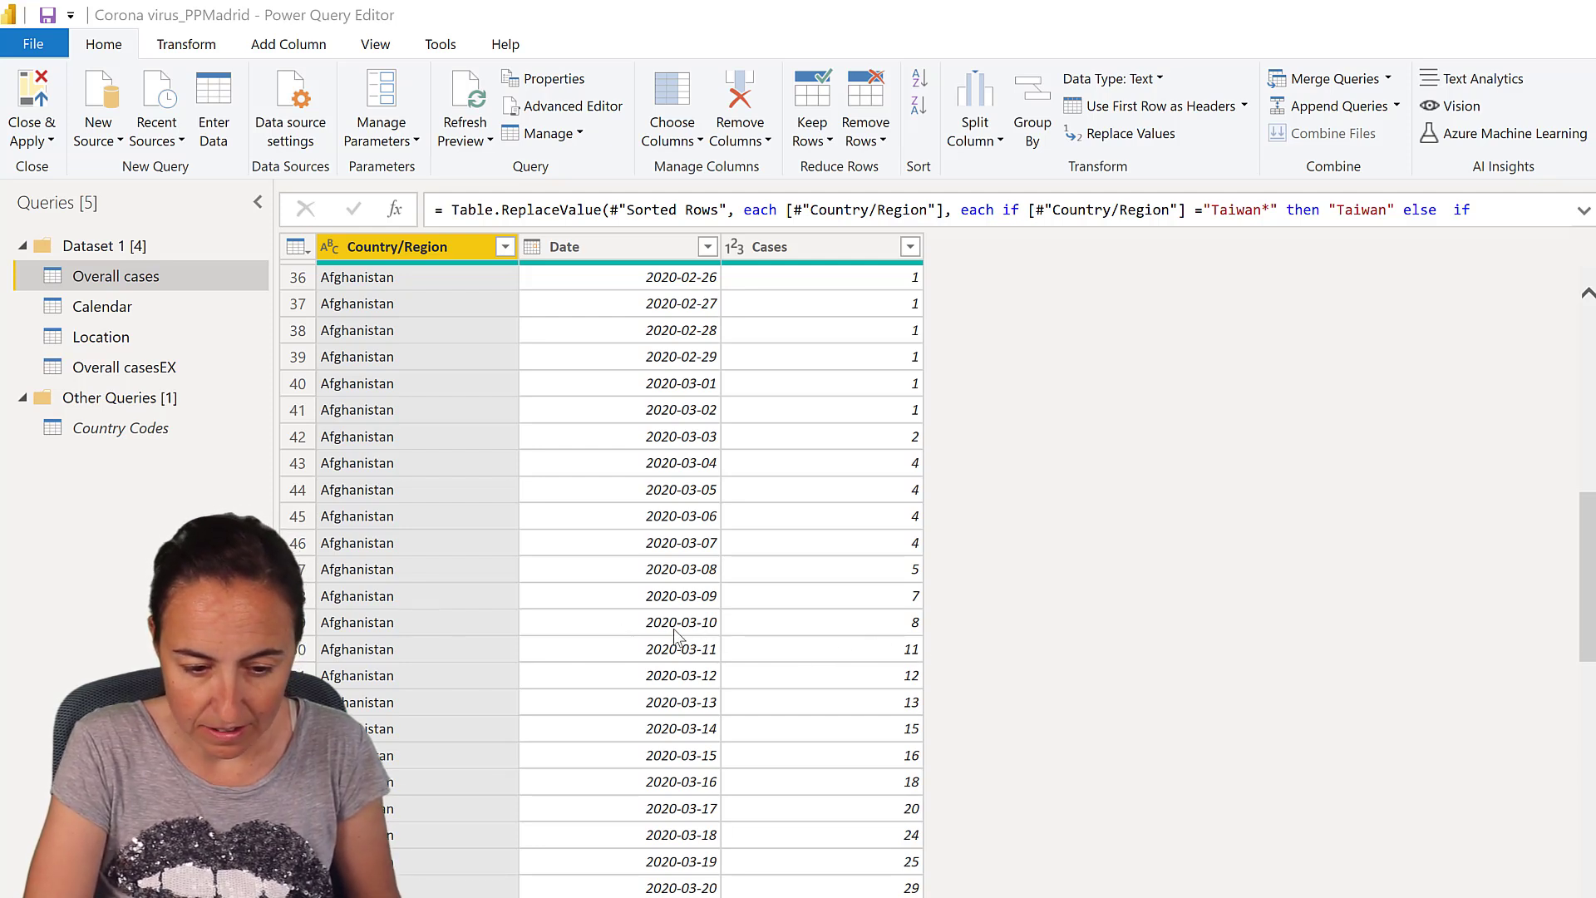
mouse_move(909, 634)
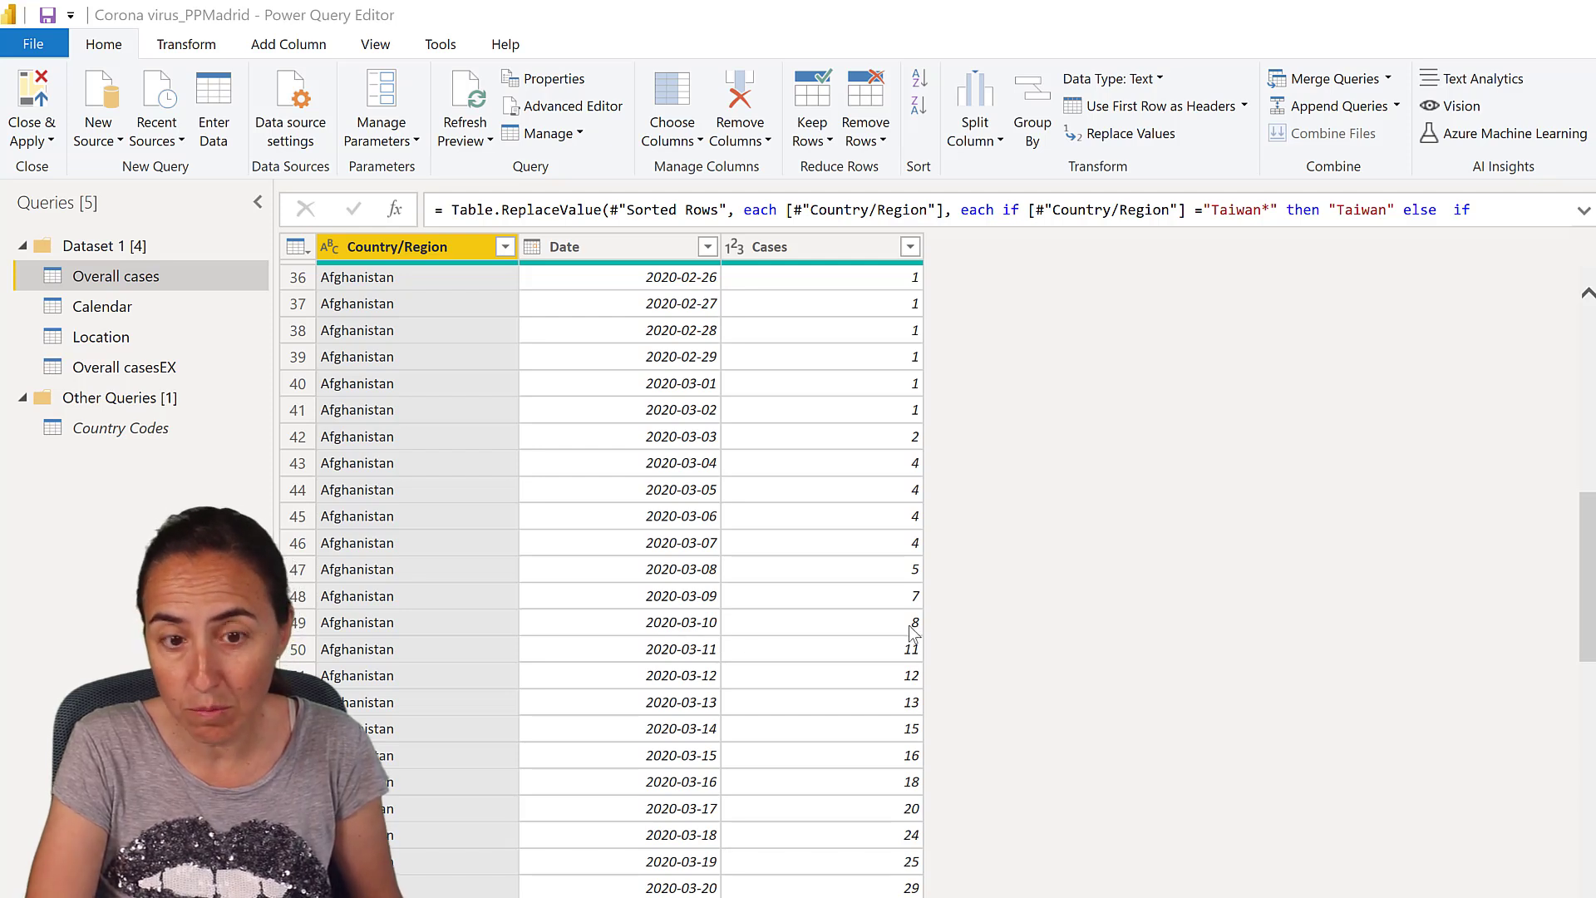
mouse_move(888, 662)
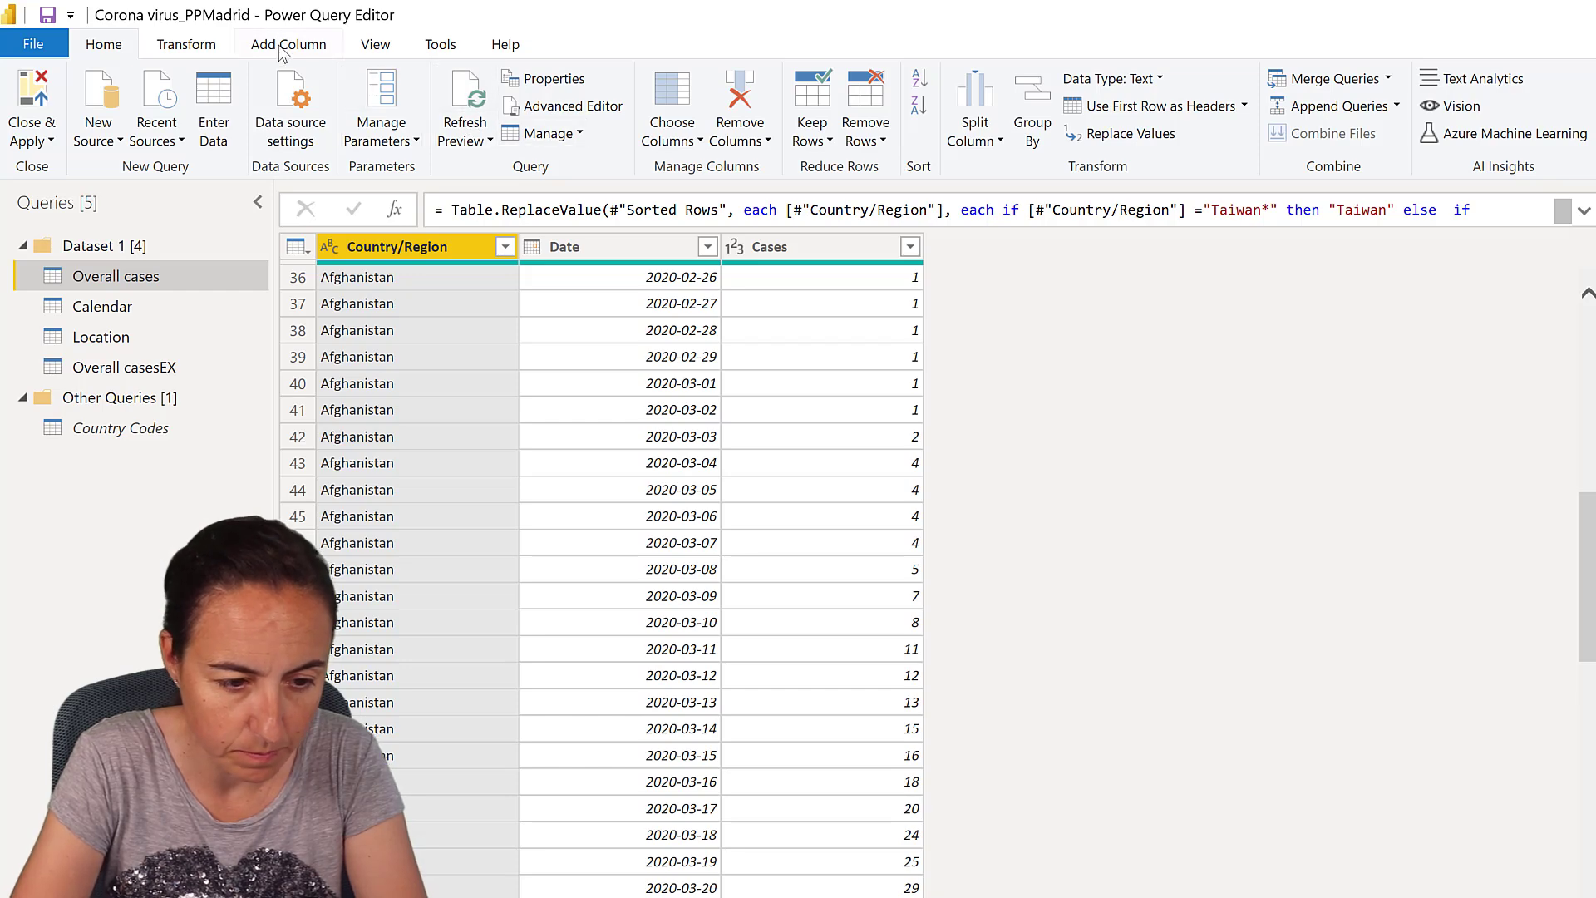
click(289, 45)
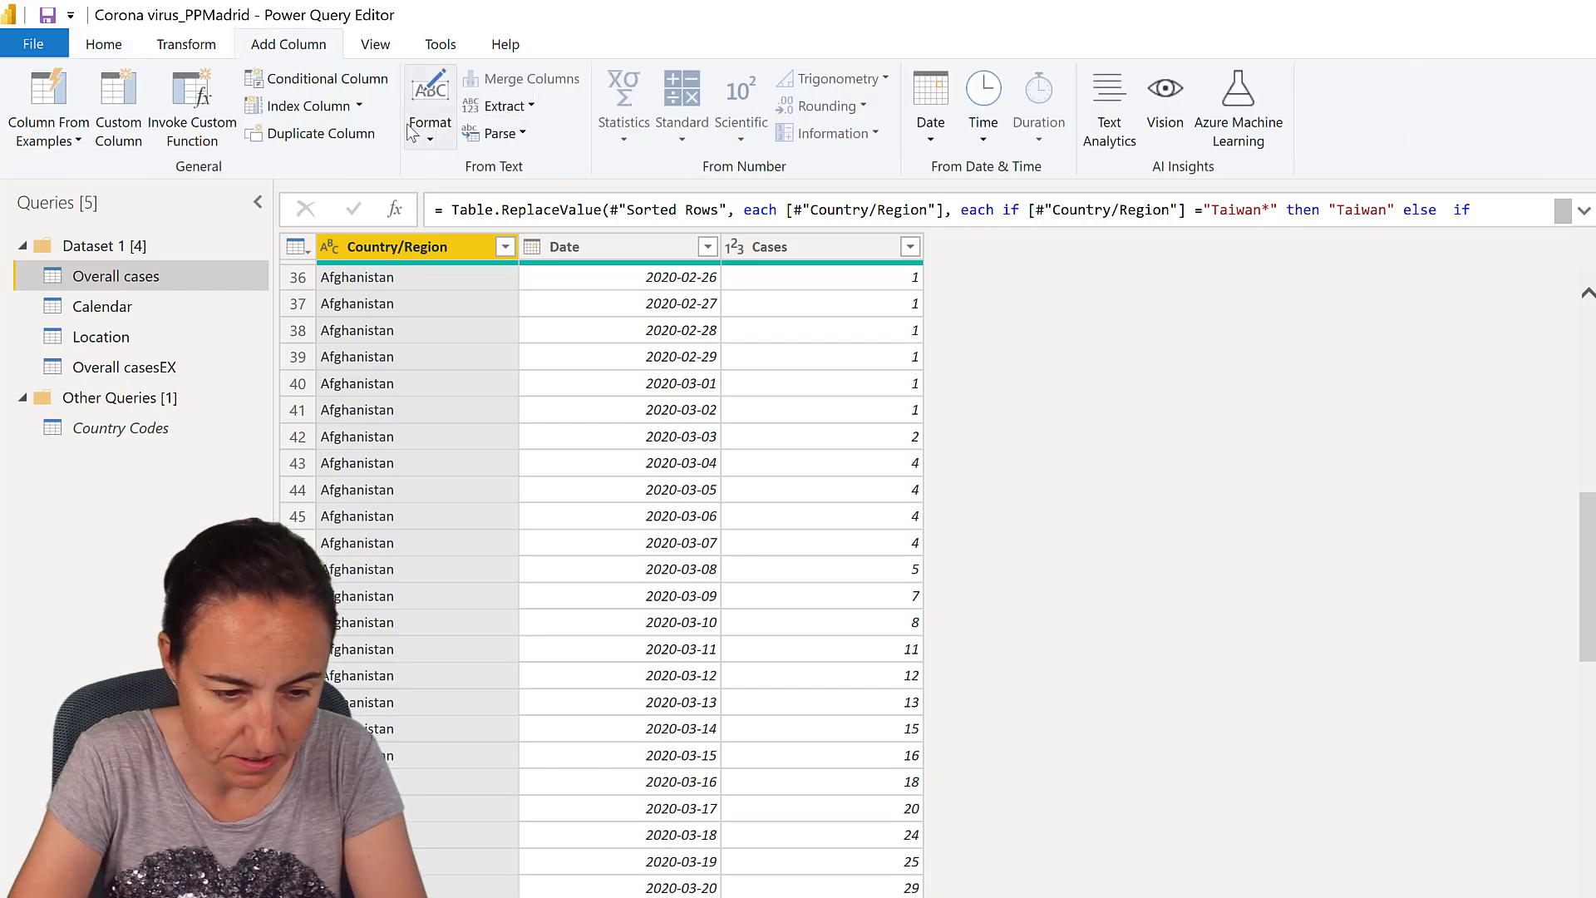
click(305, 105)
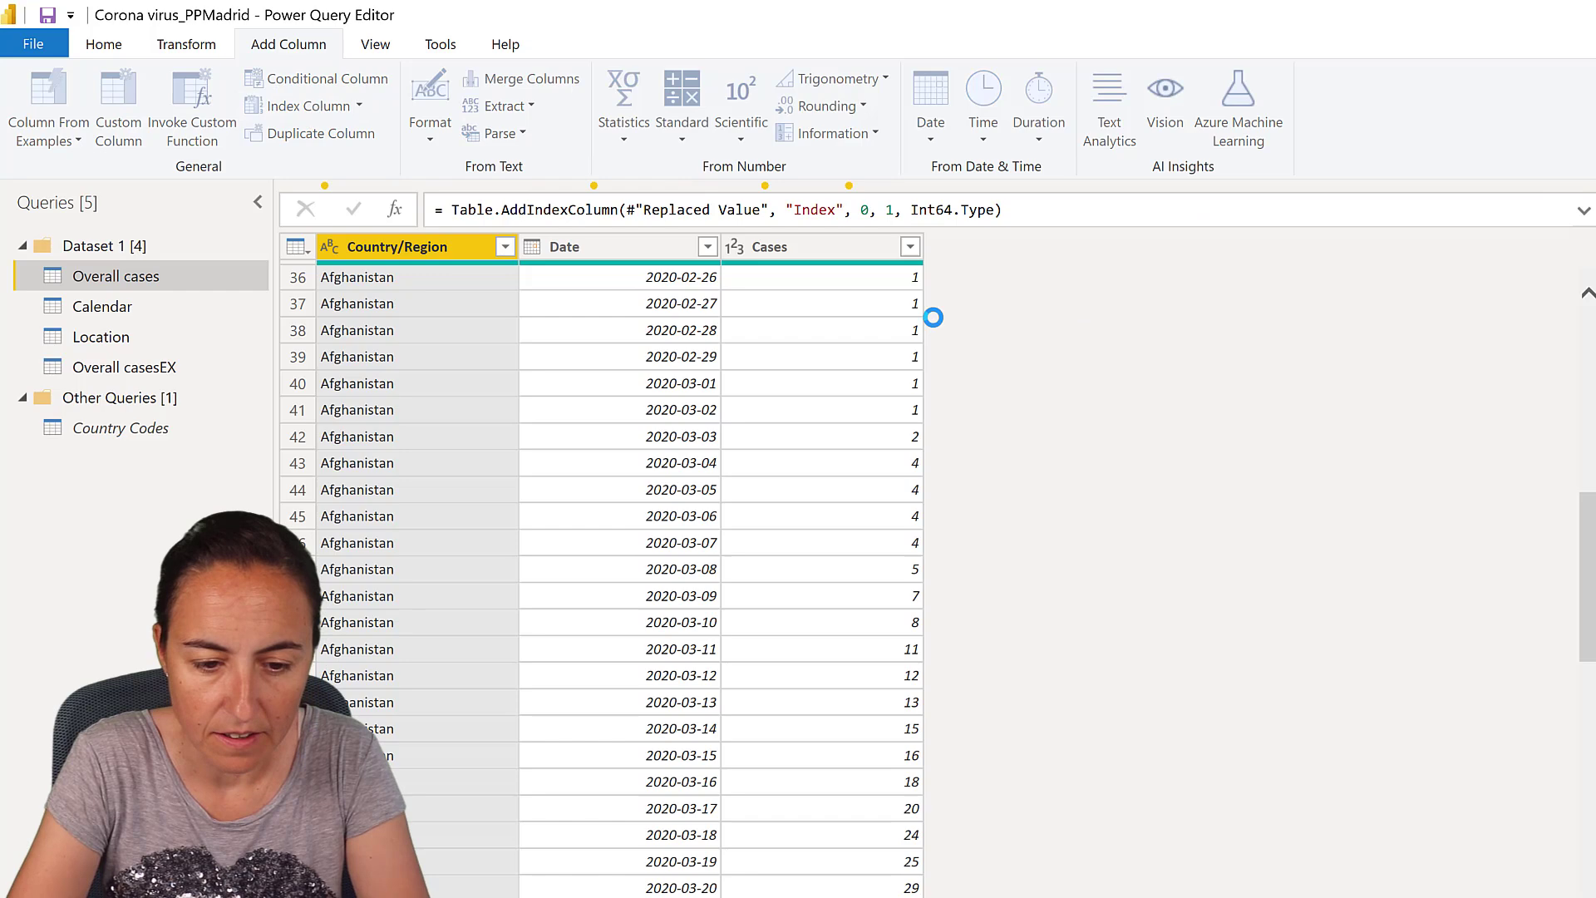
click(301, 105)
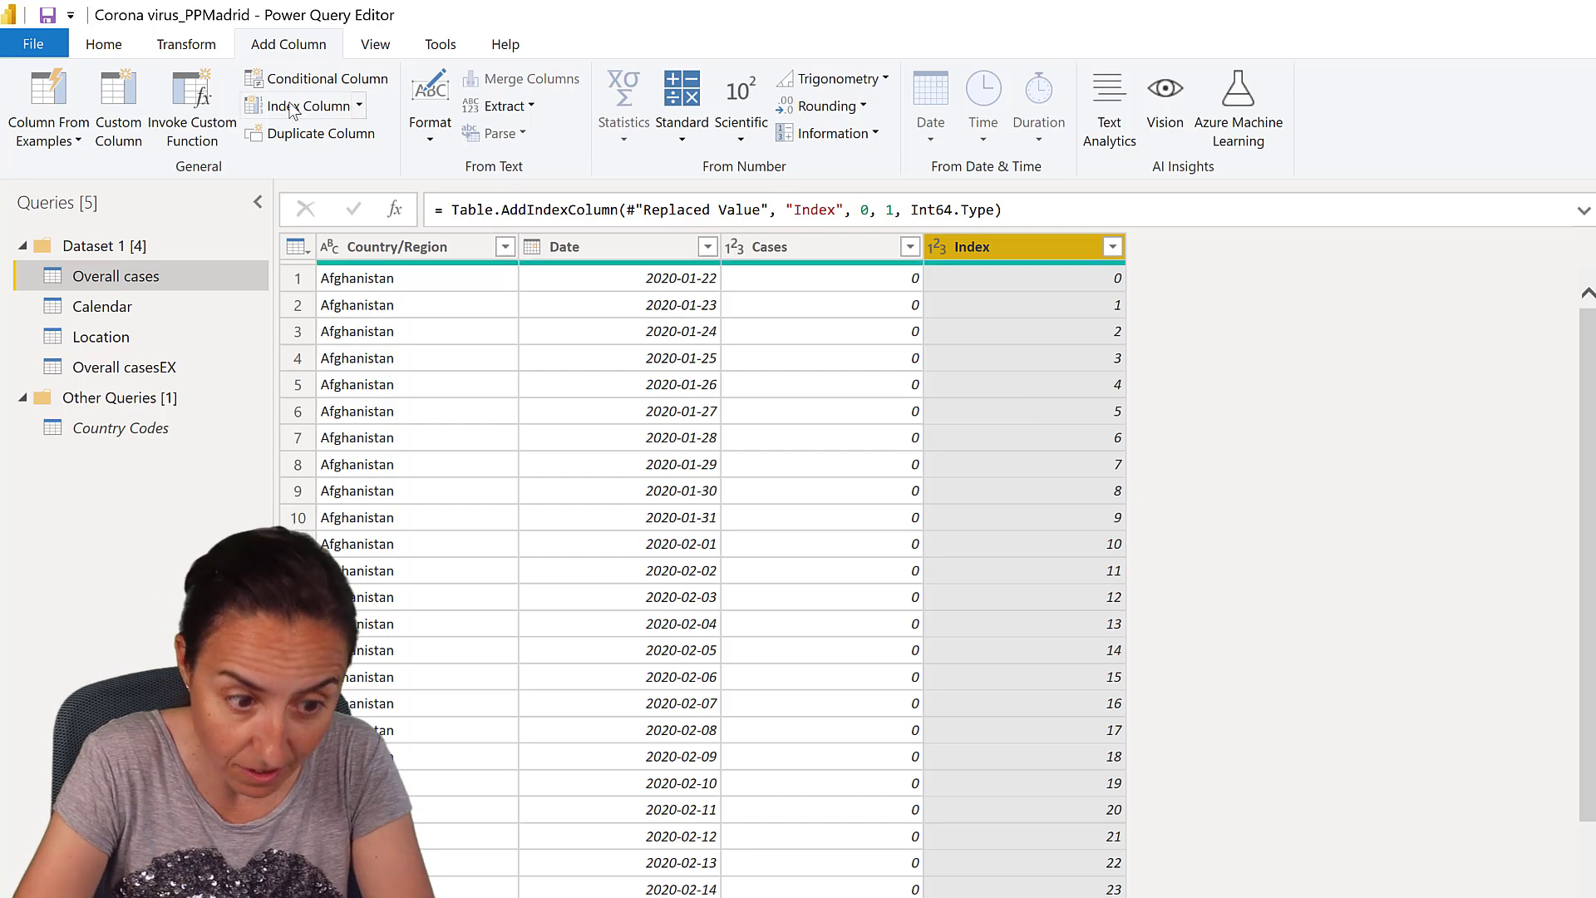
click(301, 106)
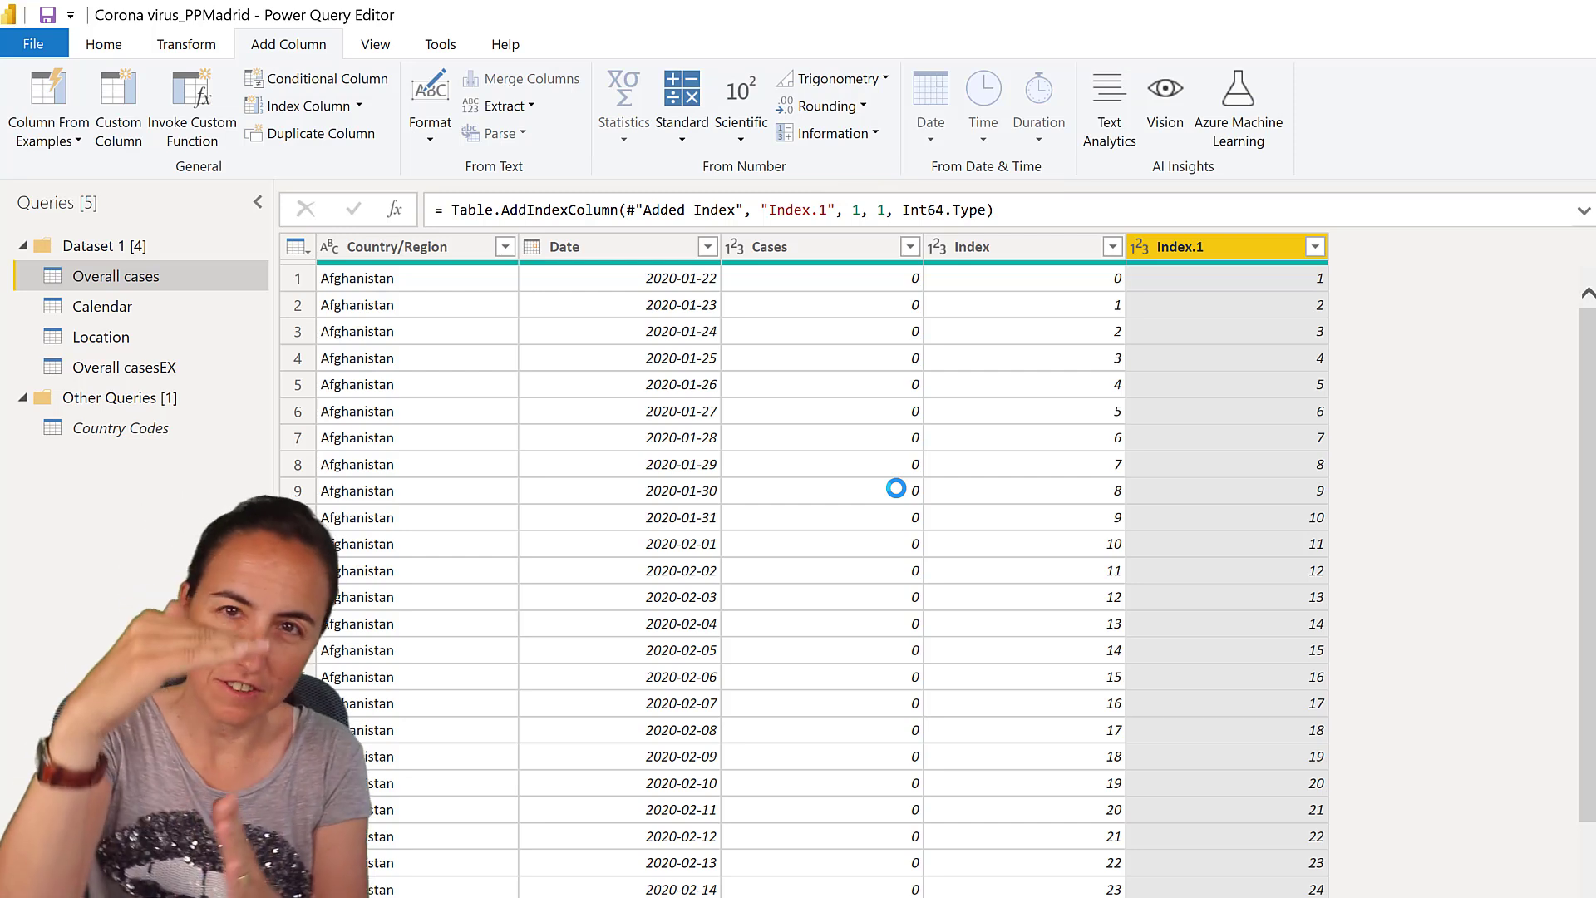
mouse_move(1244, 310)
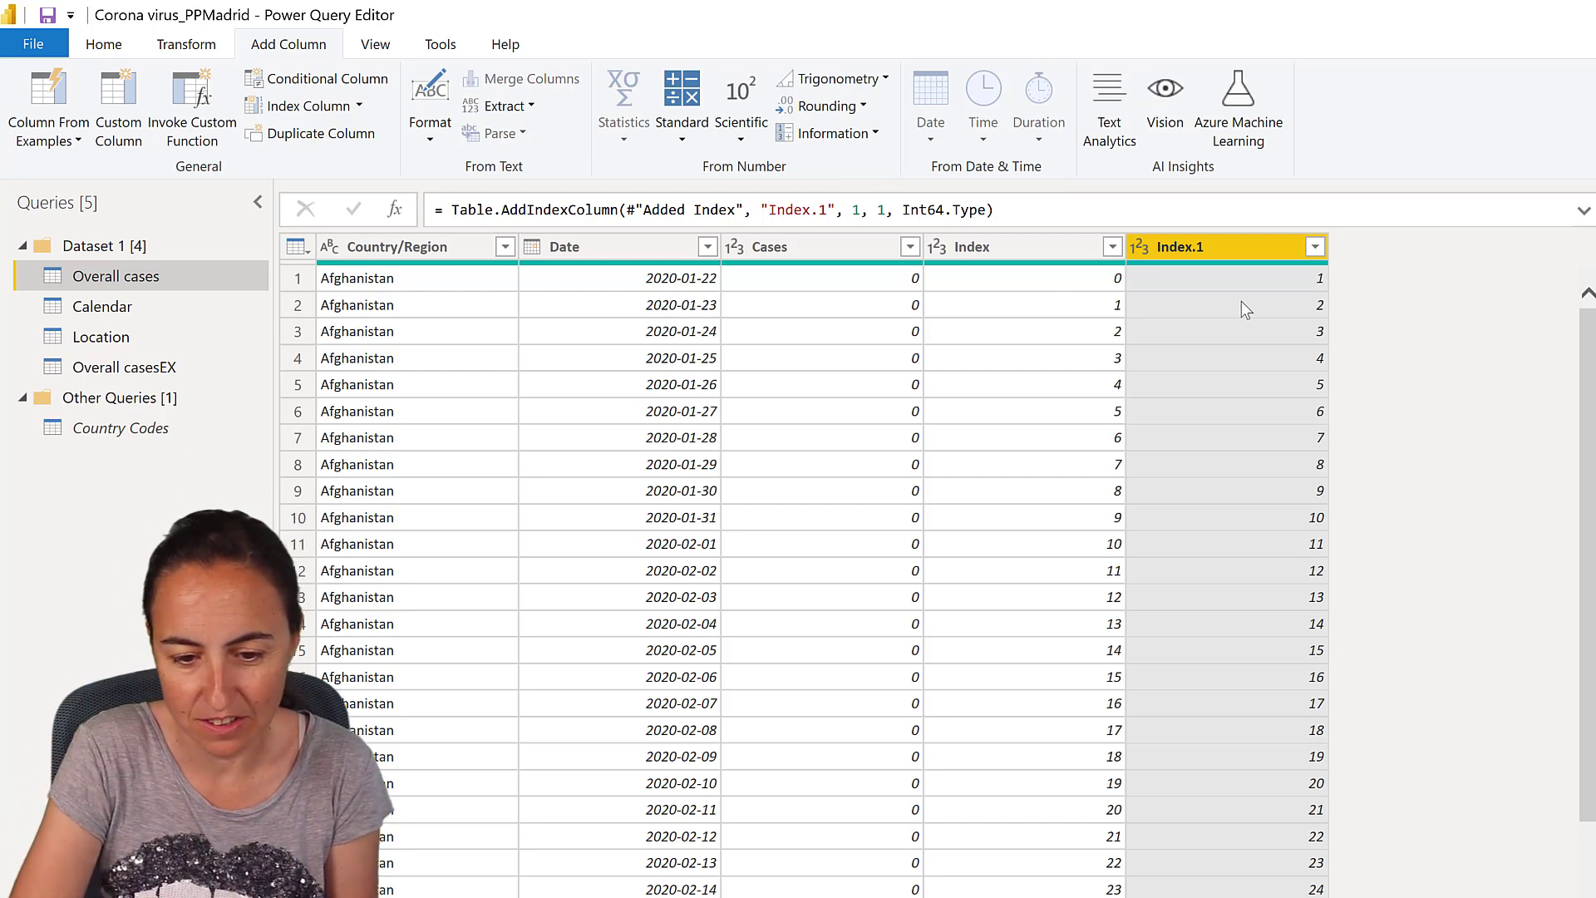
mouse_move(1269, 332)
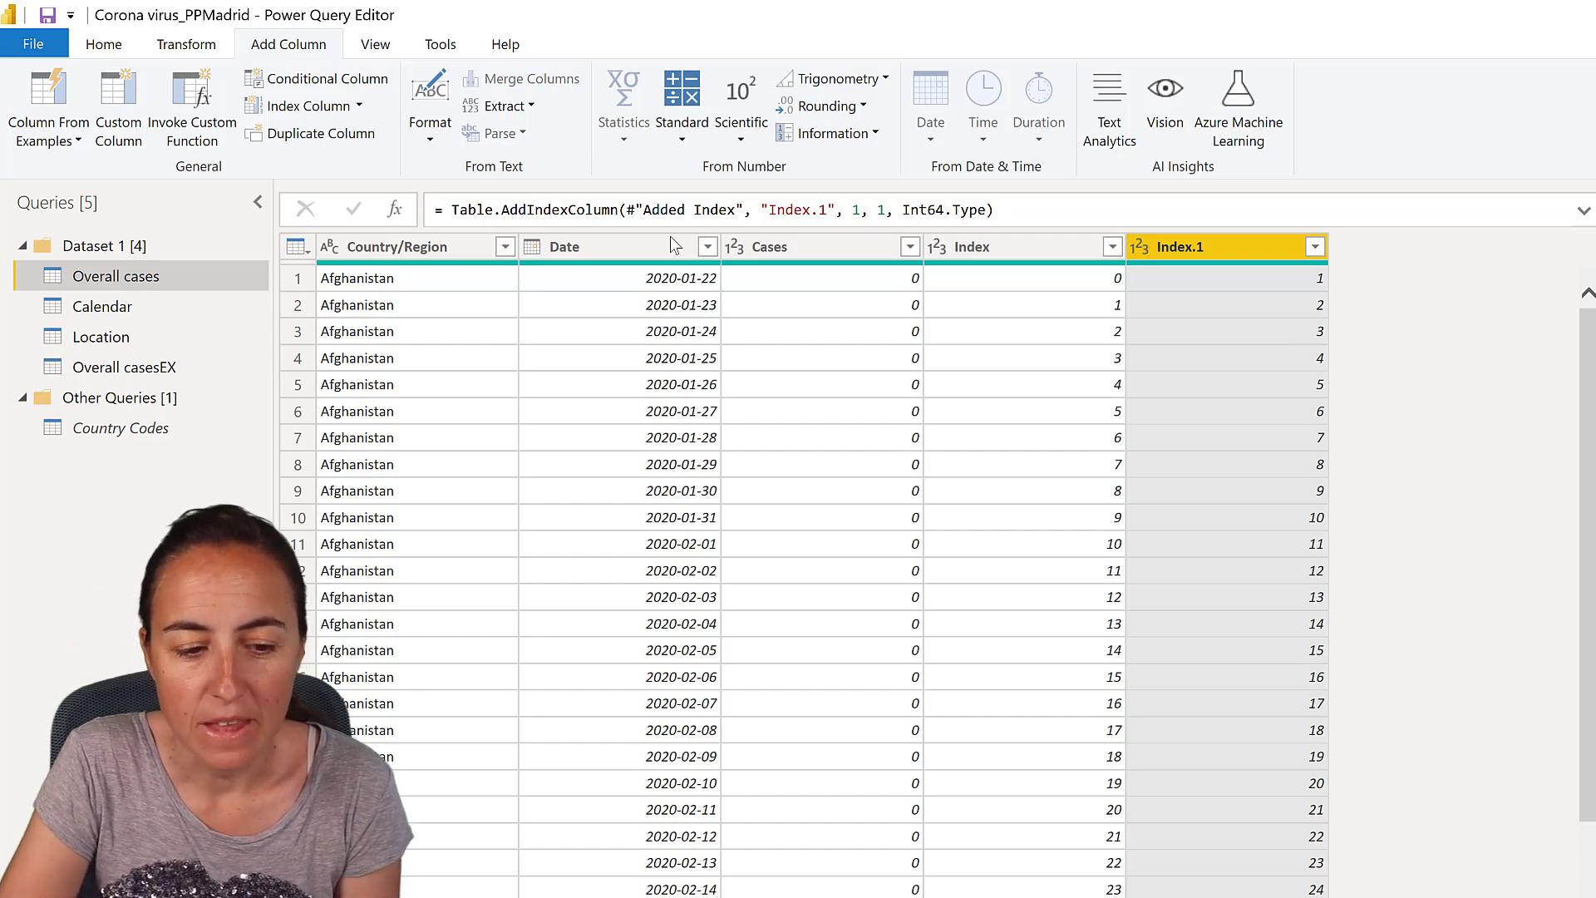
click(103, 44)
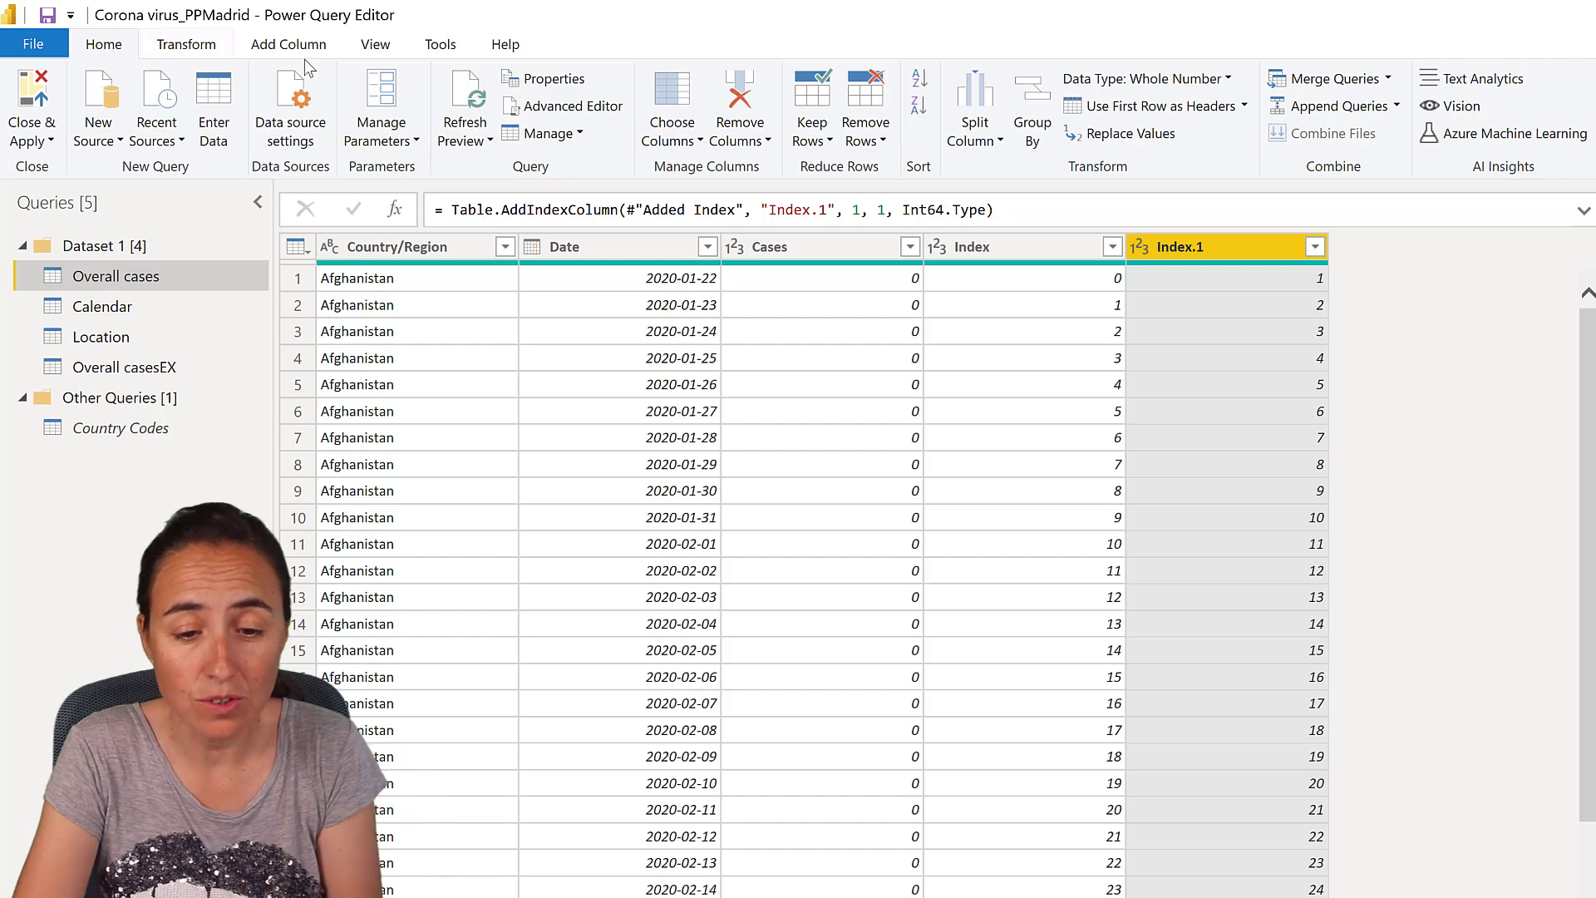
mouse_move(1342, 90)
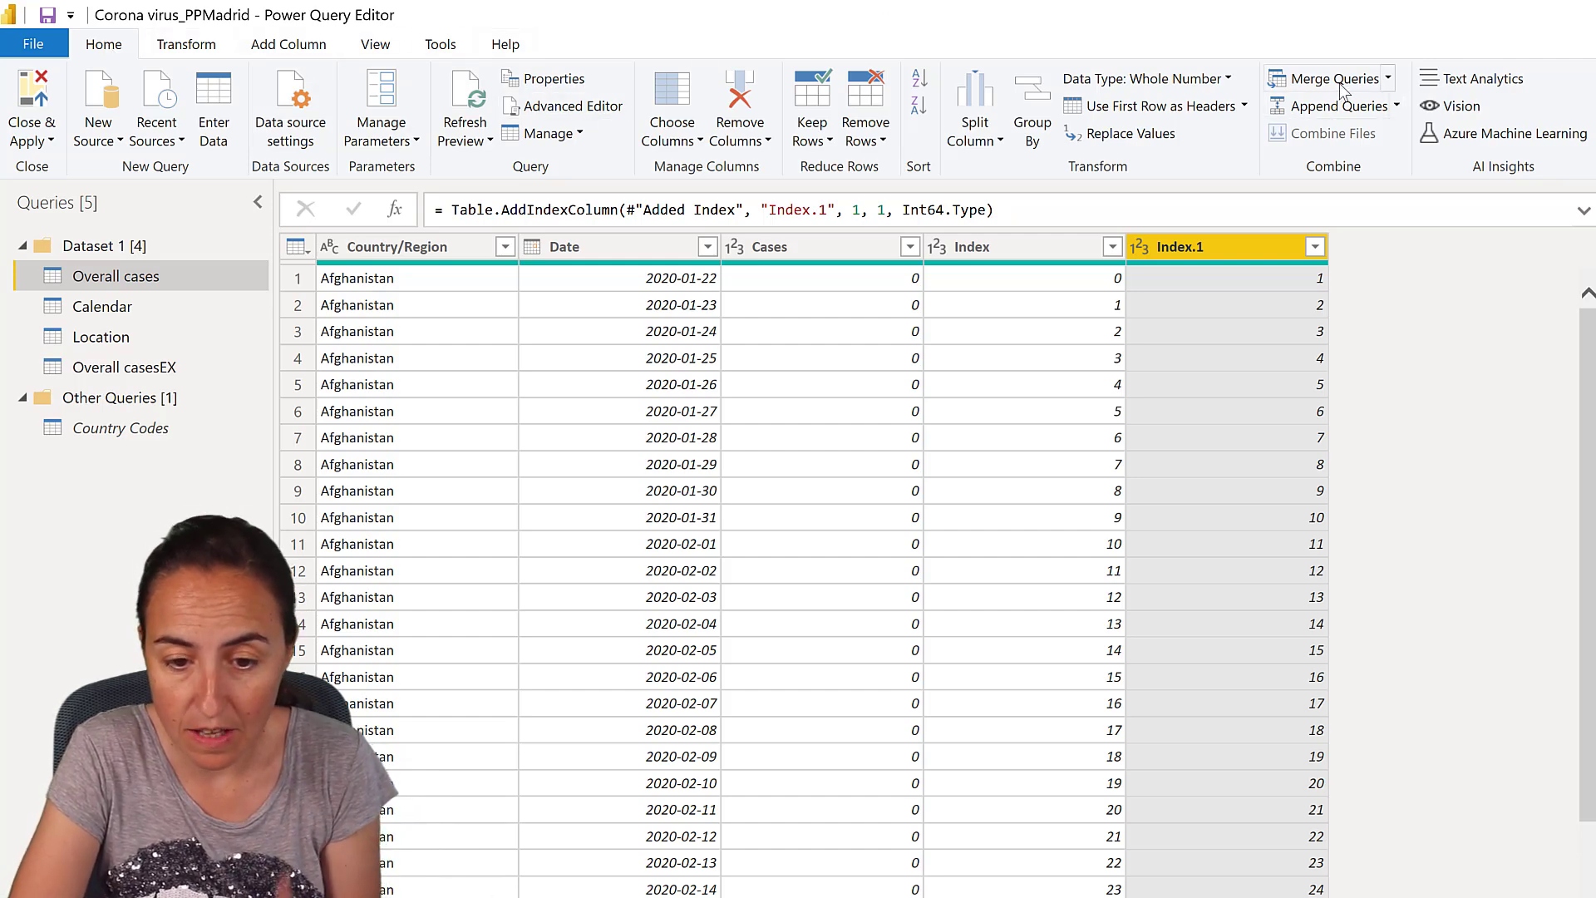
- Merge Overall cases with itself, matching Index to Index.1, producing the Added Index1 column
click(1326, 78)
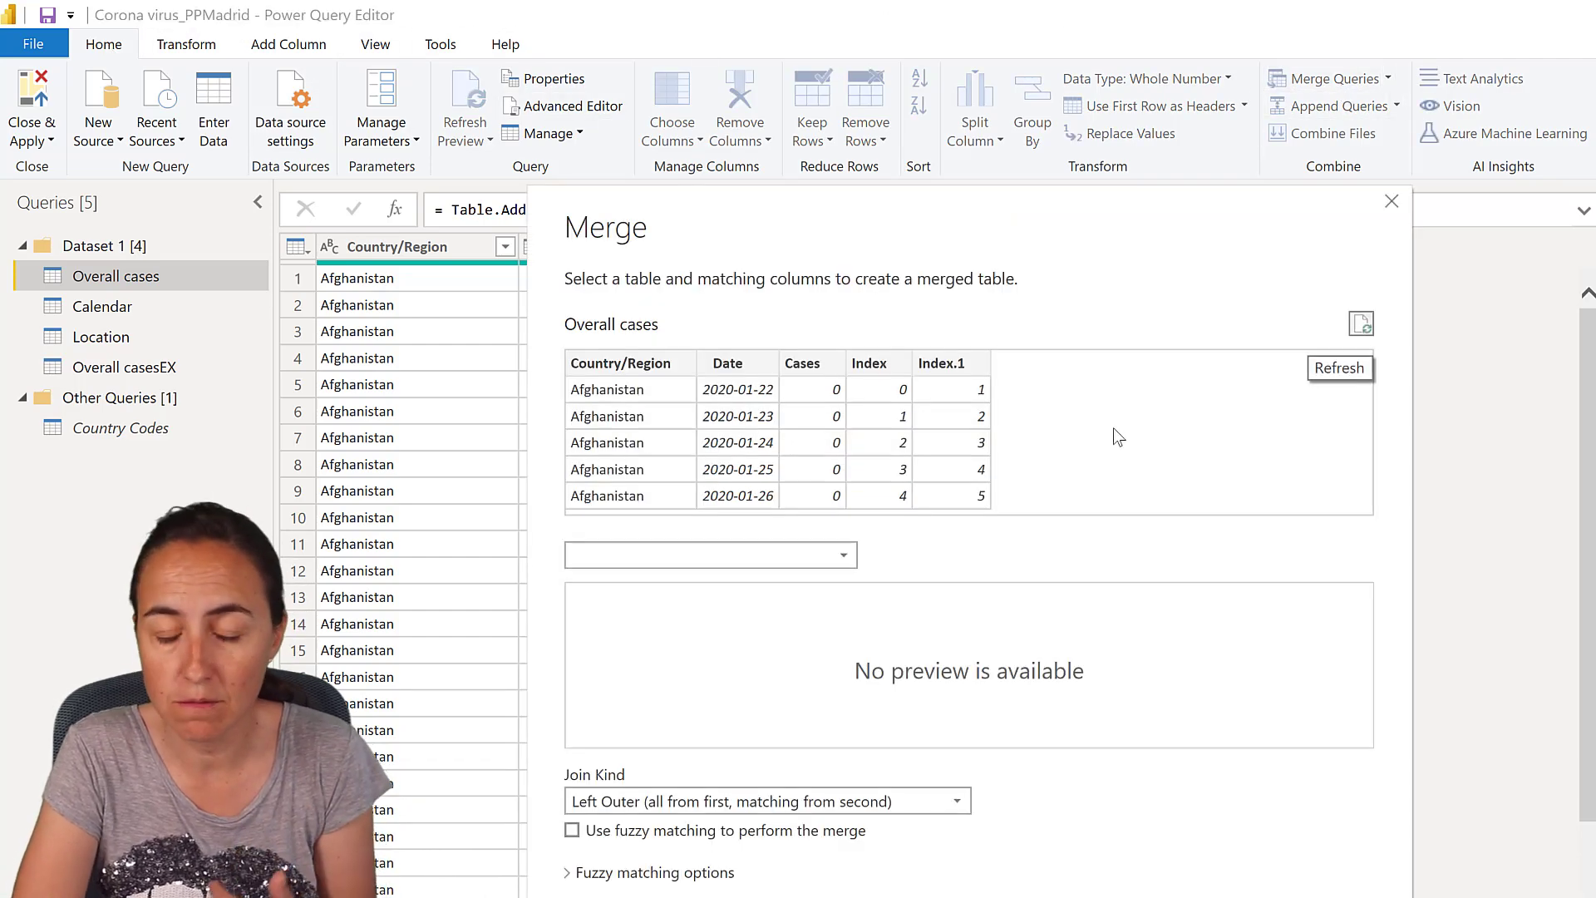
click(709, 554)
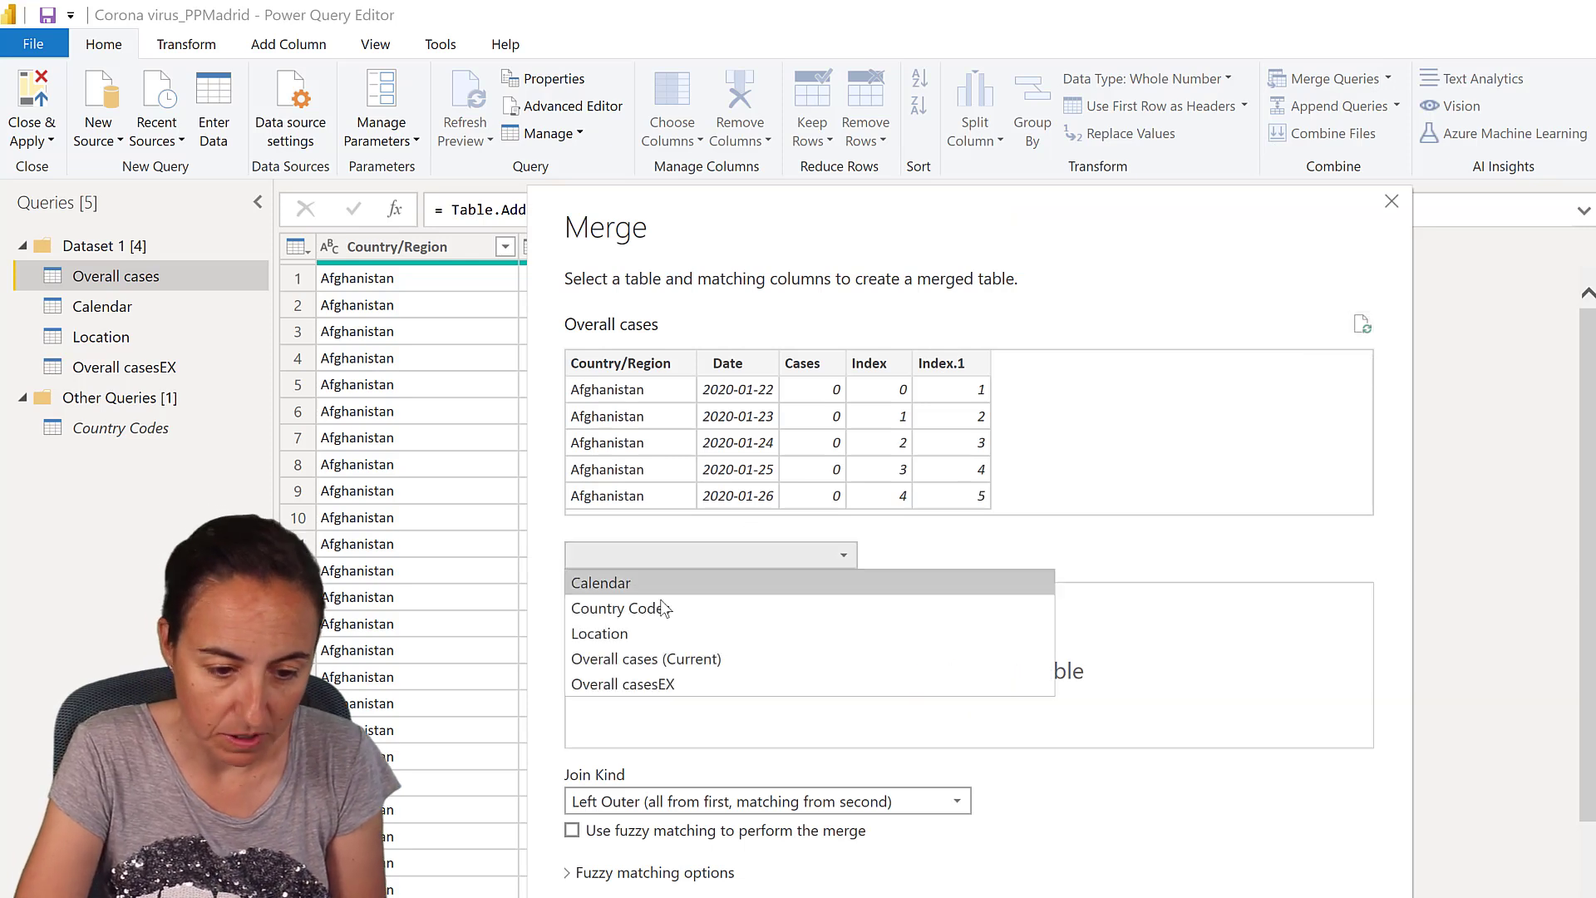
click(645, 658)
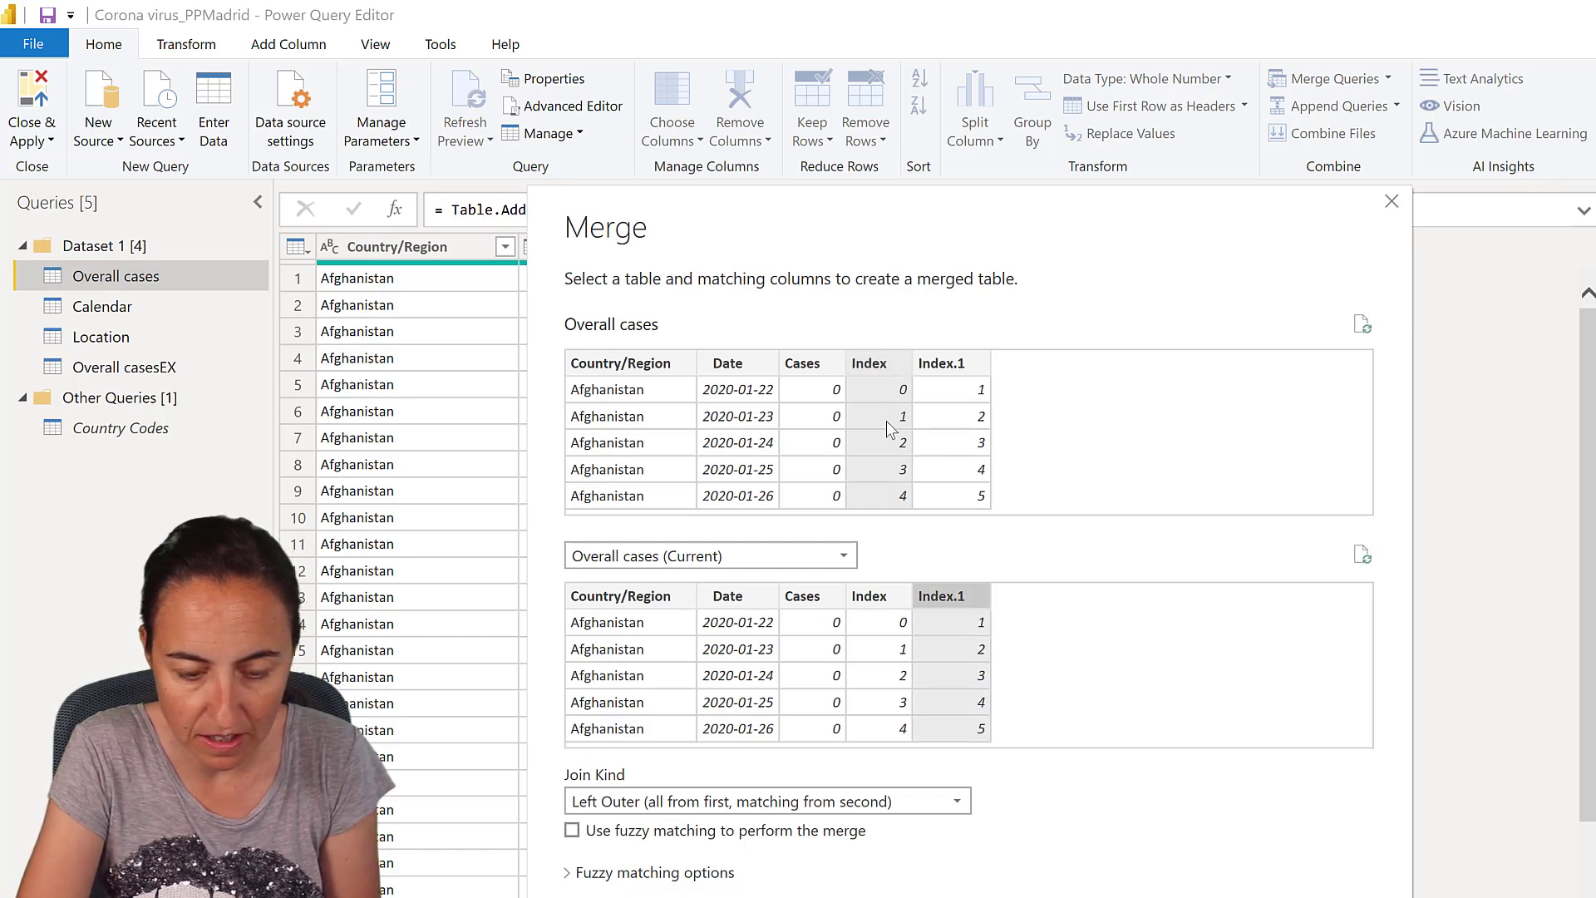
mouse_move(898, 624)
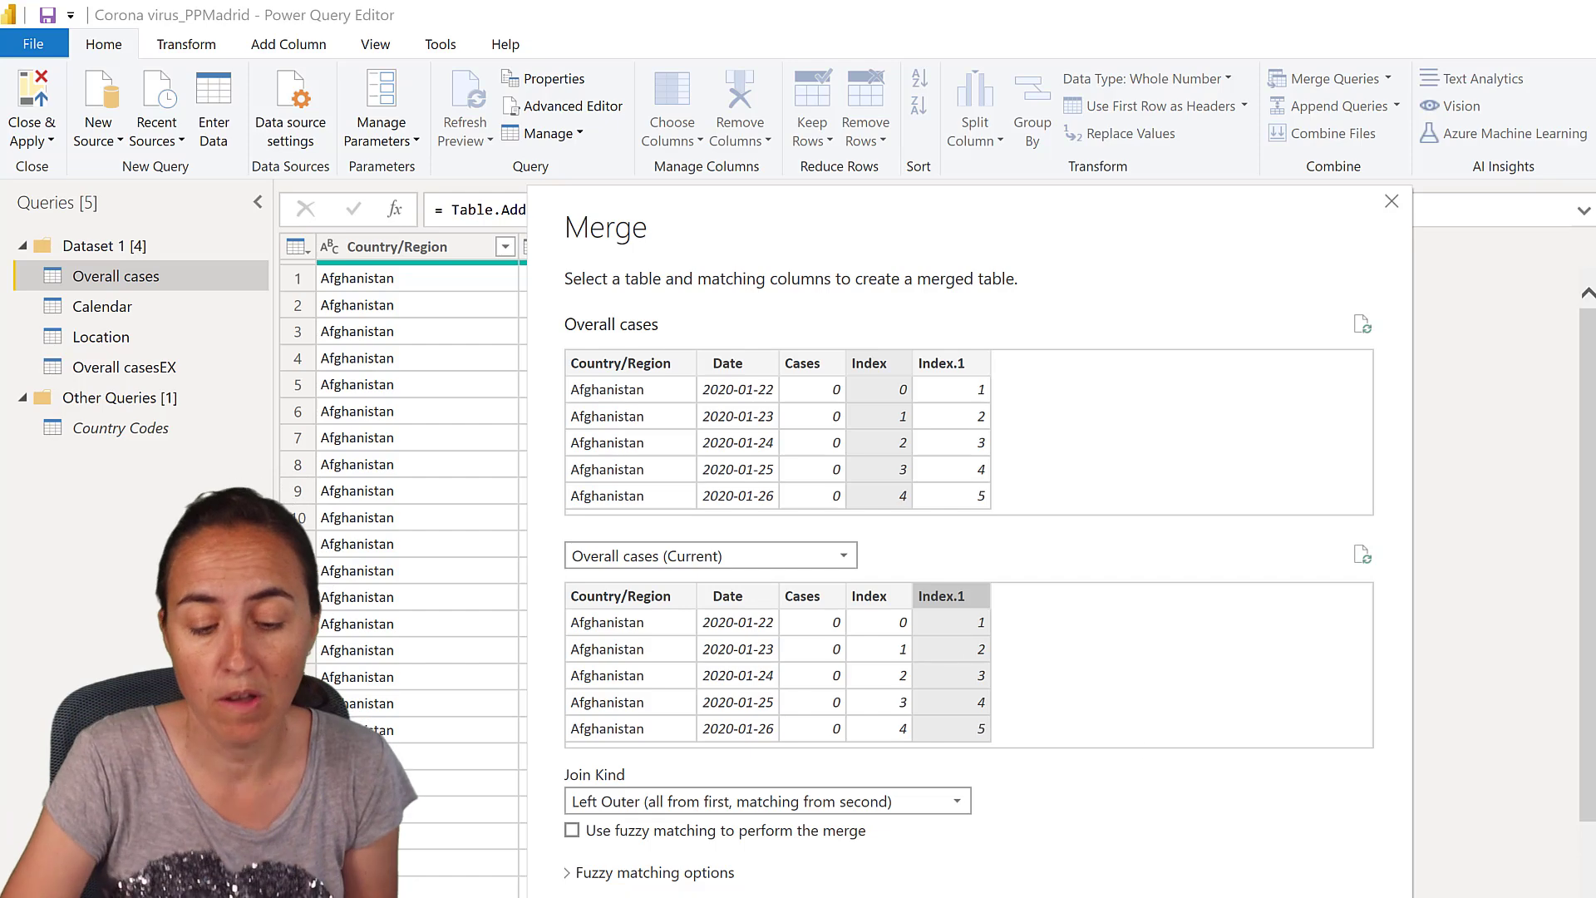
click(1391, 201)
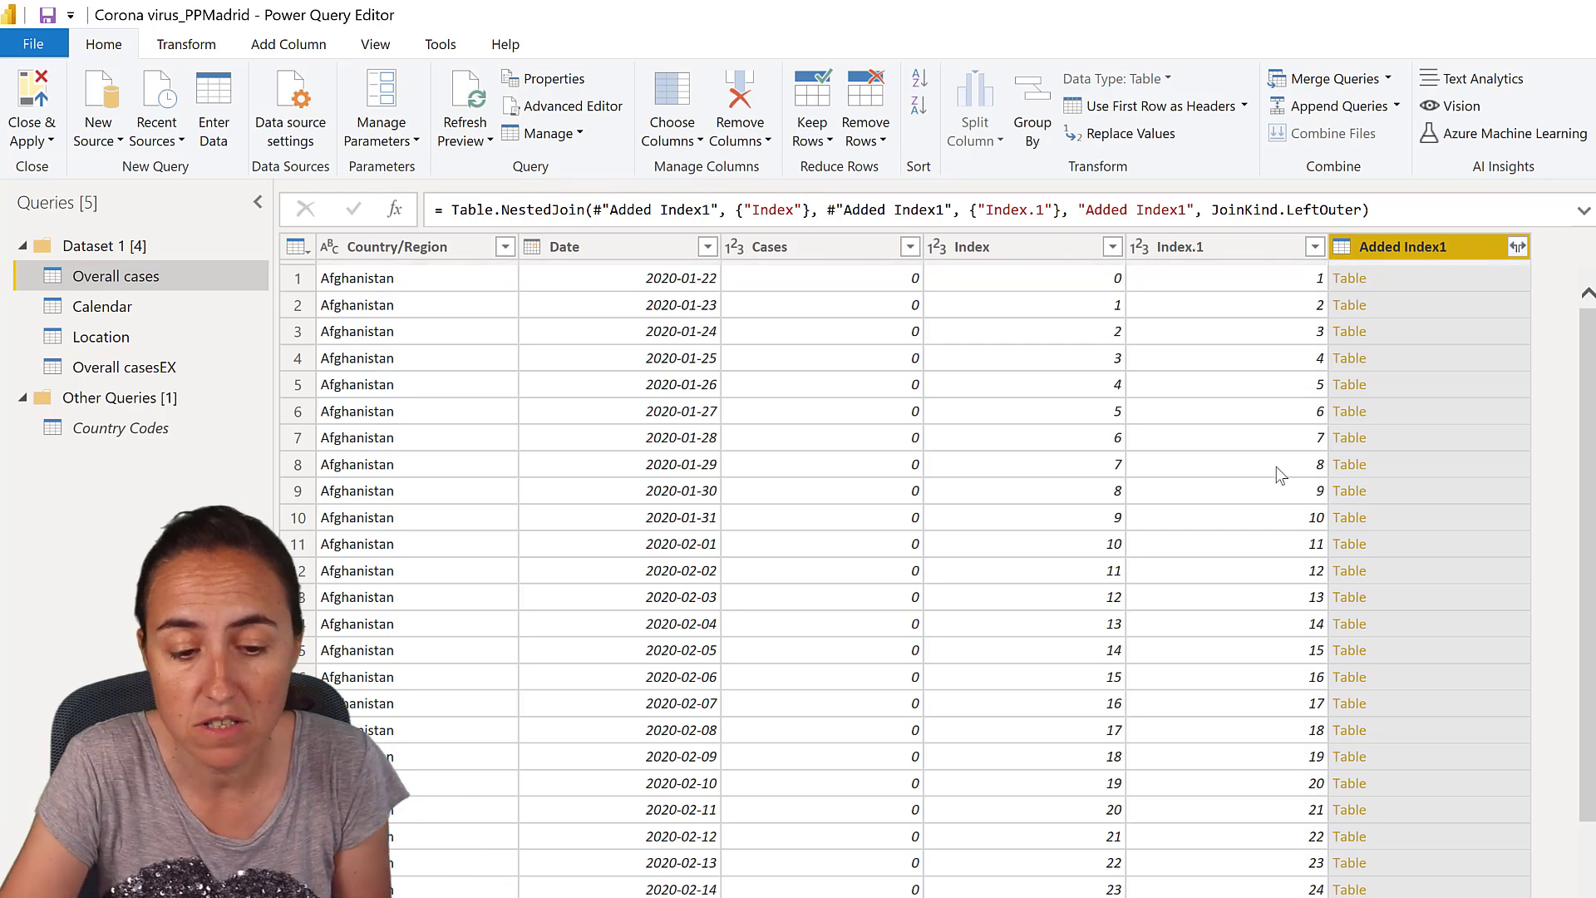
mouse_move(1518, 295)
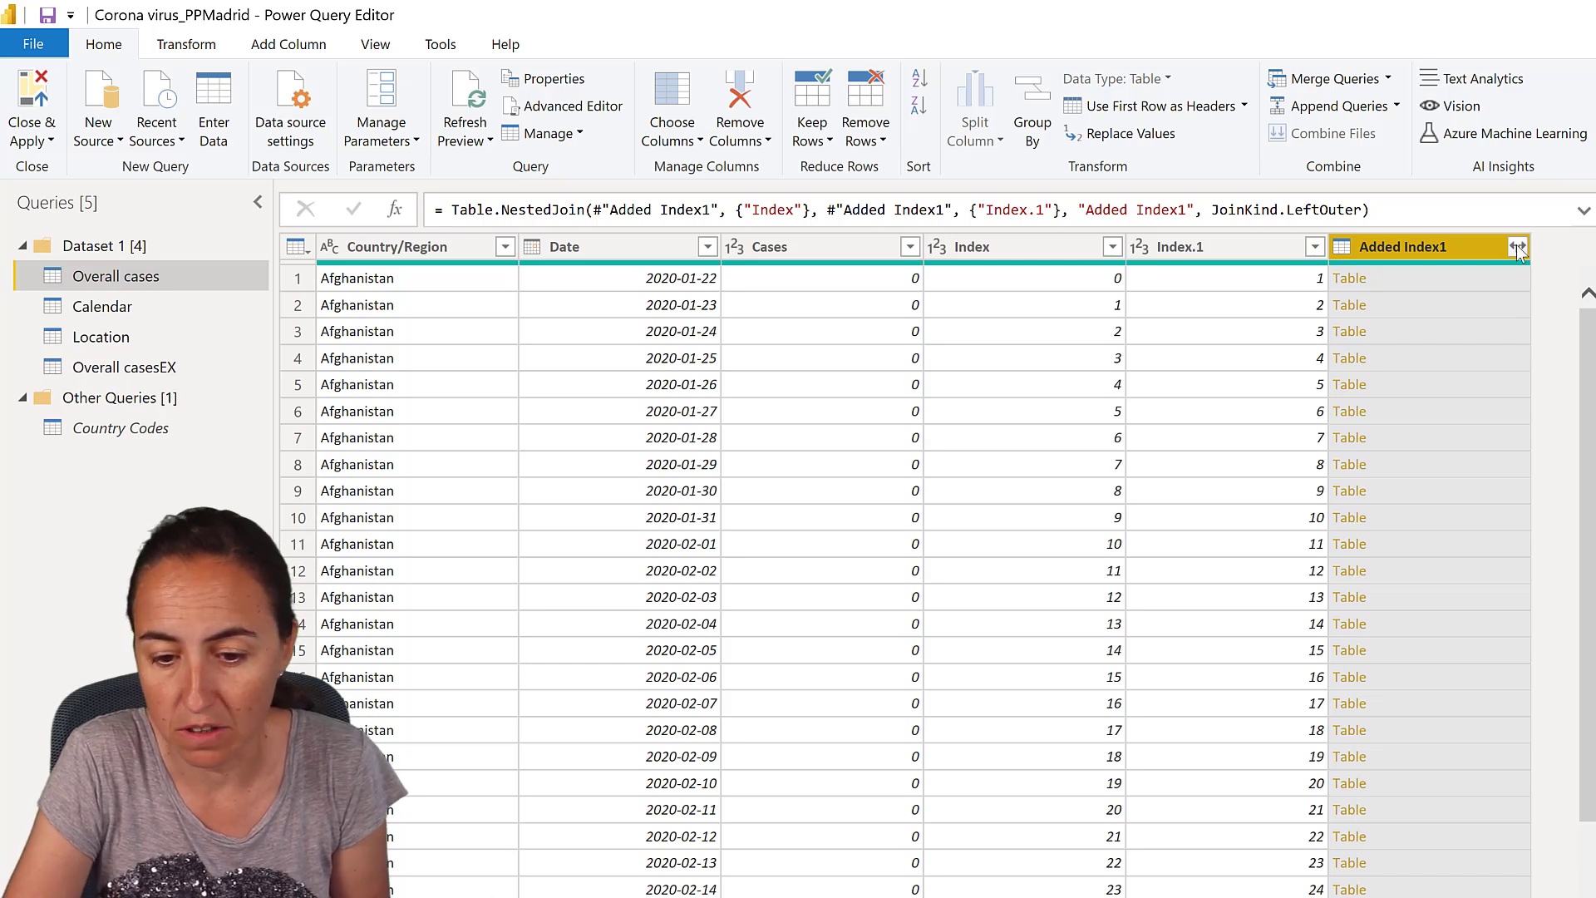
- Expand Added Index1 to only the Country/Region and Cases columns
click(1518, 246)
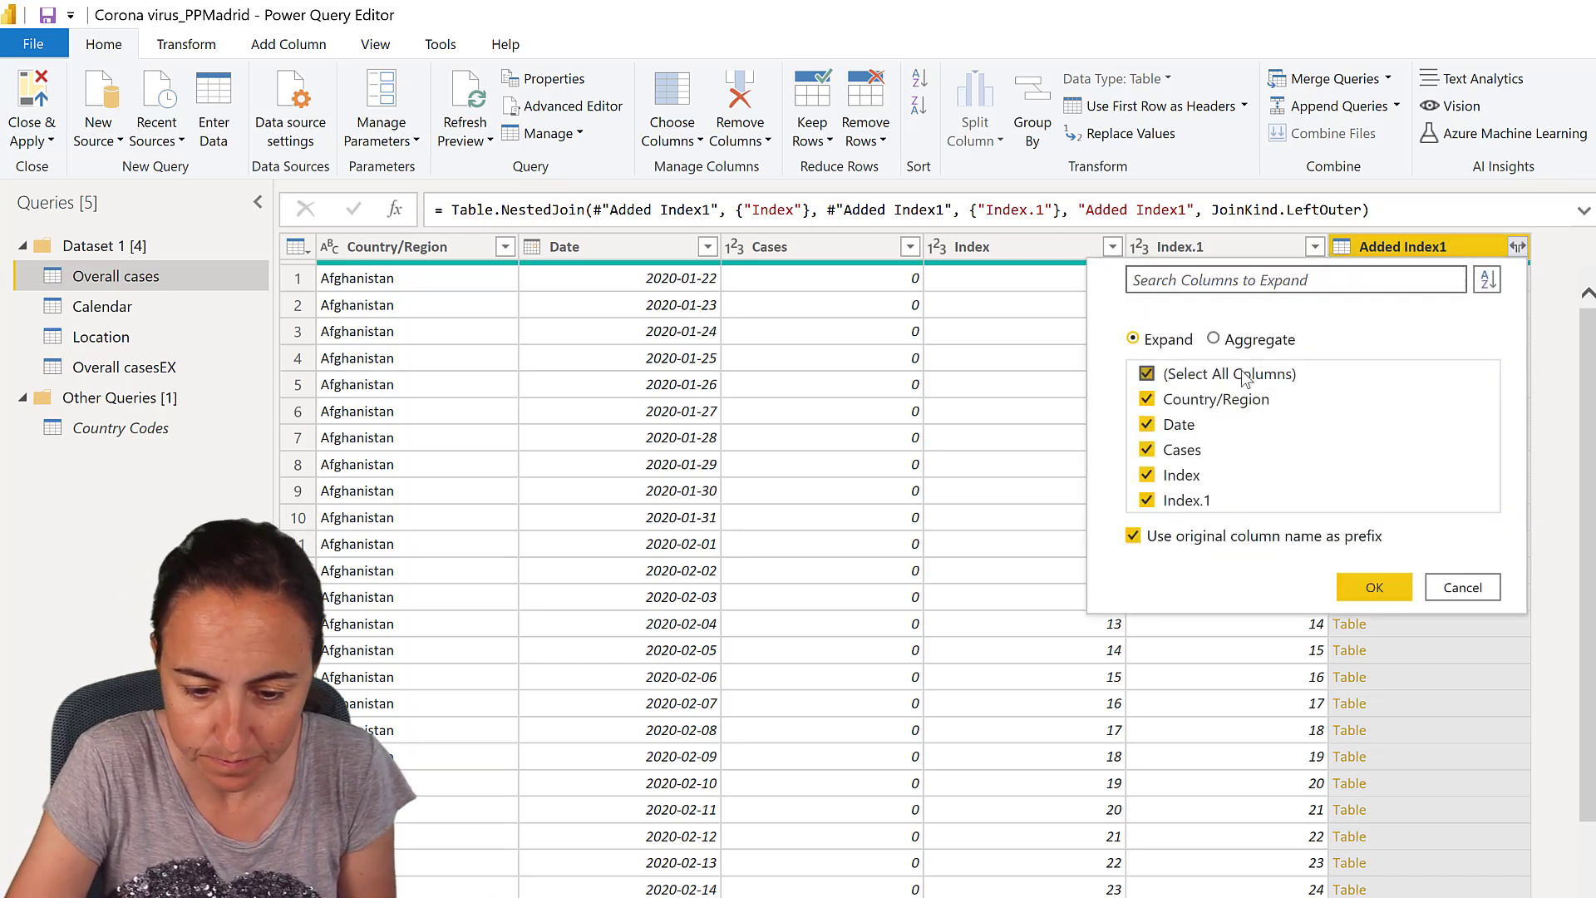
click(1146, 373)
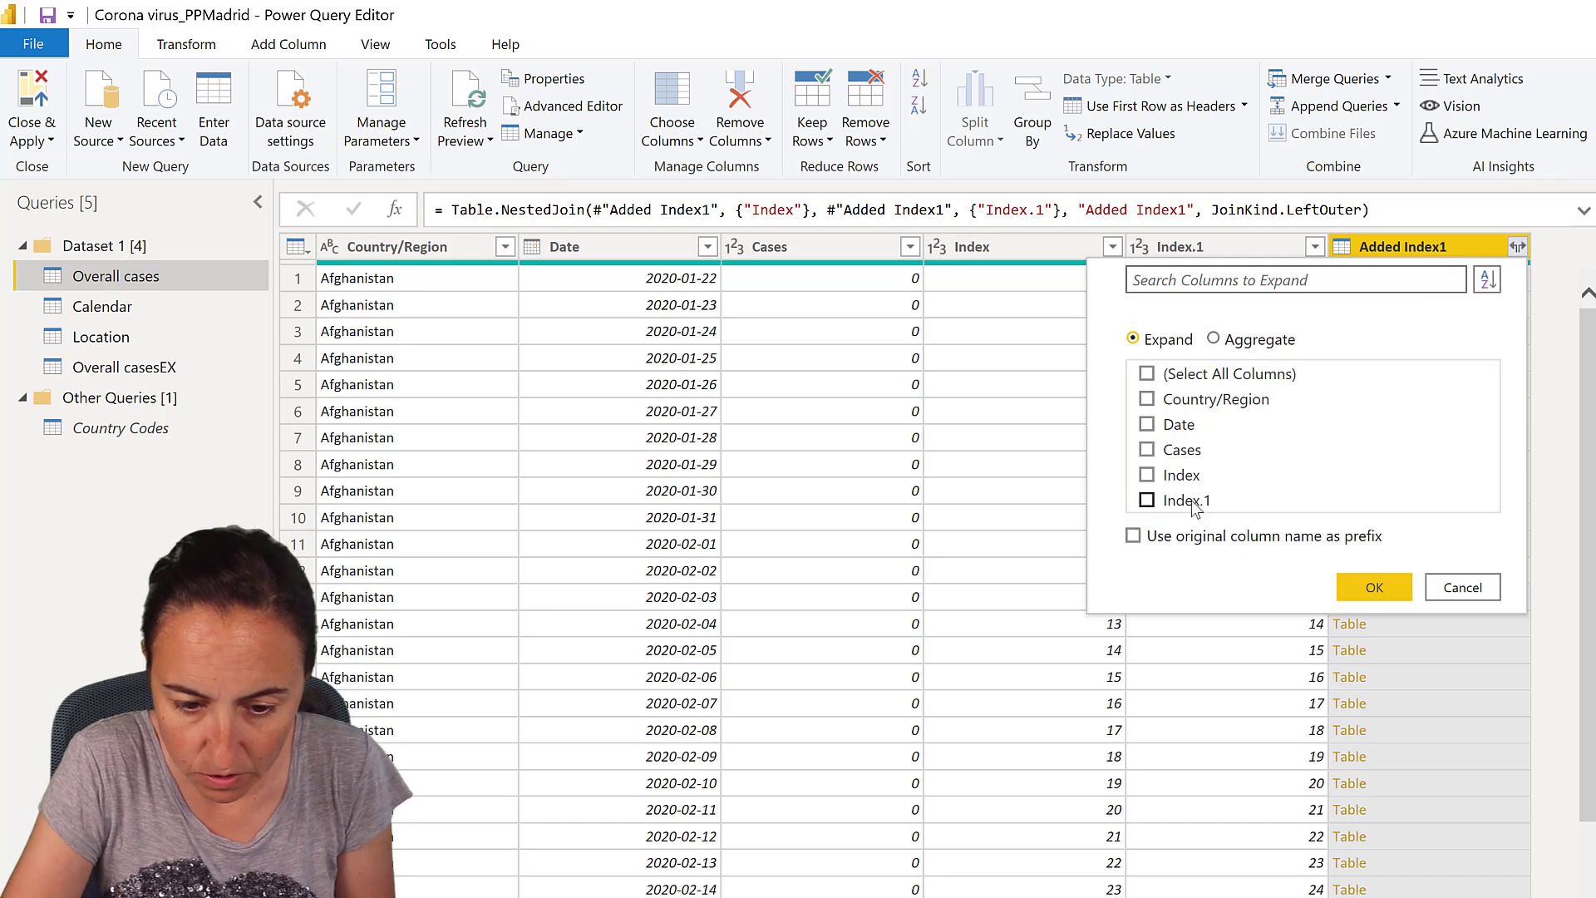
click(1133, 536)
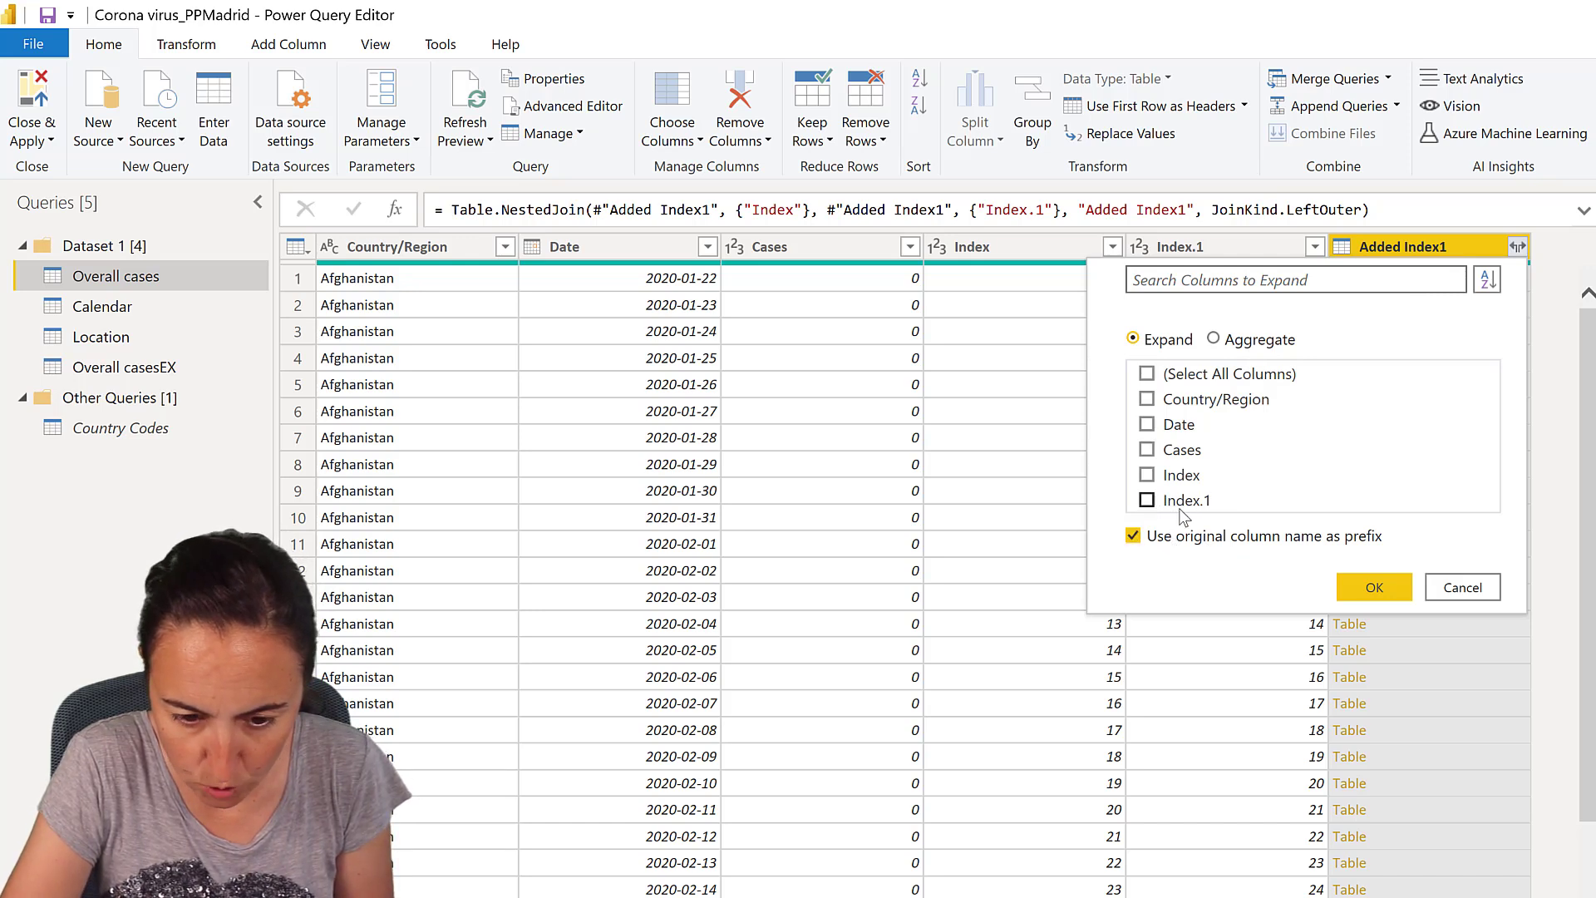
mouse_move(1230, 404)
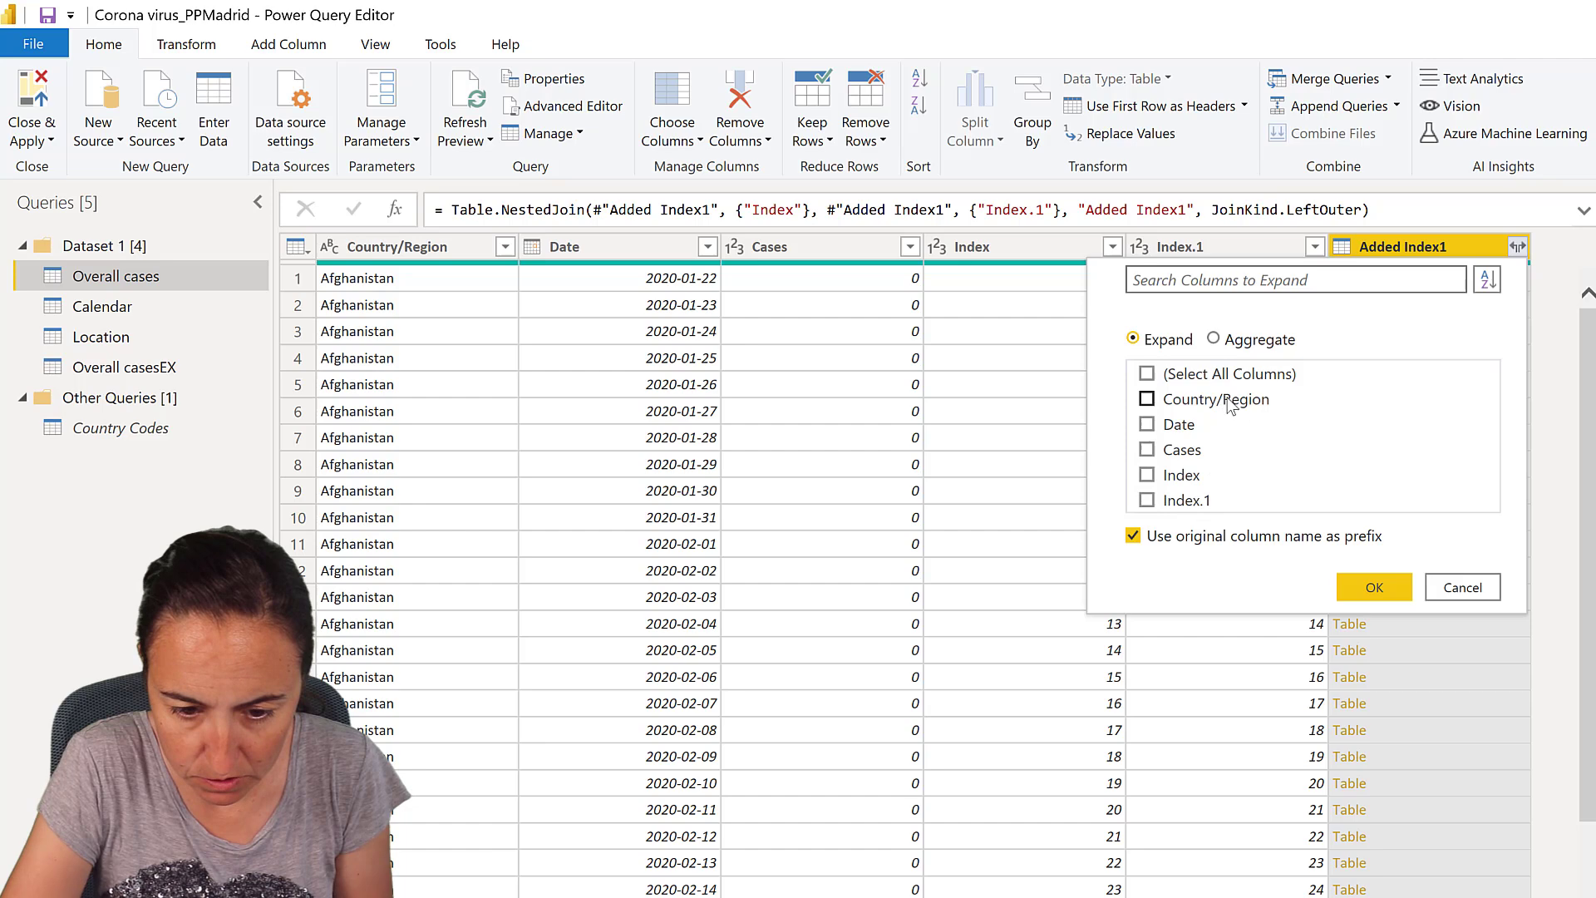
click(1147, 449)
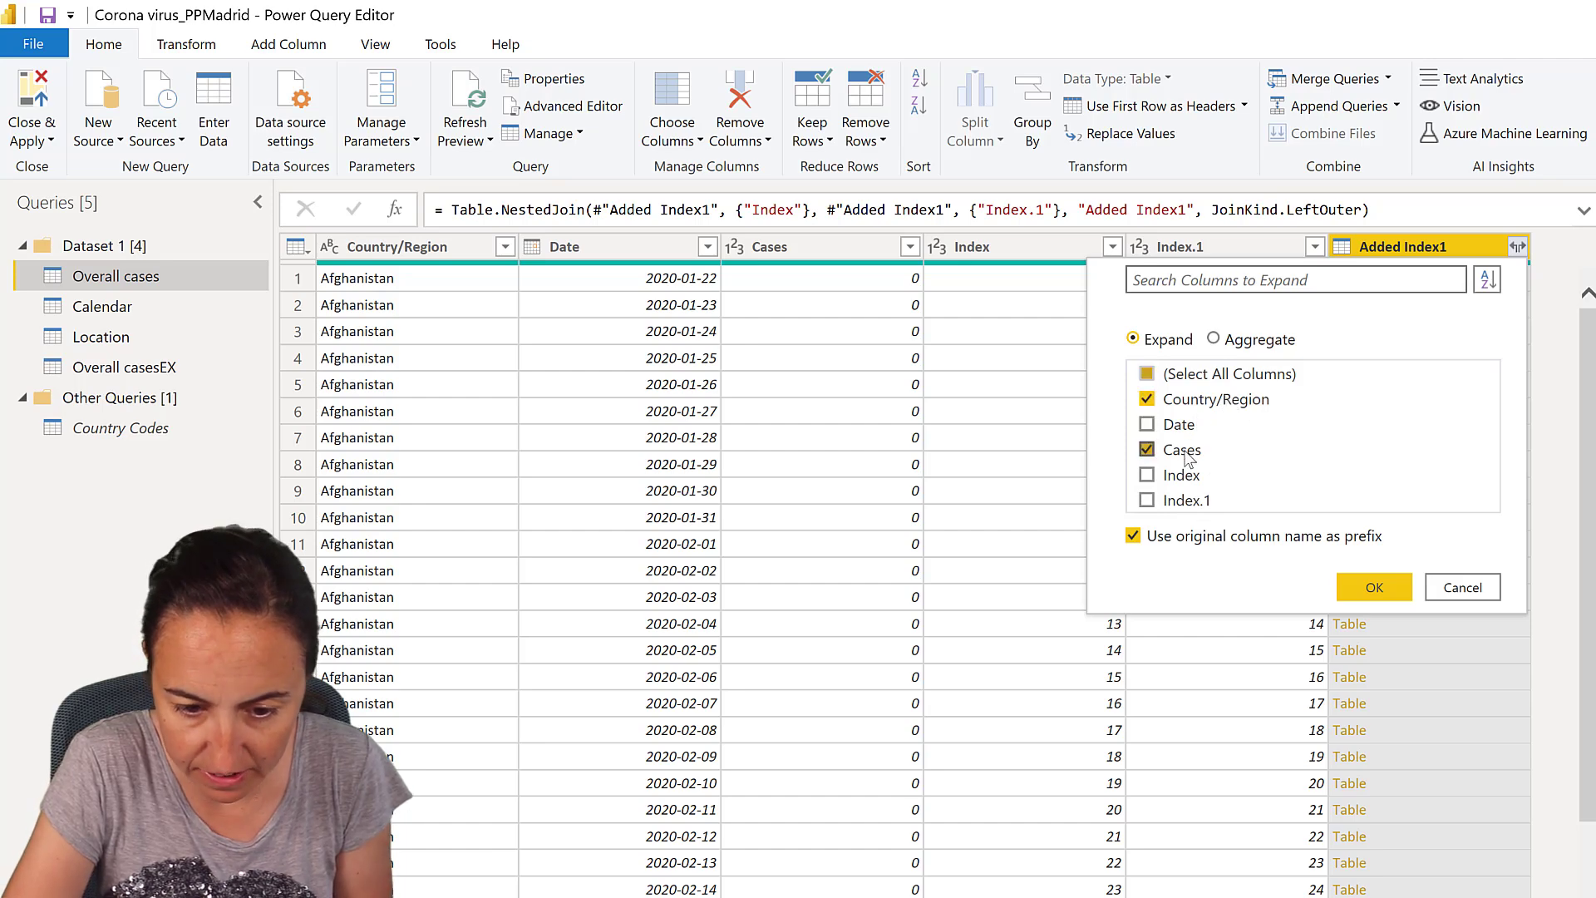
click(1373, 588)
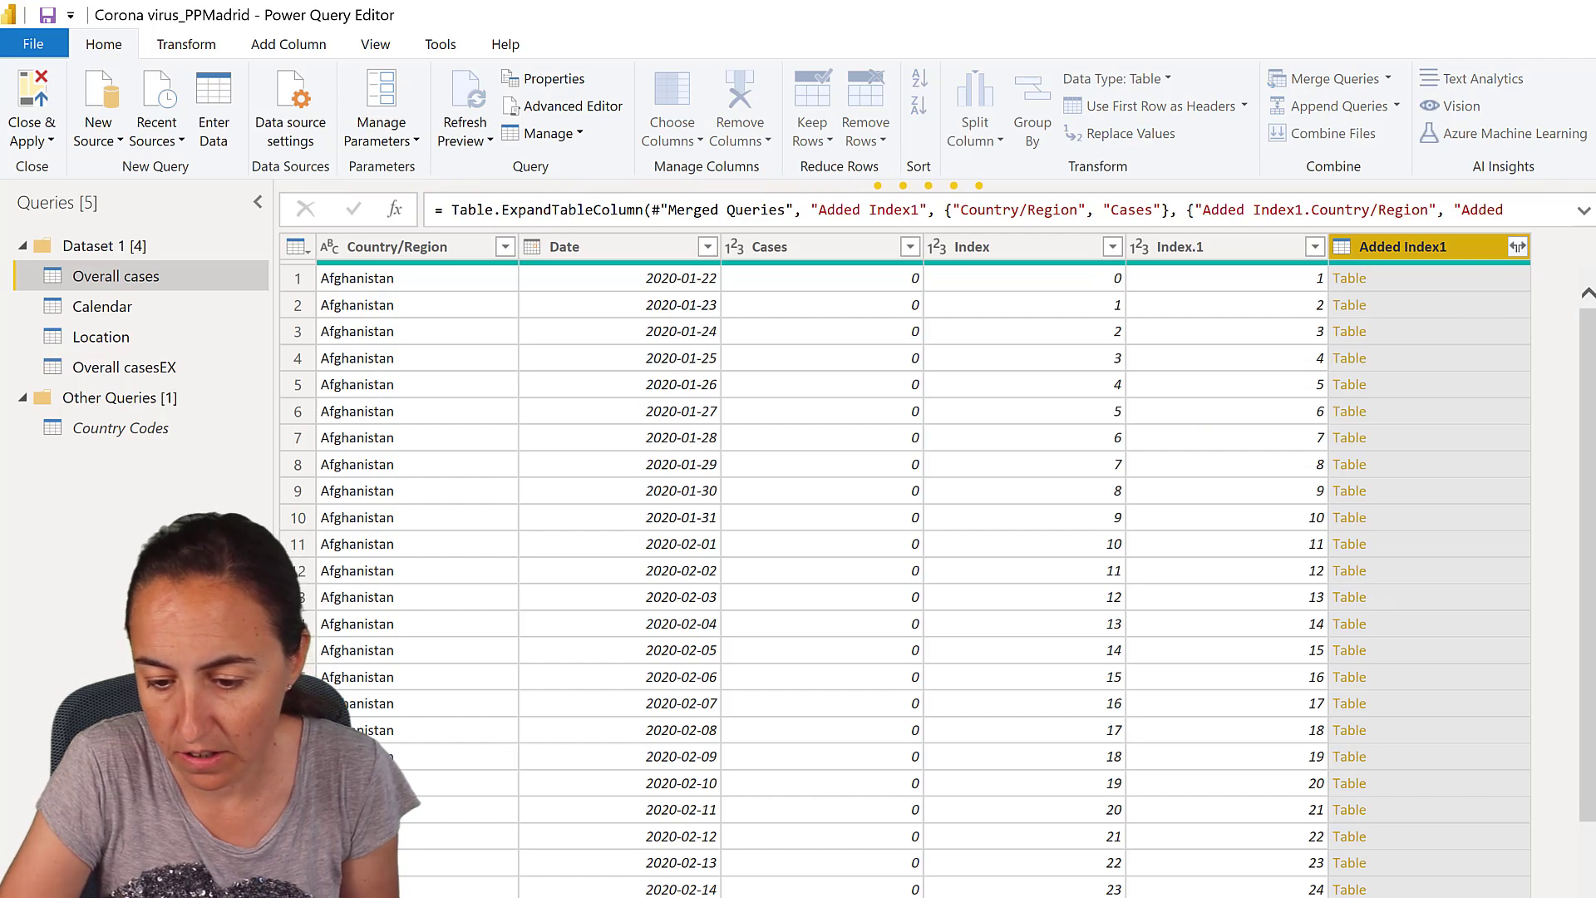
- Set the expanded columns' prefix to Prev, giving Prev.Country/Region and Prev.Cases
click(1517, 245)
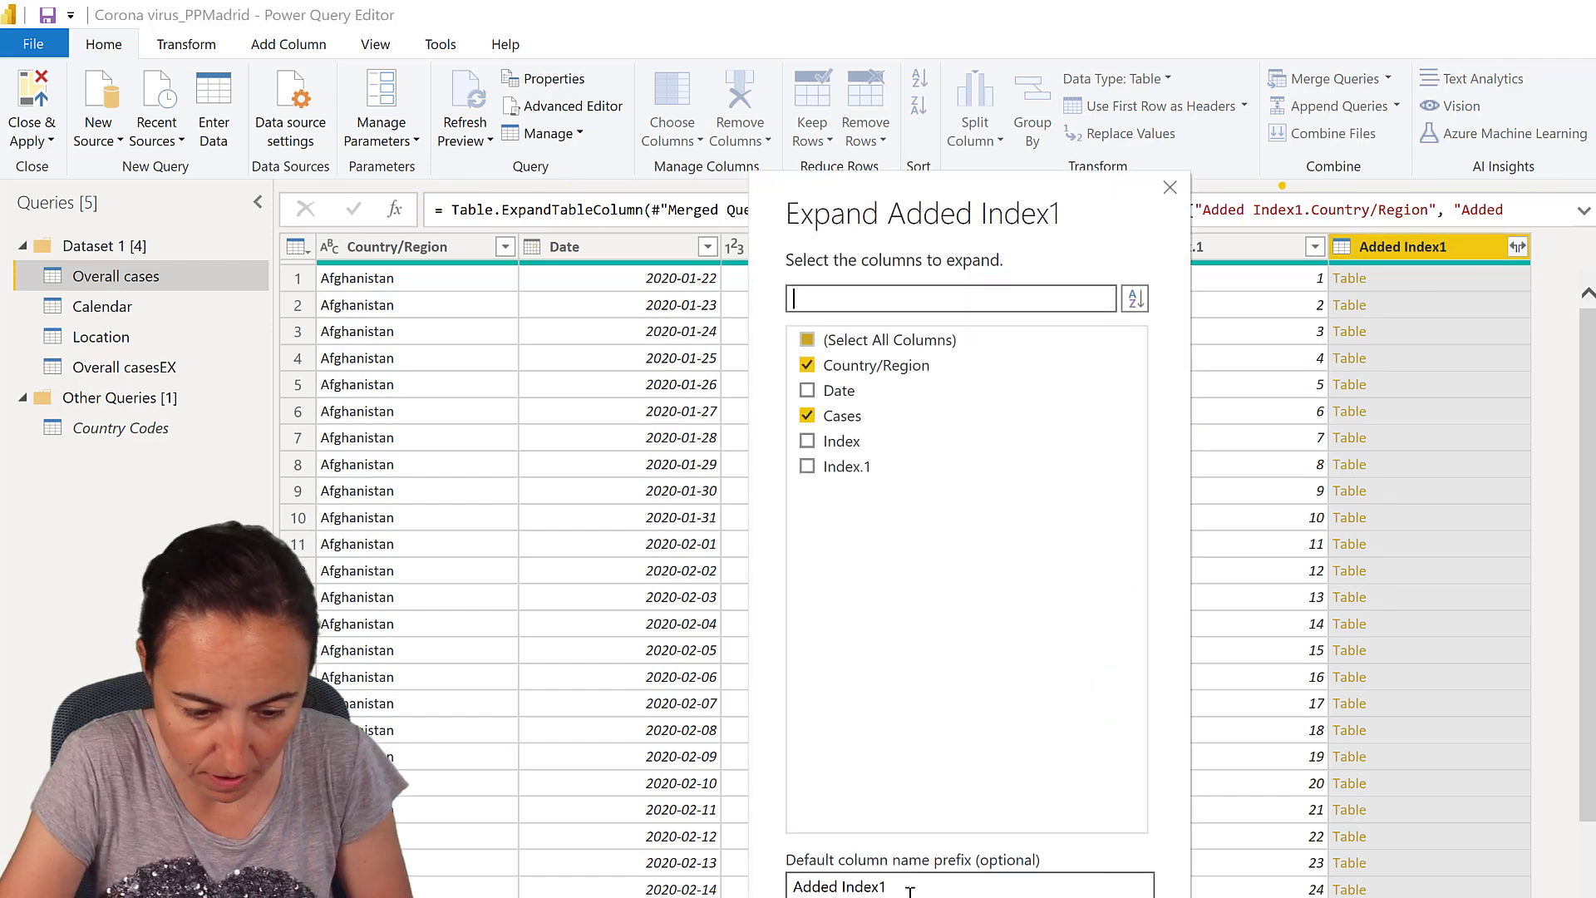
text(Pre)
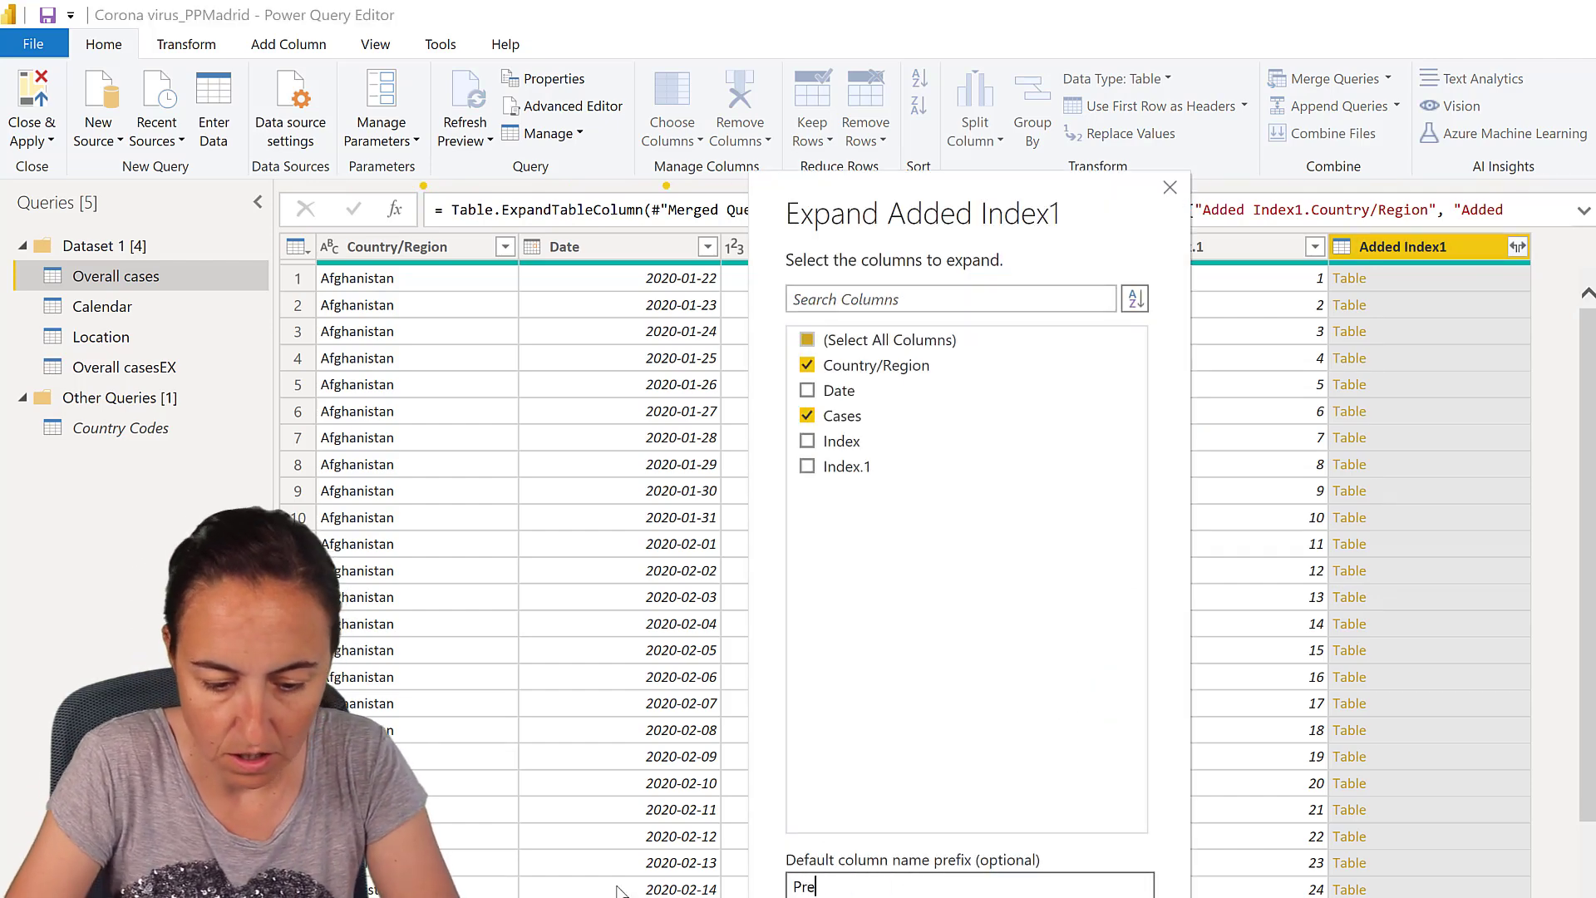
text(v)
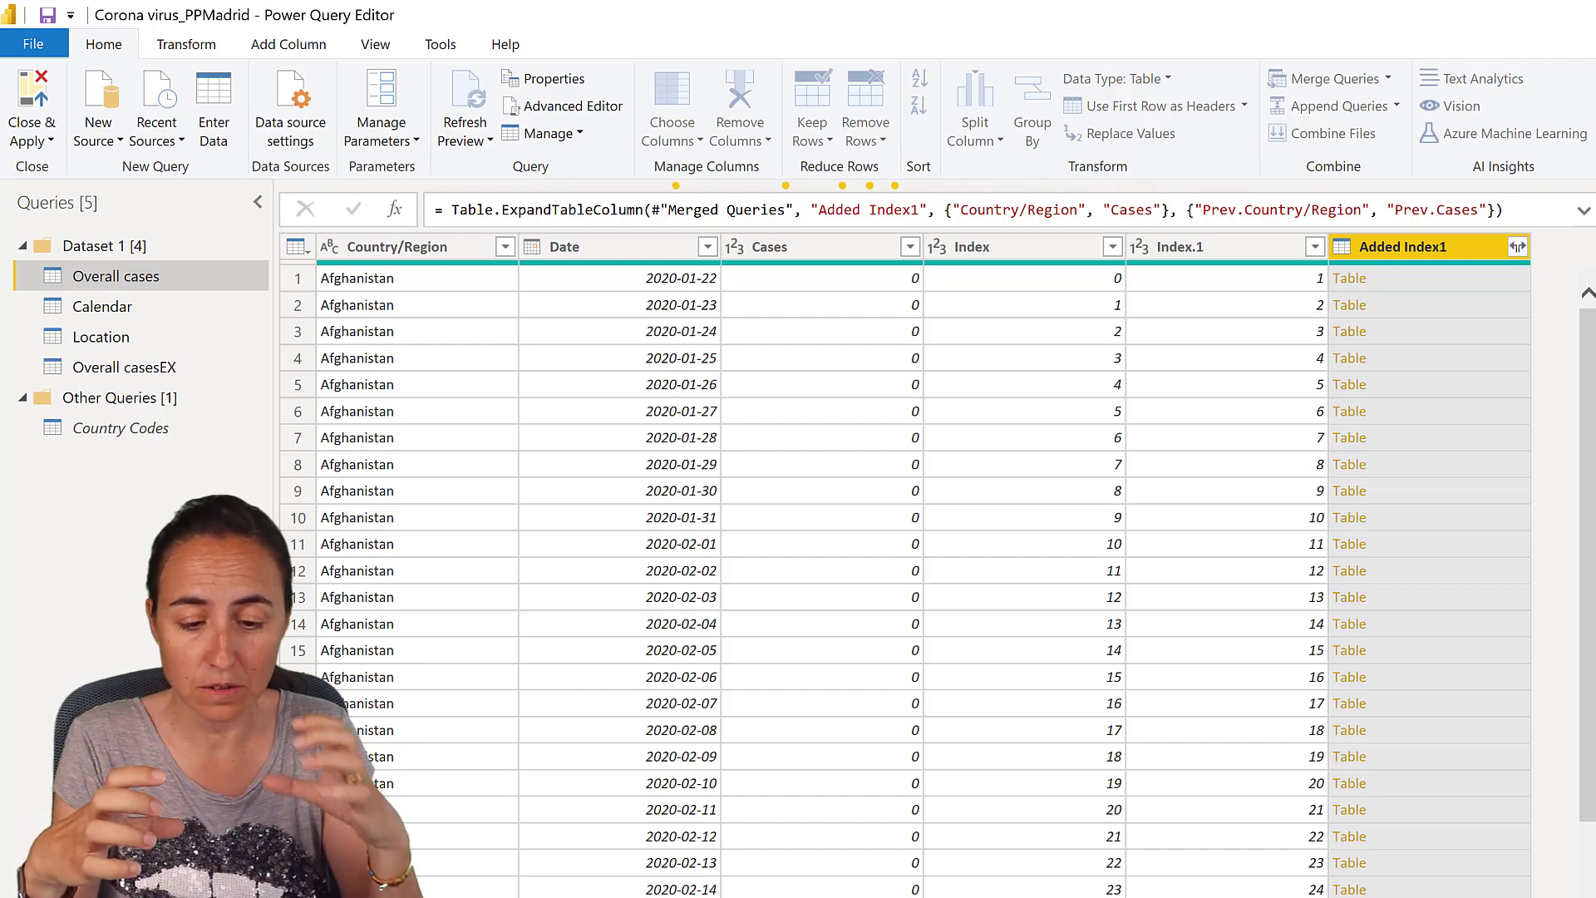
- Scroll through the table to check the Prev.Cases values against each row
click(1518, 246)
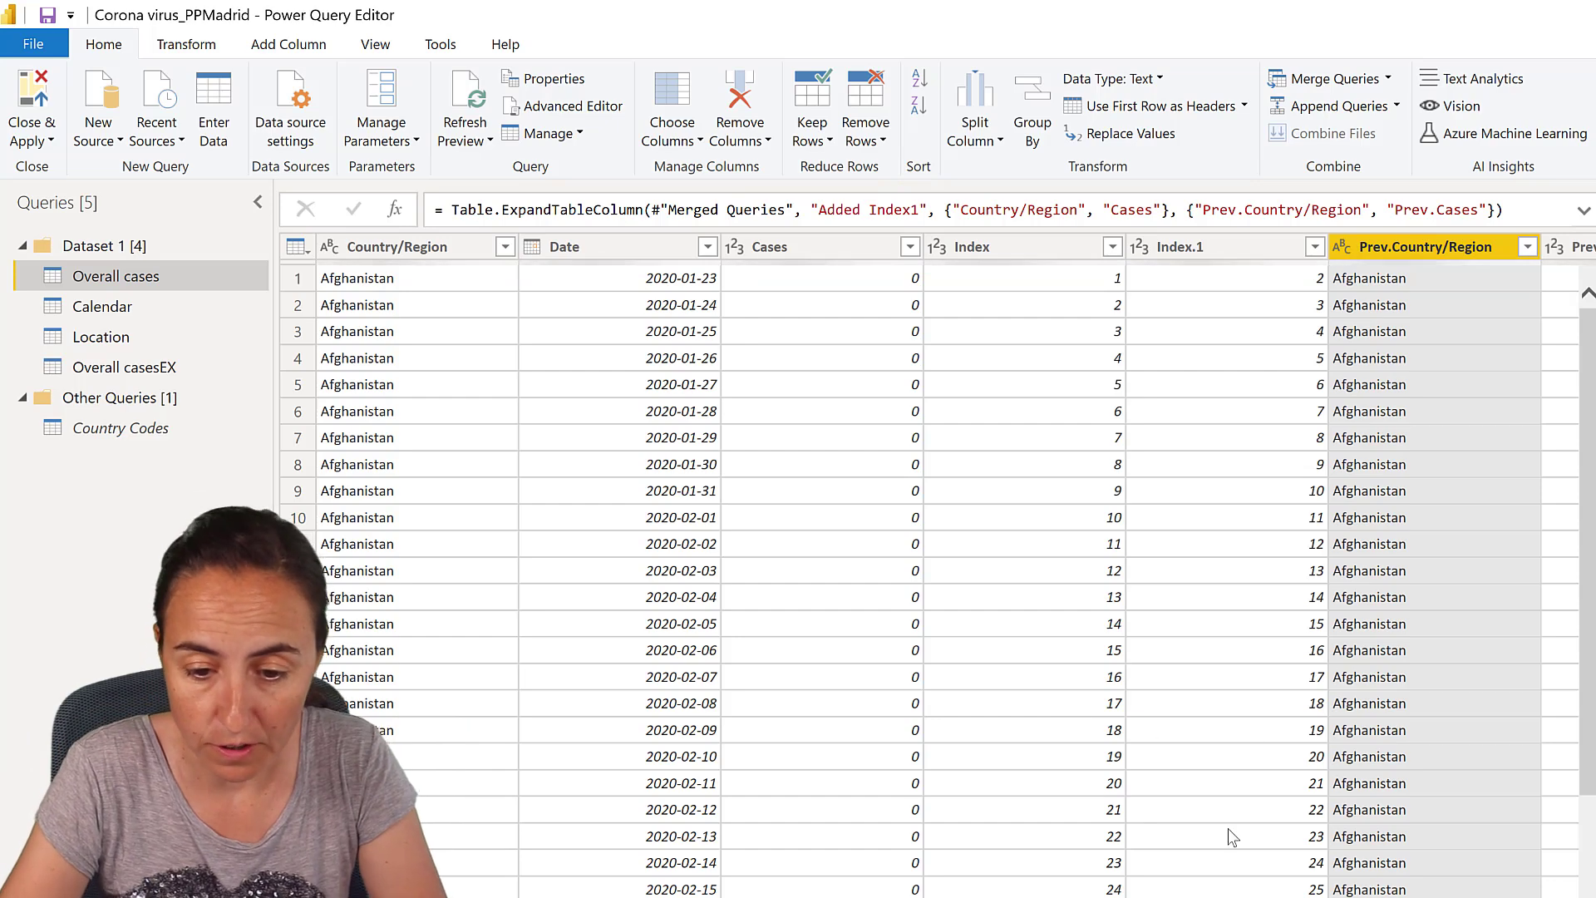
scroll(right, 3)
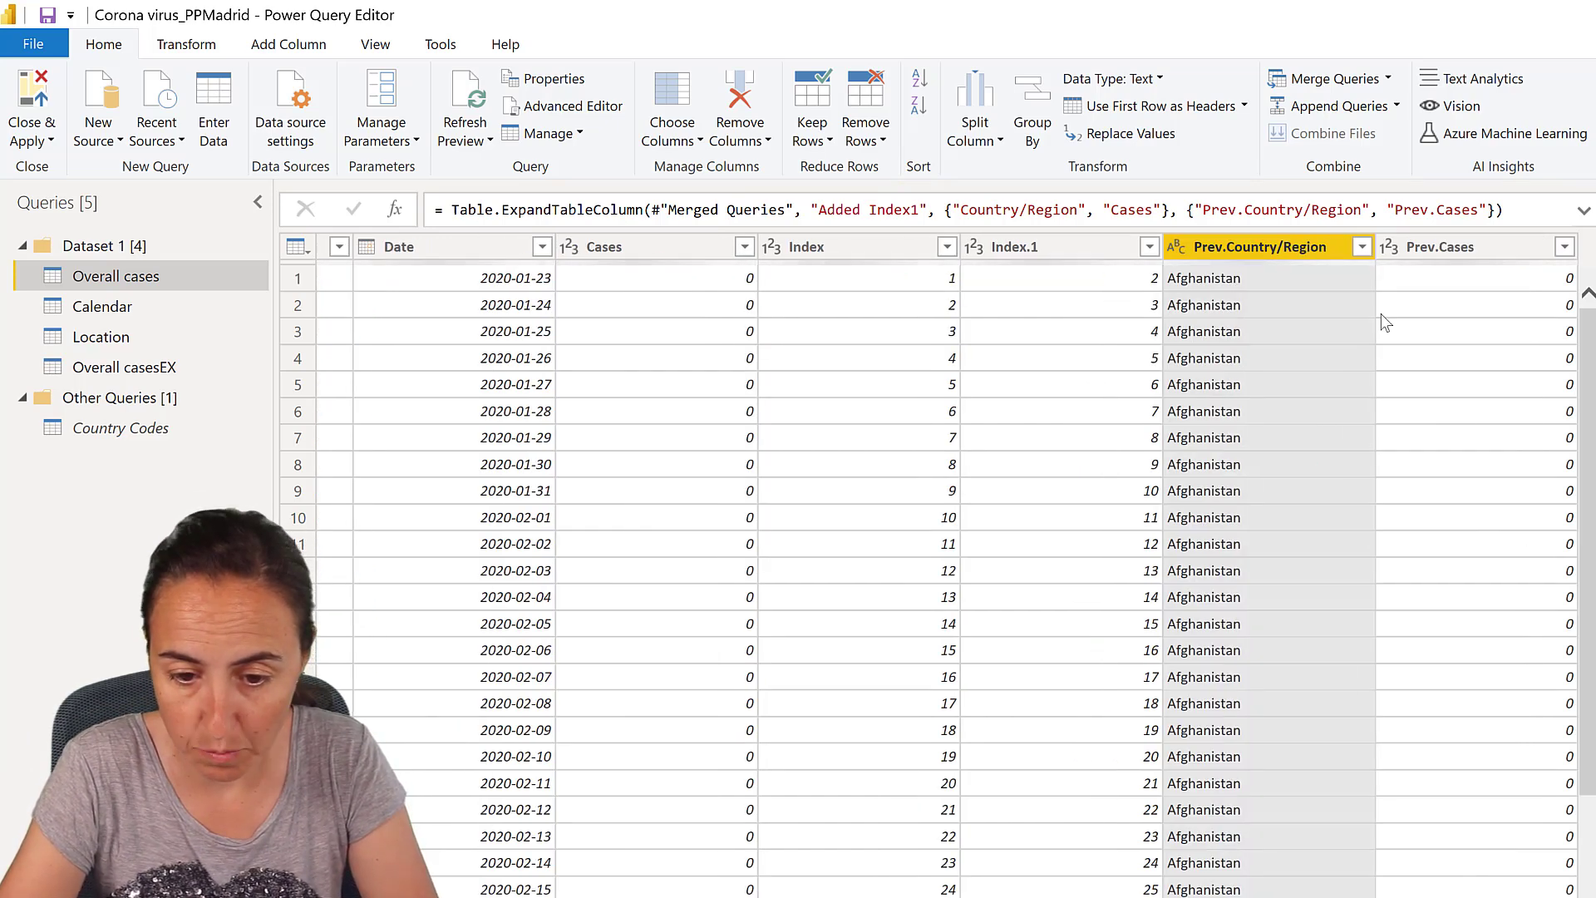
scroll(down, 3)
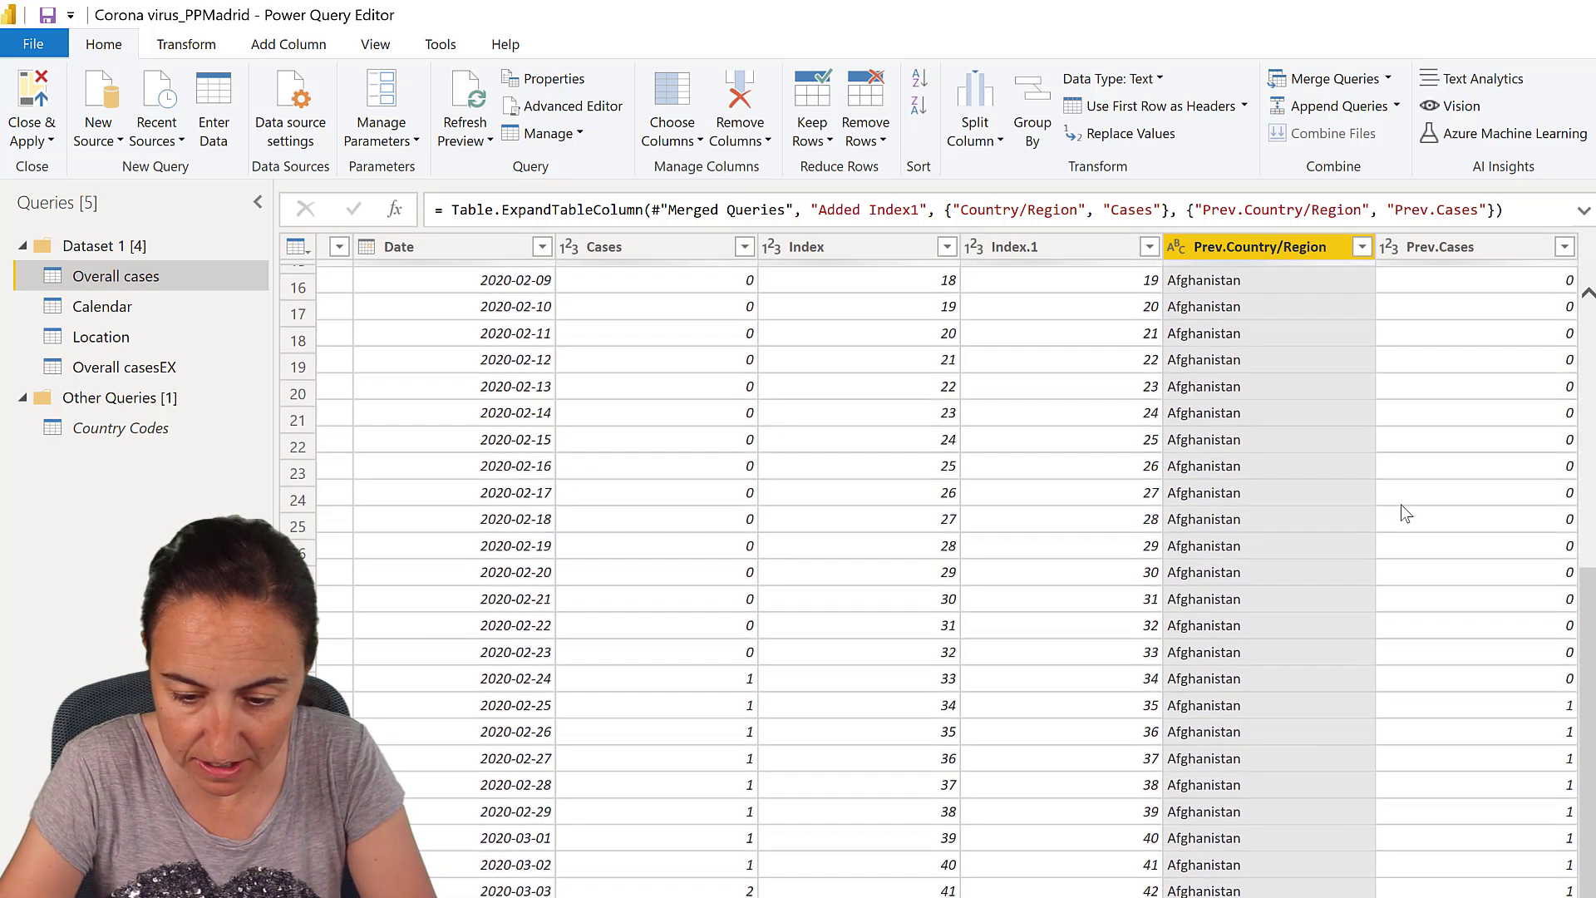
scroll(down, 3)
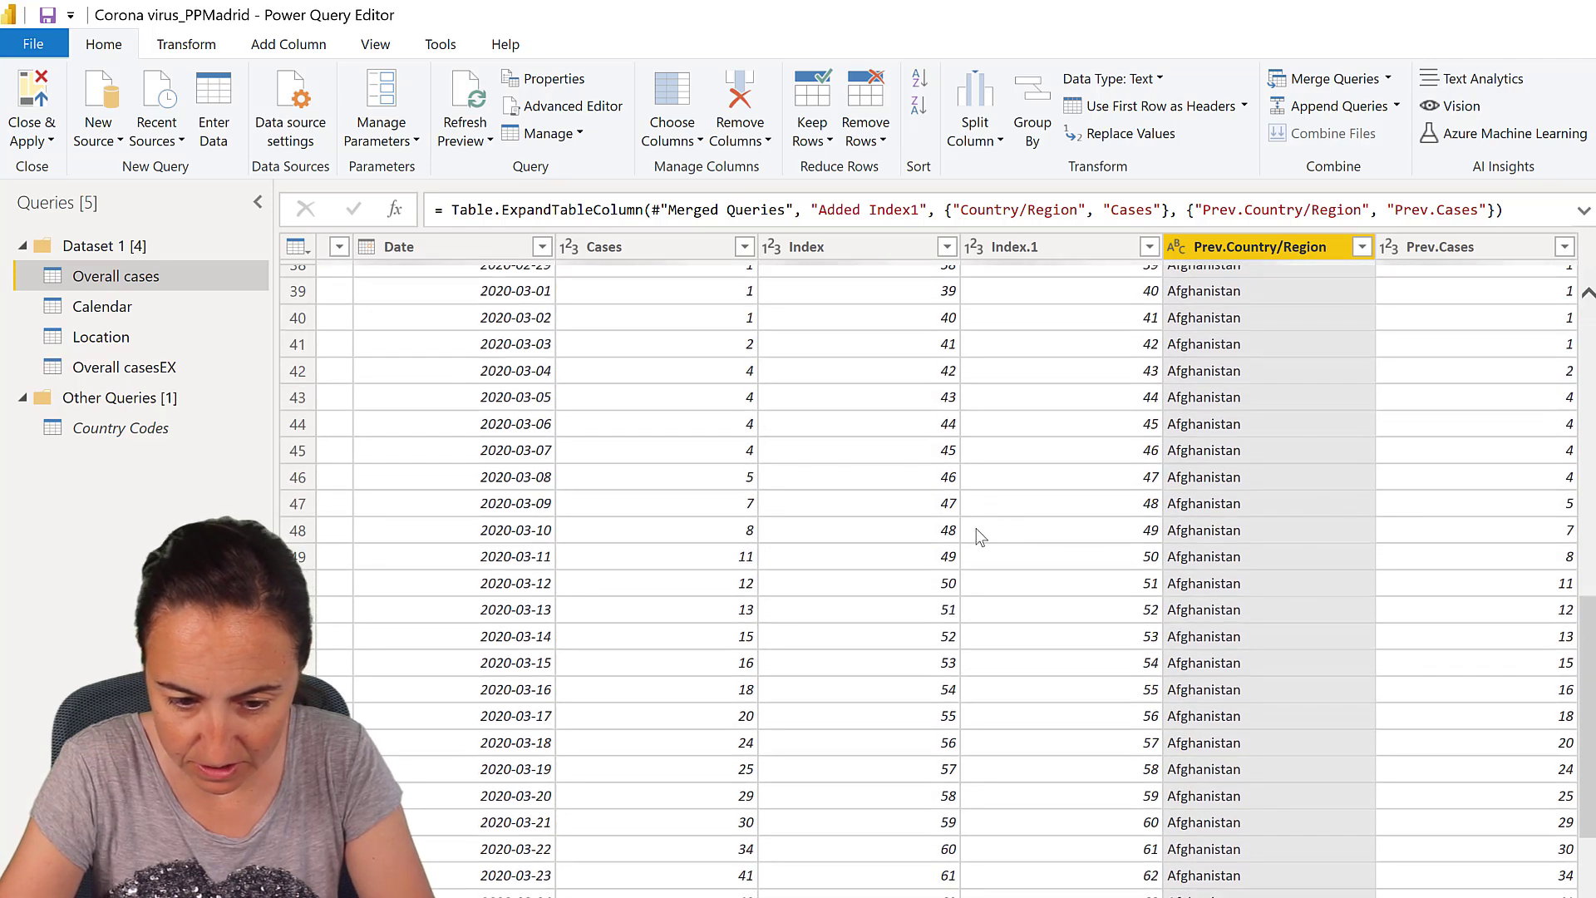
mouse_move(1232, 495)
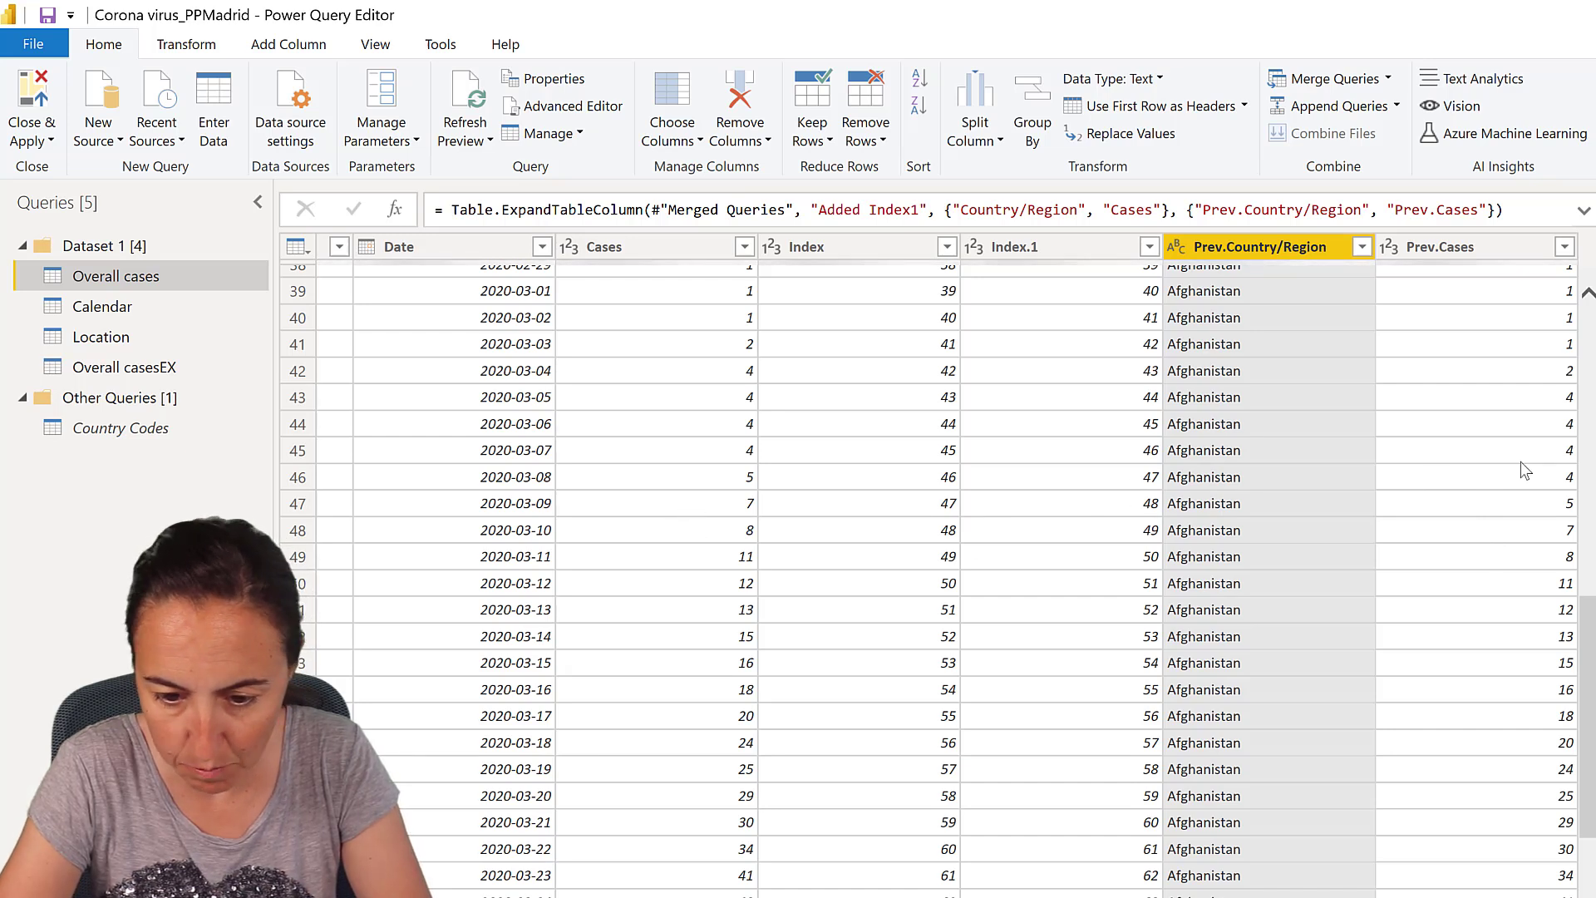
mouse_move(1557, 509)
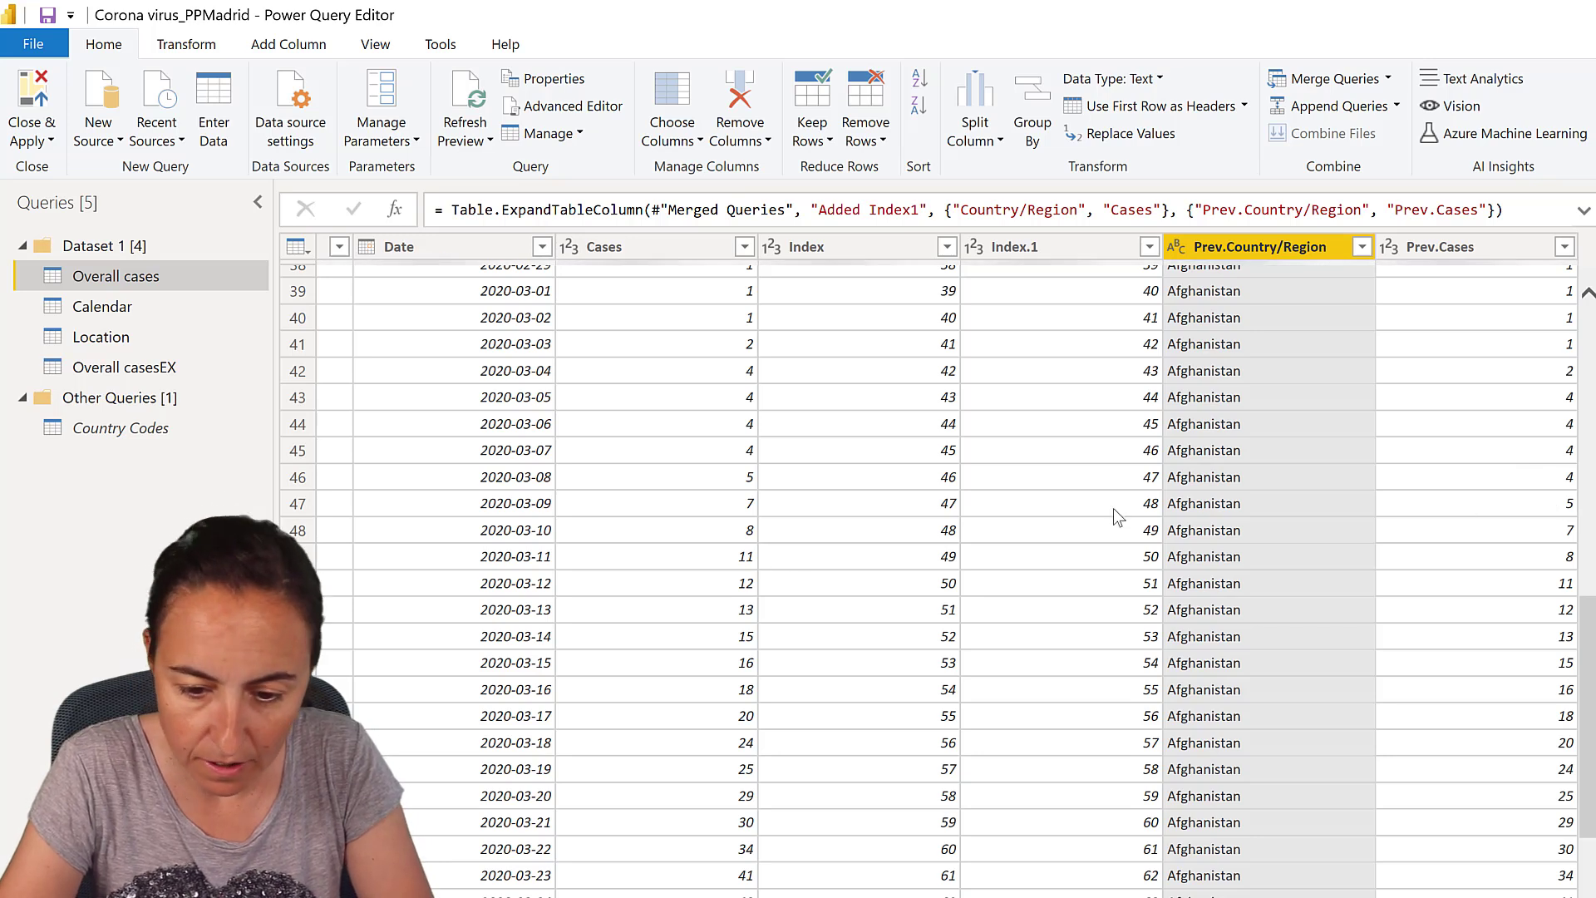
mouse_move(1555, 544)
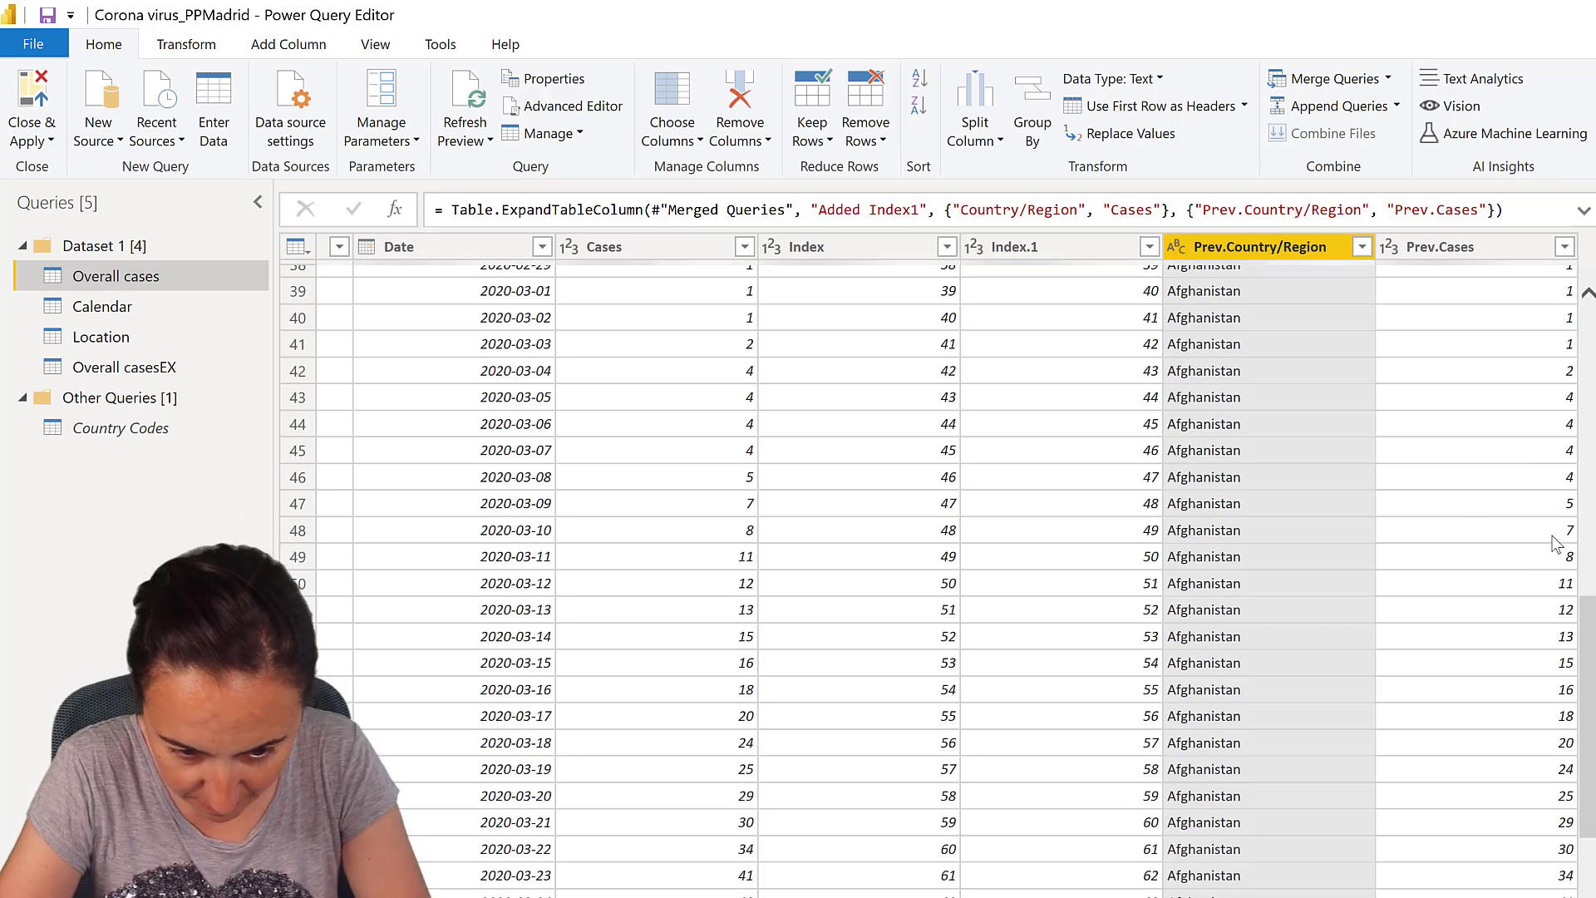
mouse_move(1506, 558)
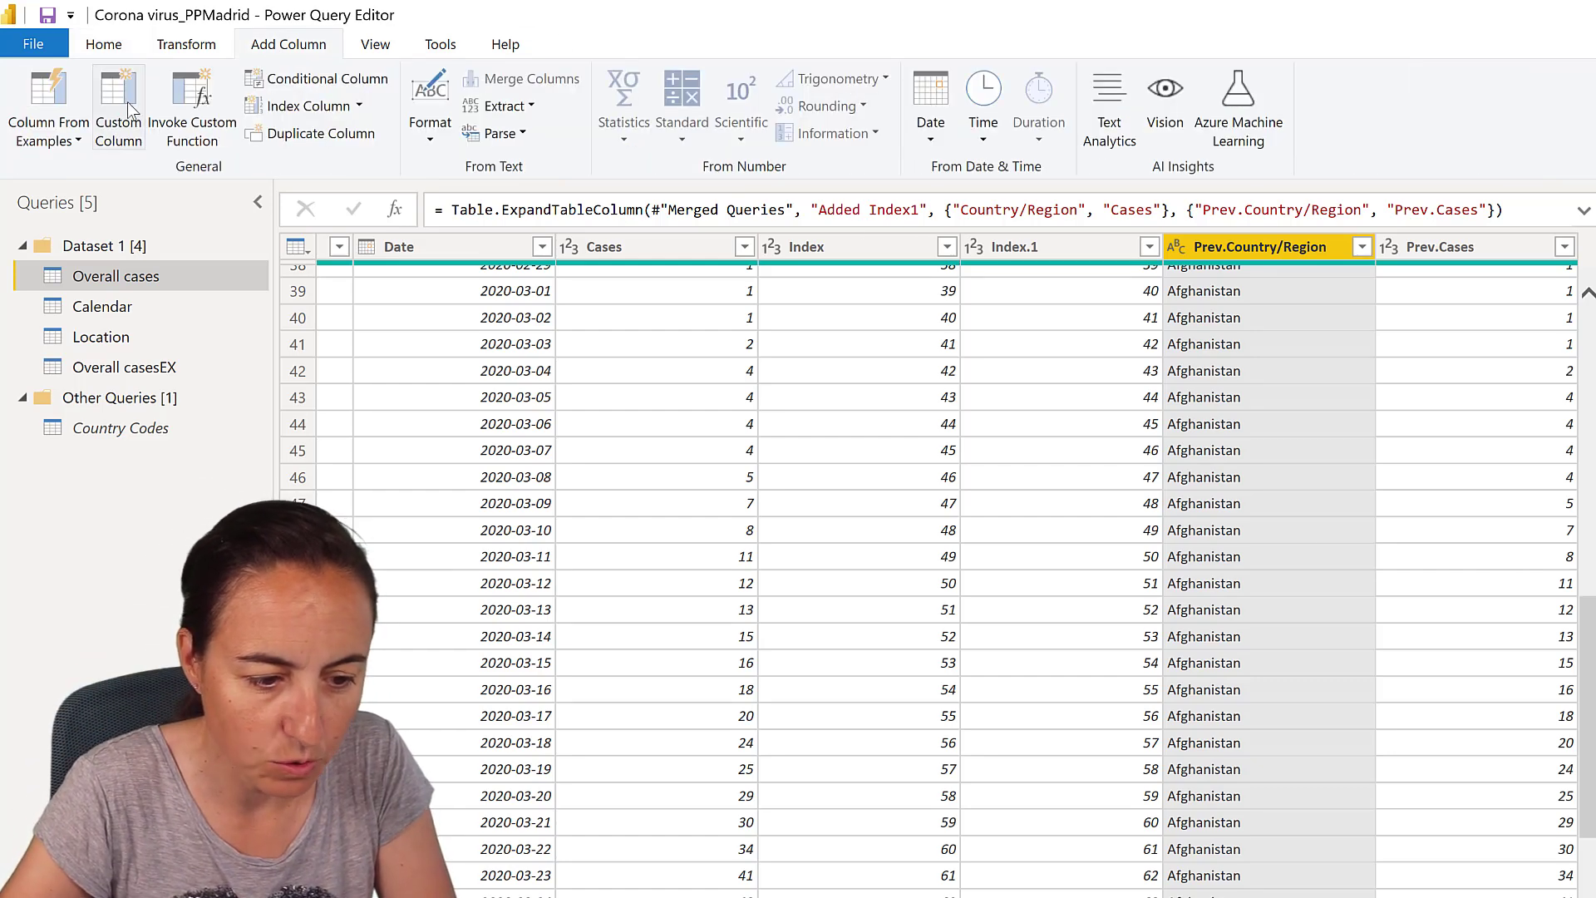
- Add a Custom column: if [Country/Region]=[Prev.Country/Region] then [Prev.Cases] else 0
click(117, 108)
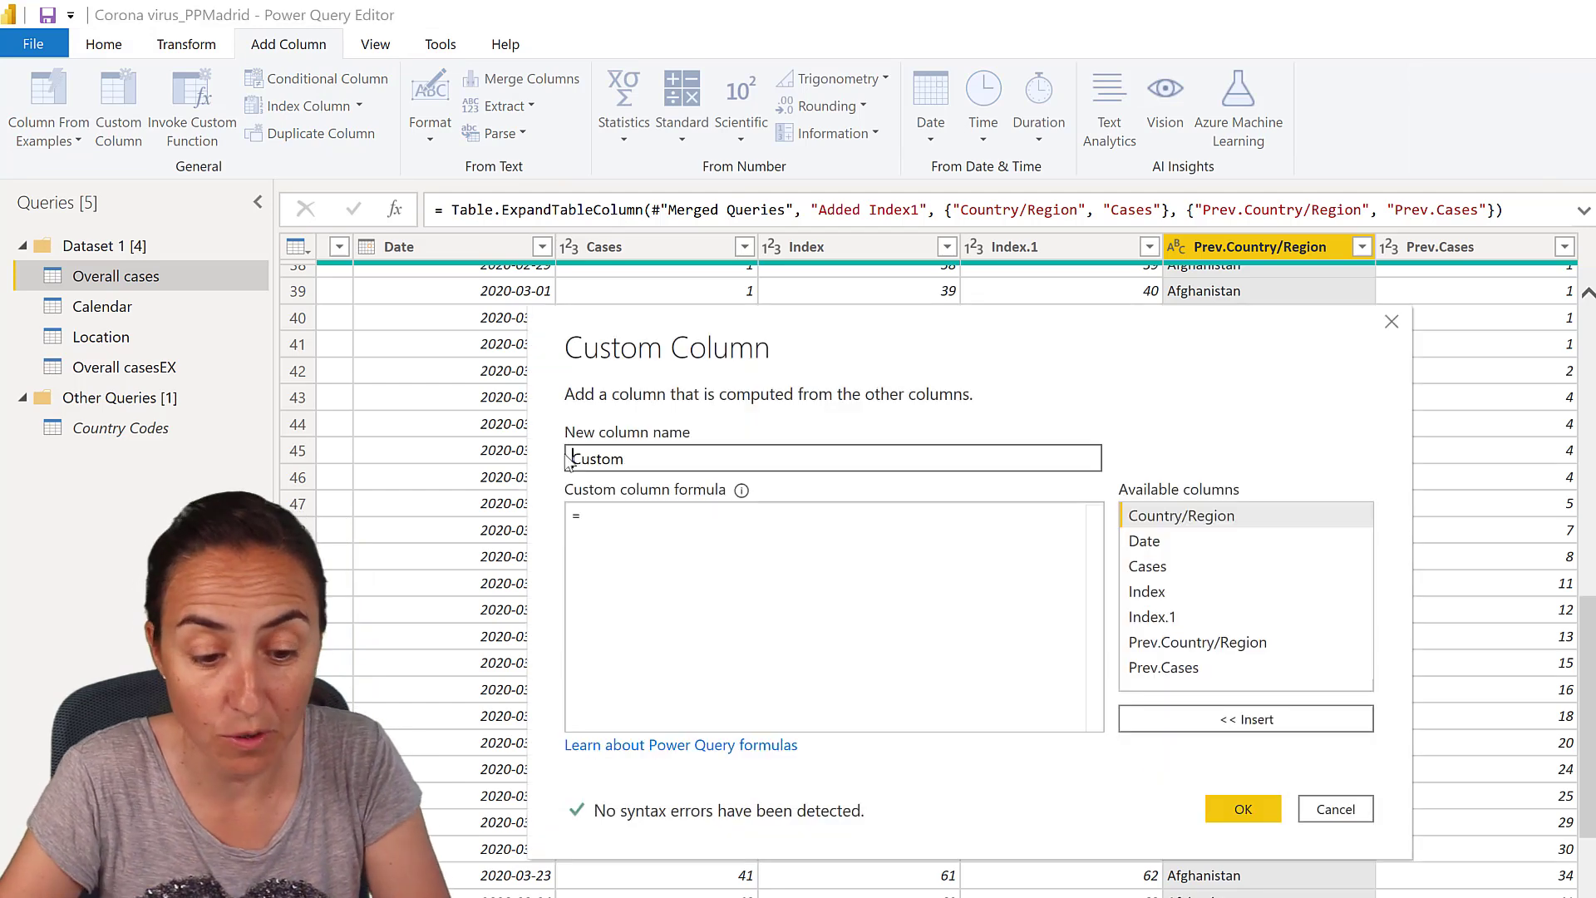
text(i)
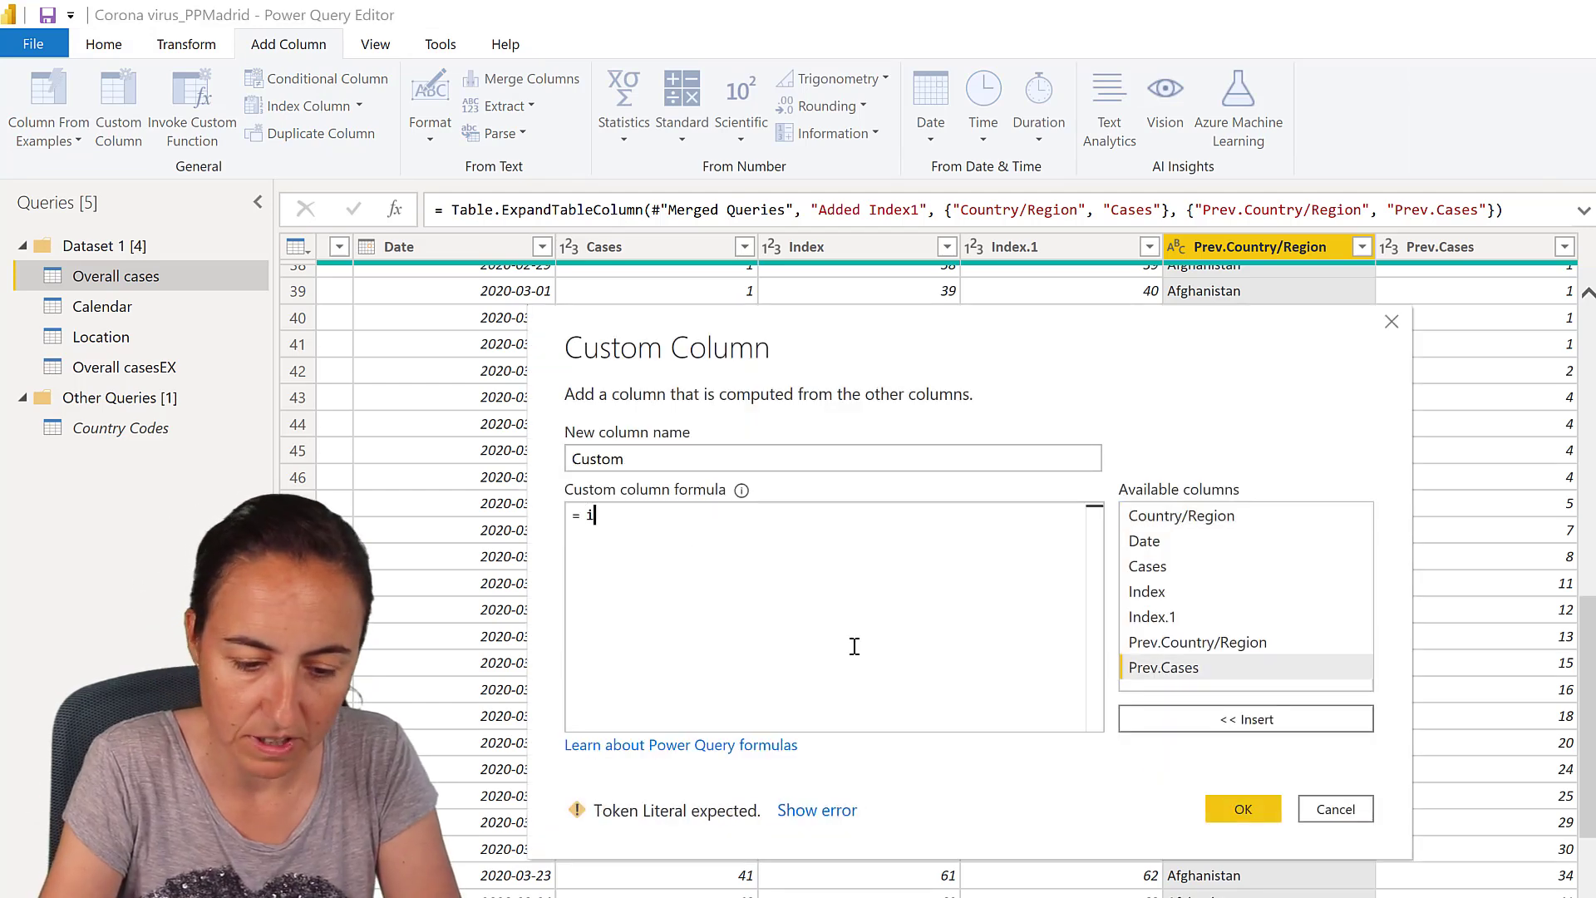
text(f)
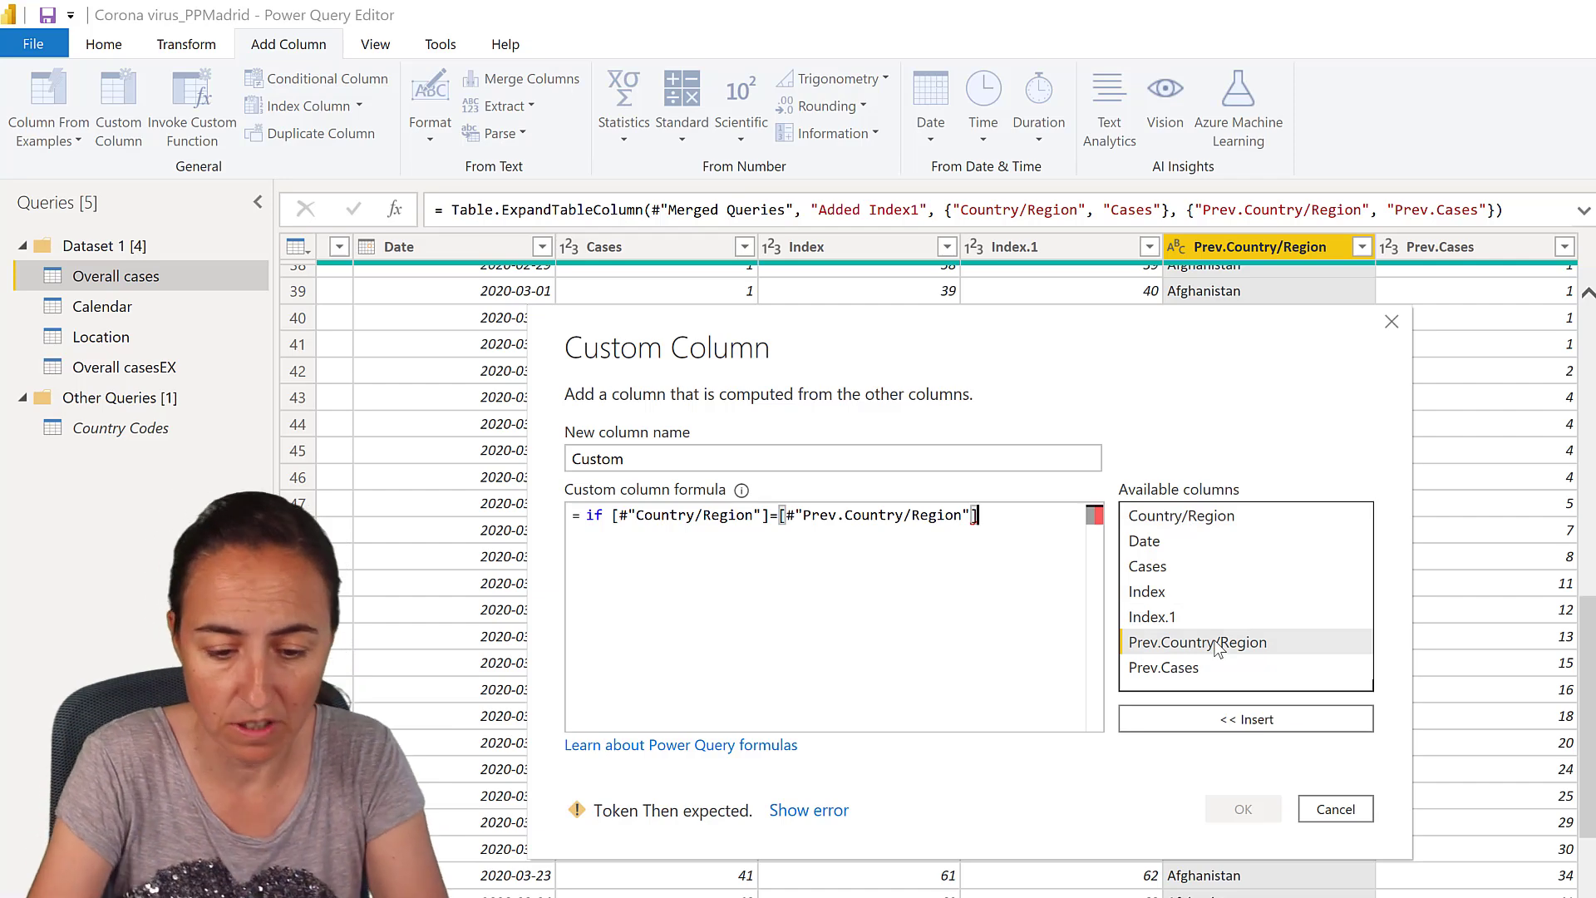
text(then)
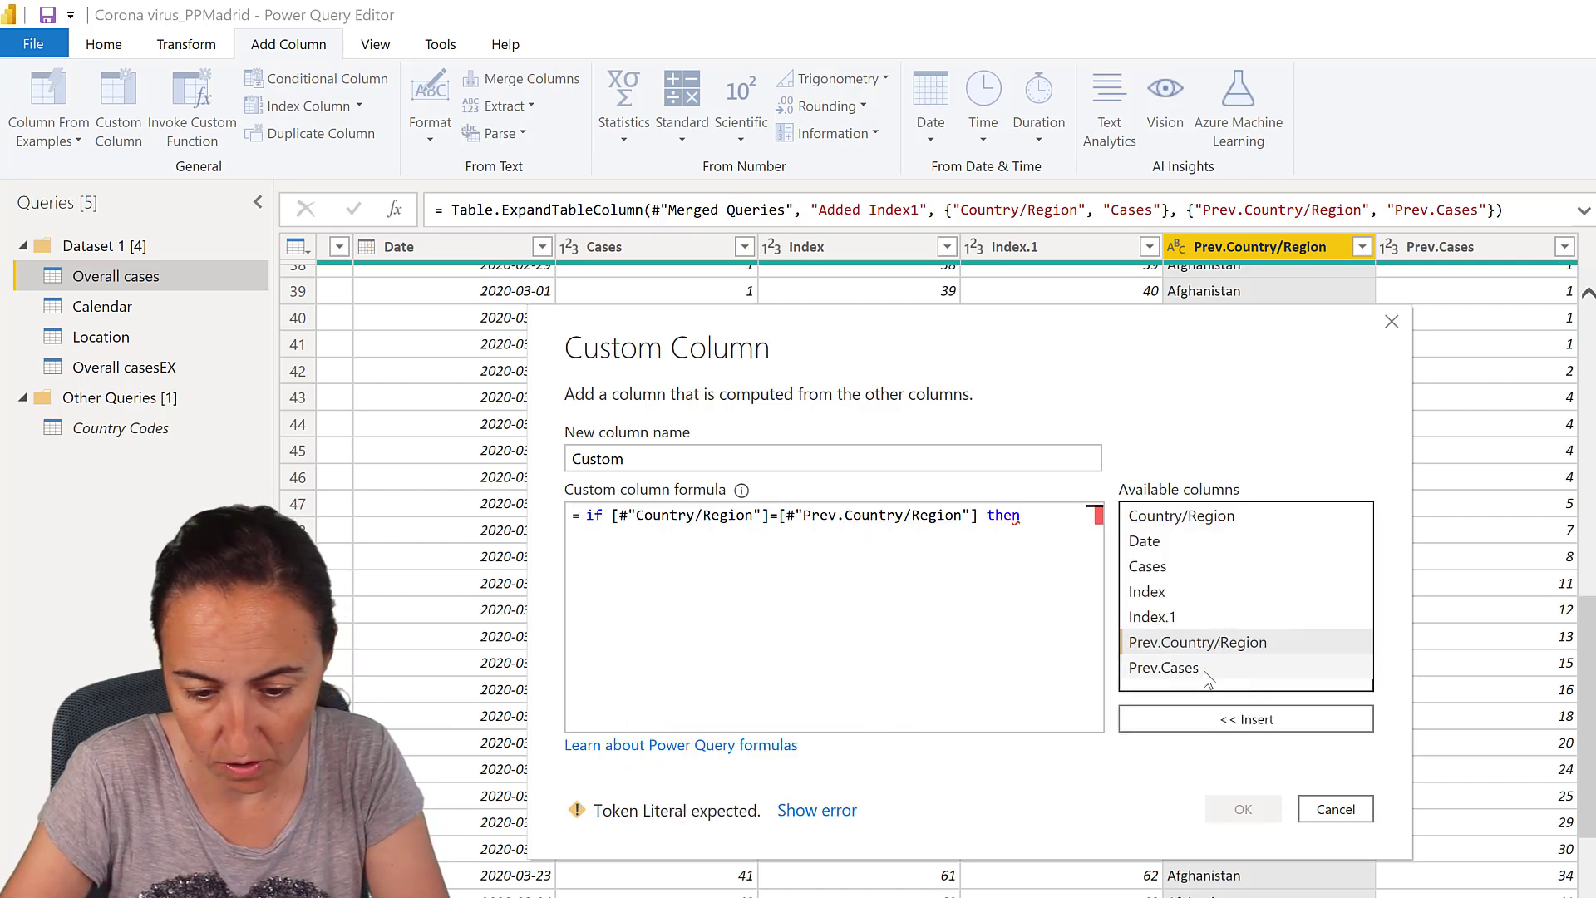
text([Prev.Cases] else 0)
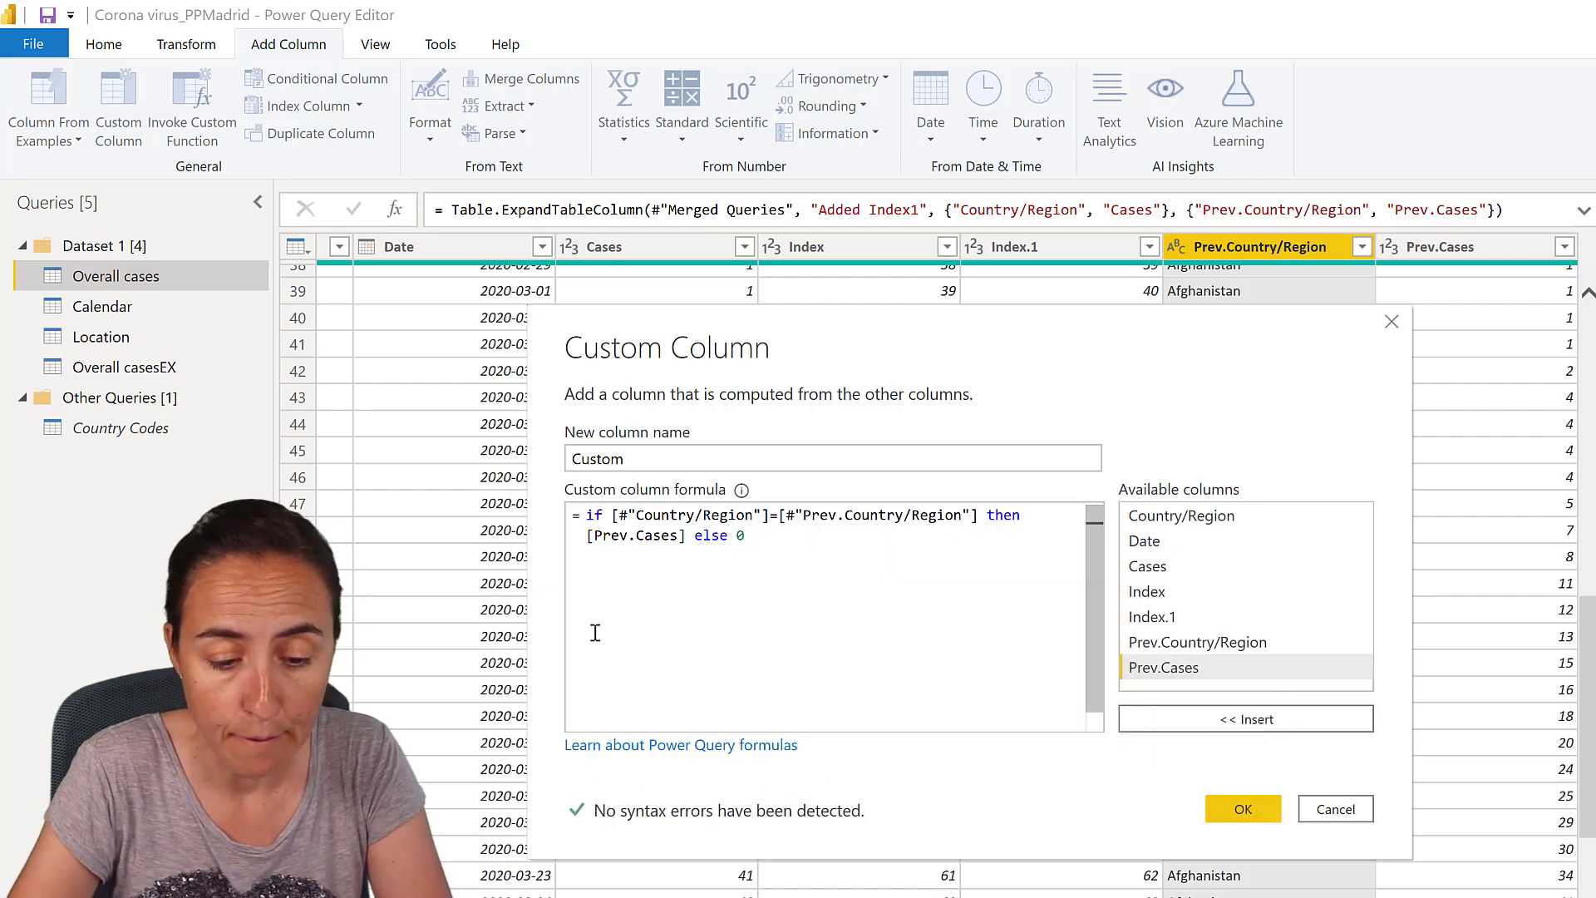
click(1242, 808)
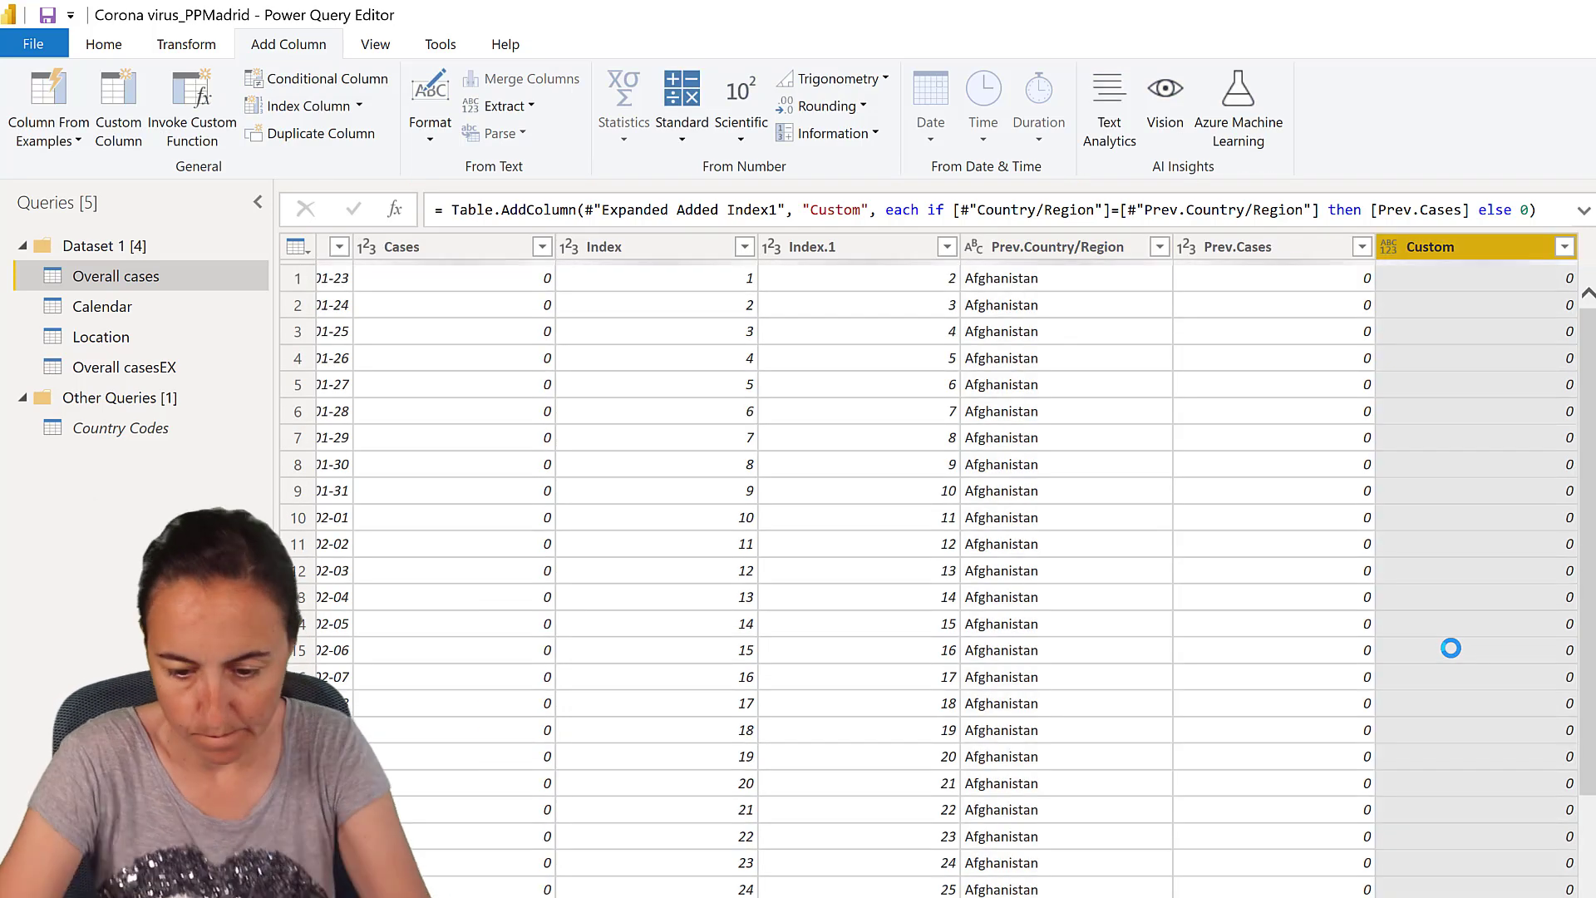
scroll(down, 3)
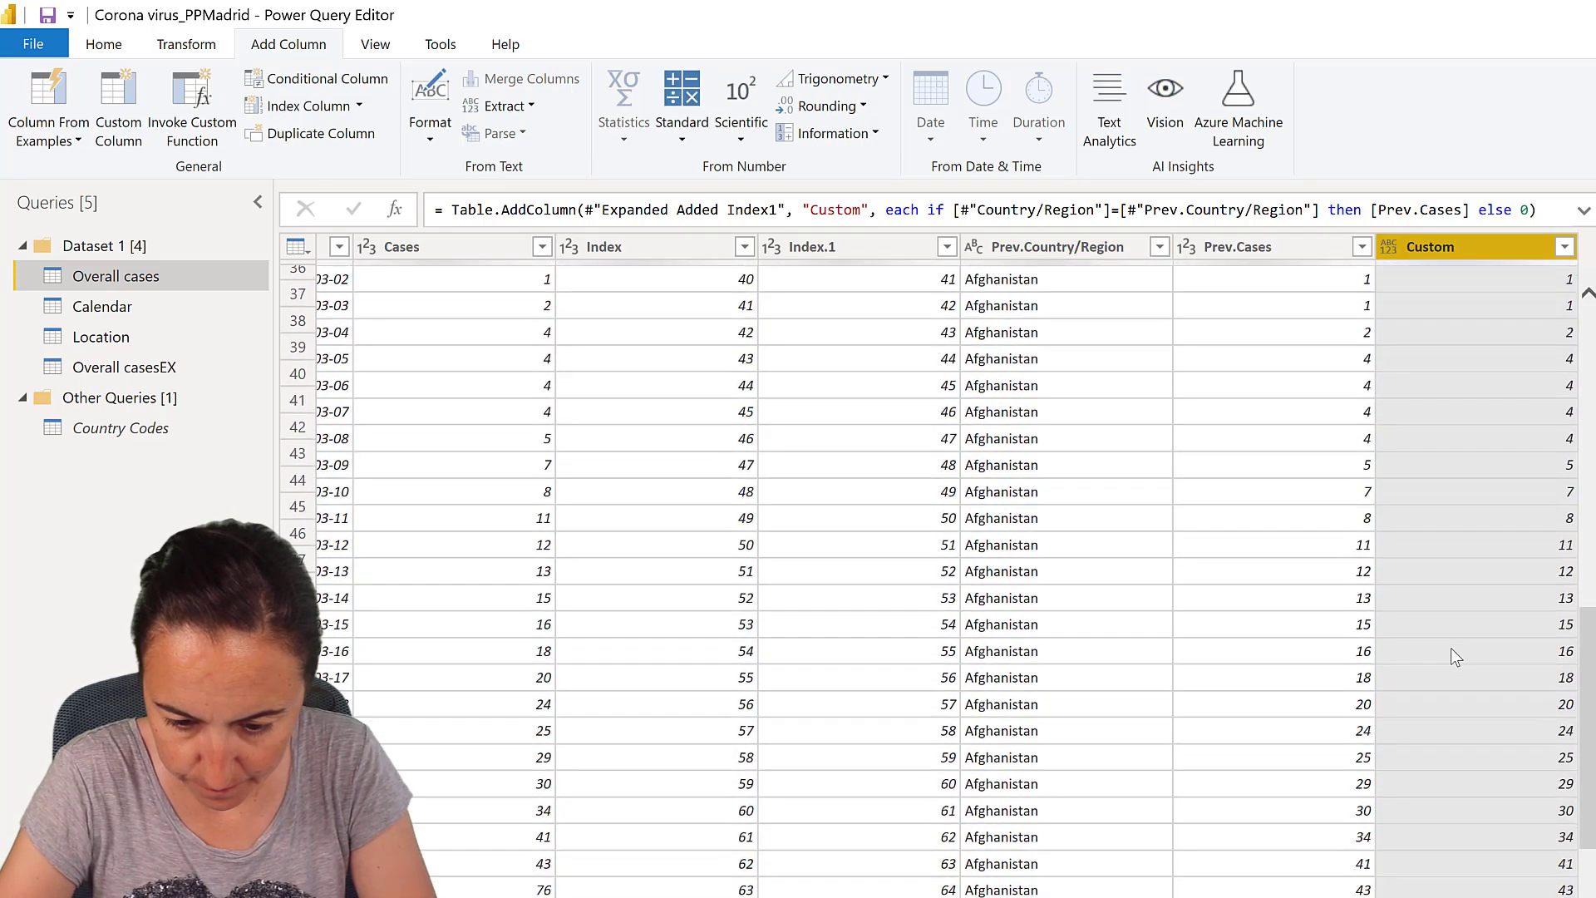
scroll(down, 3)
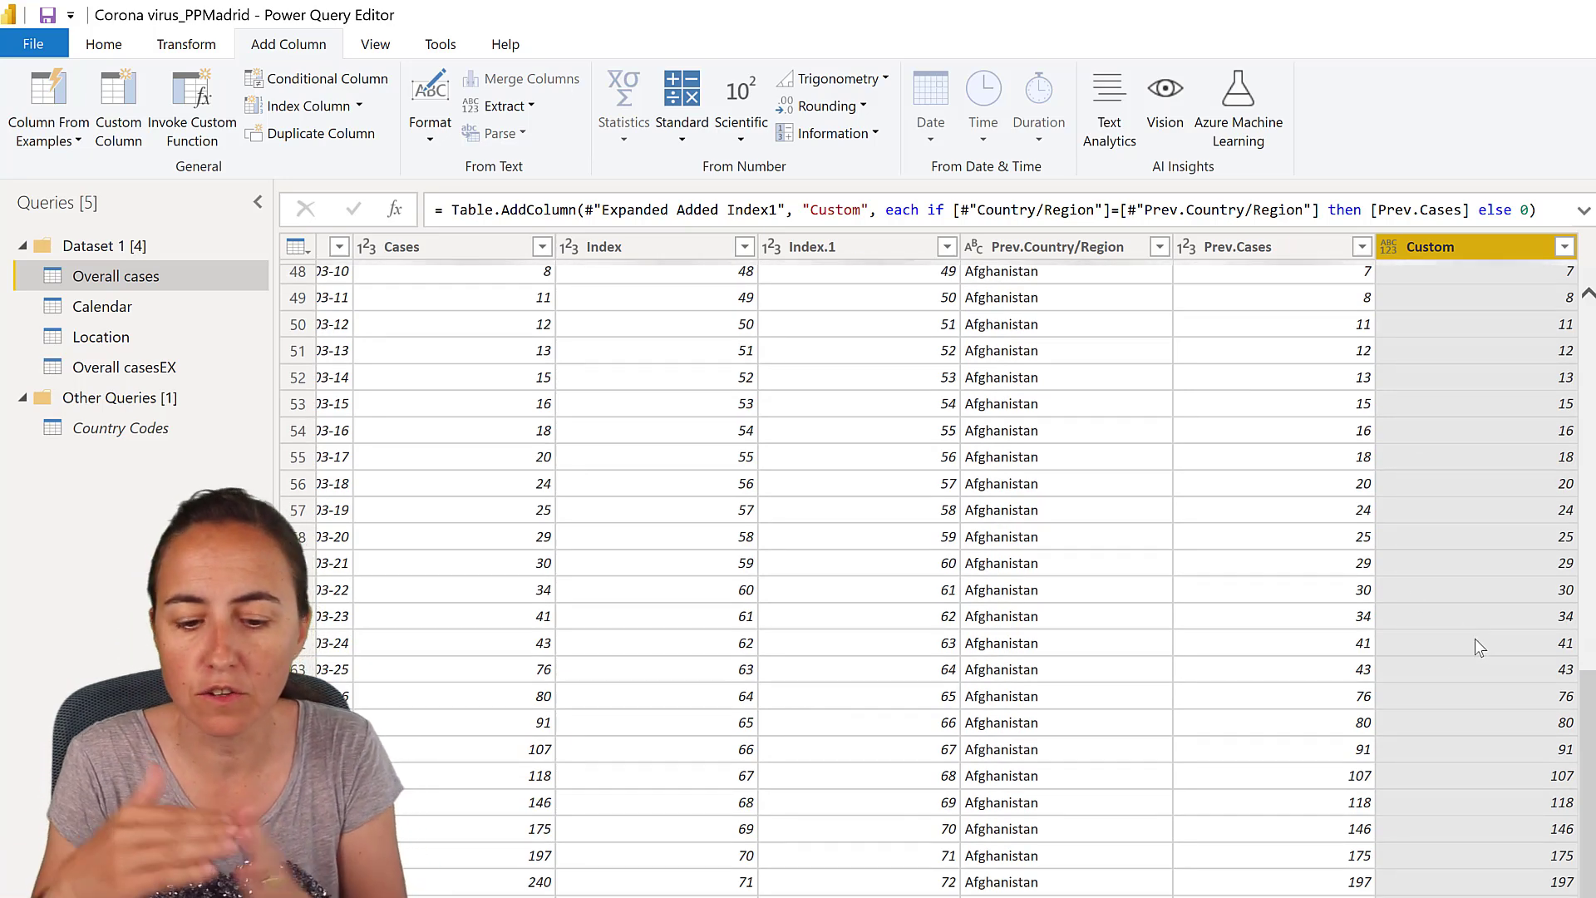
scroll(down, 3)
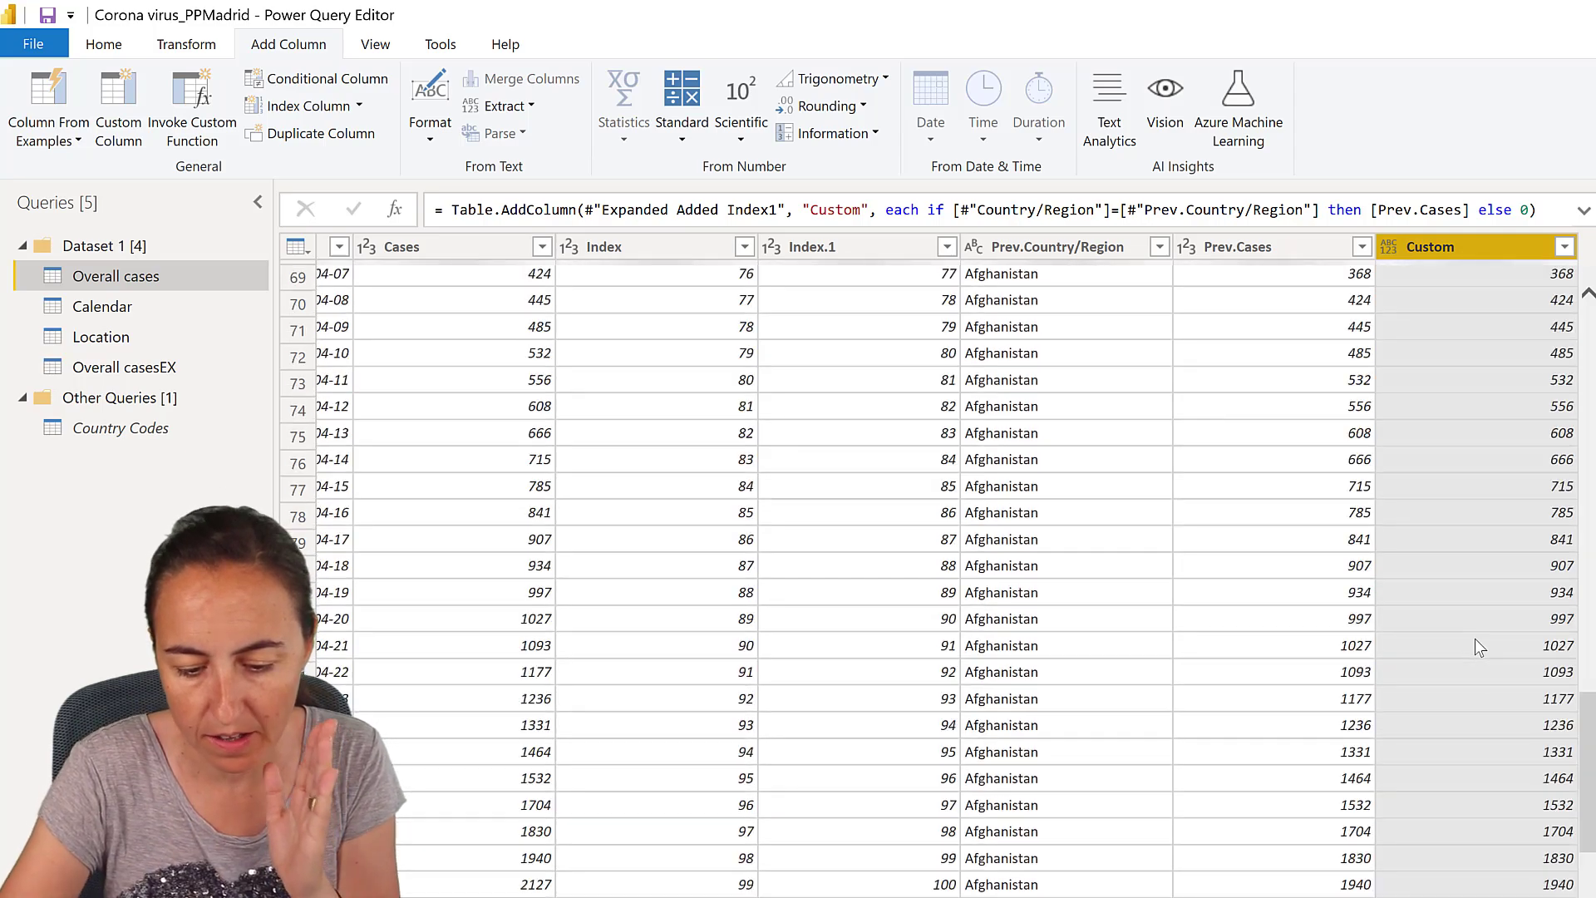
scroll(down, 3)
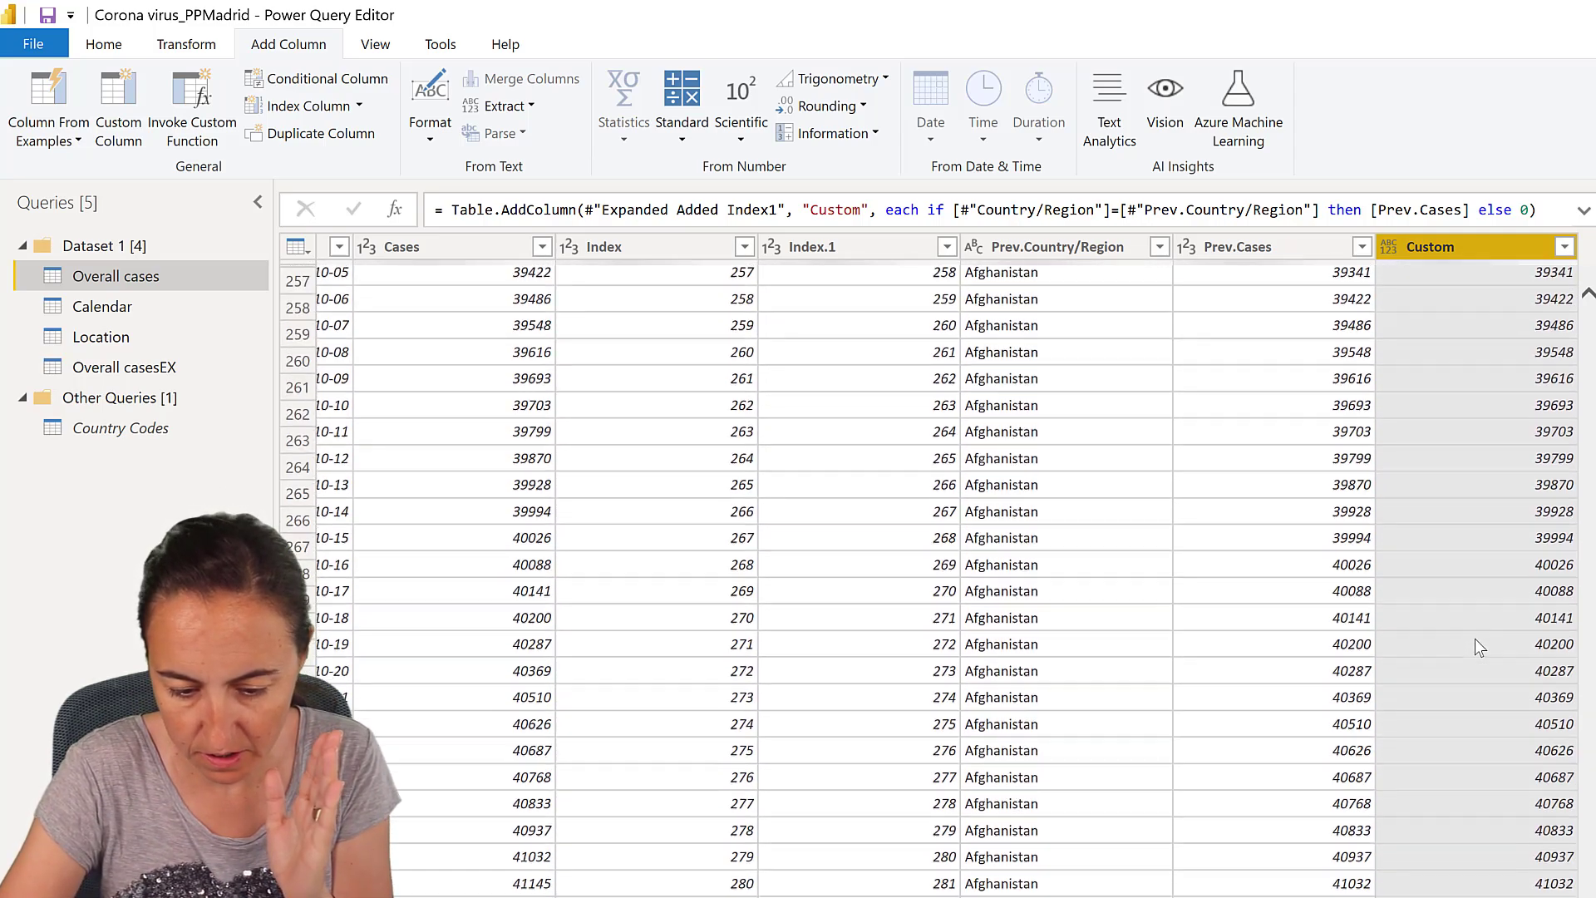
scroll(down, 3)
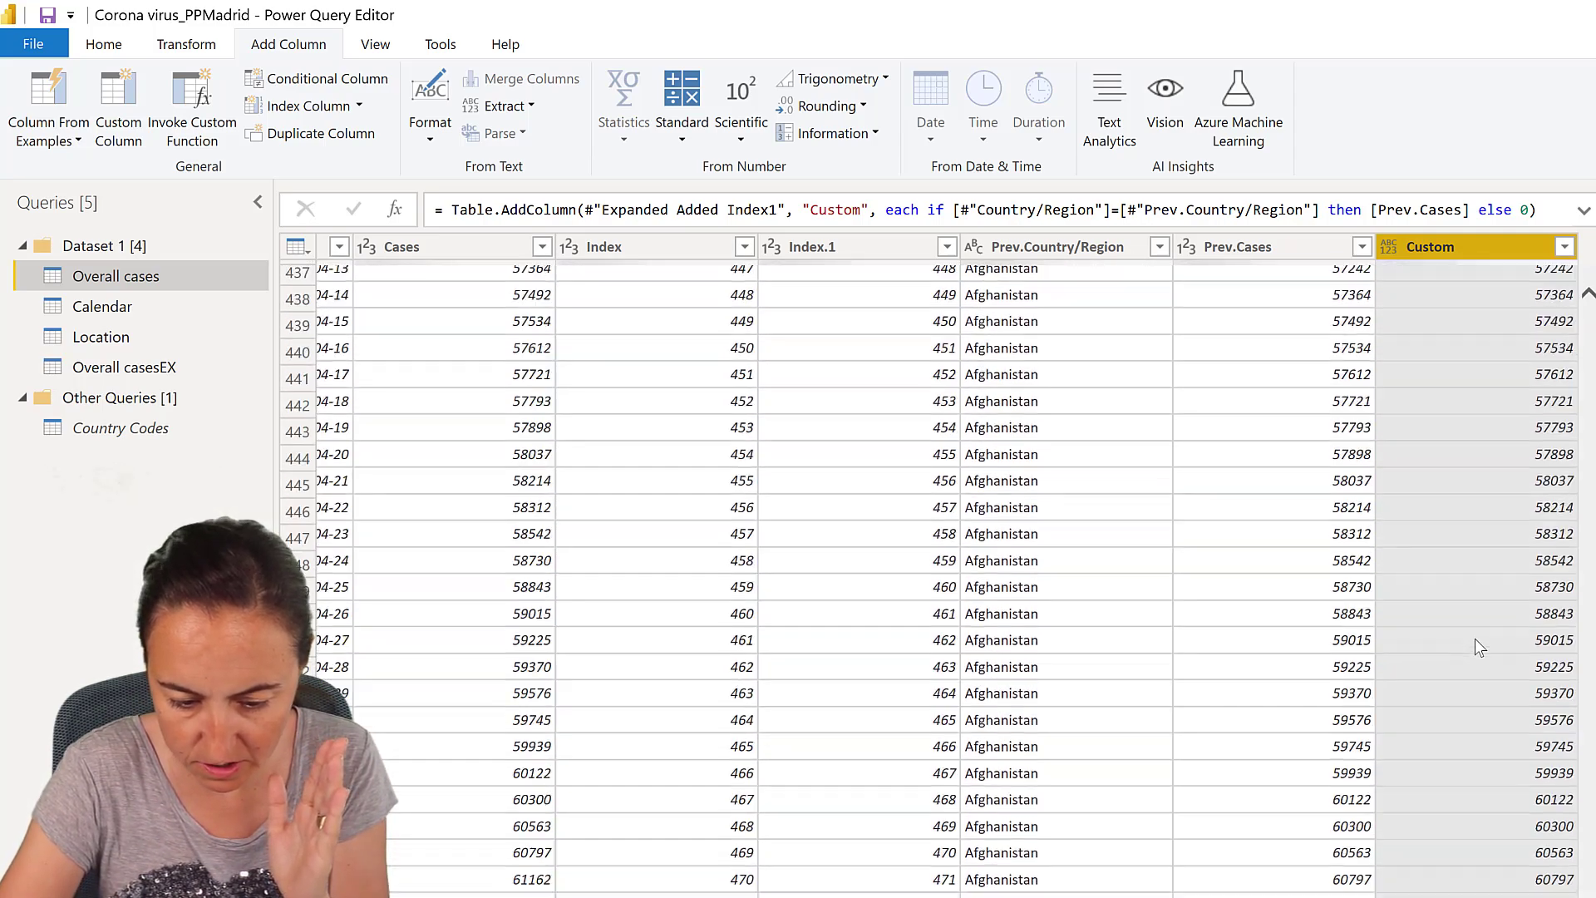
scroll(down, 3)
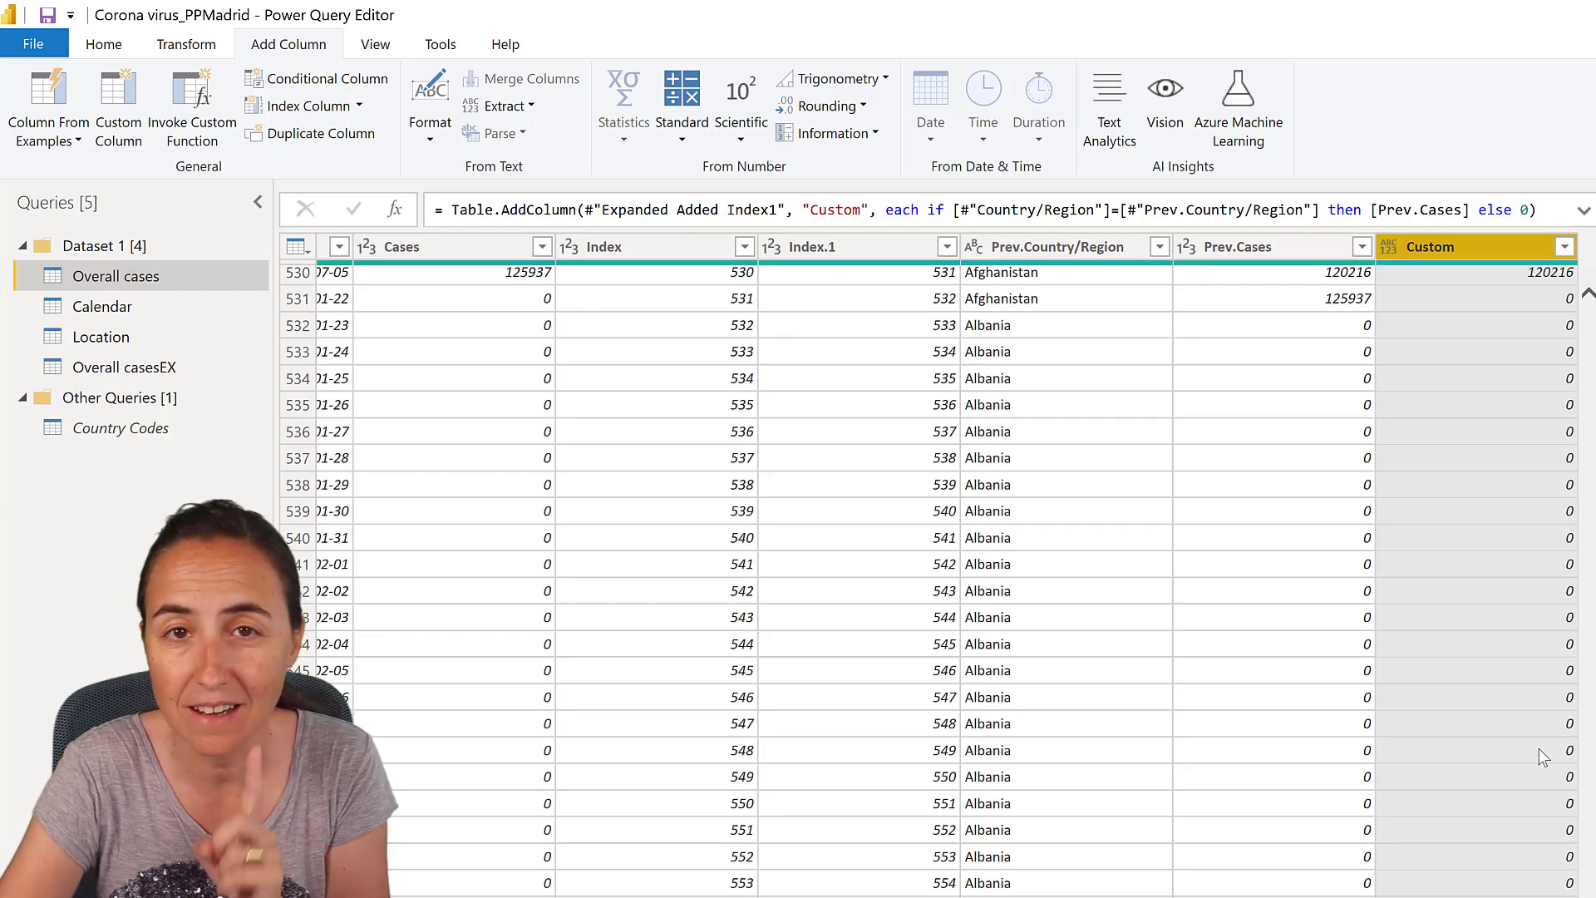
scroll(up, 3)
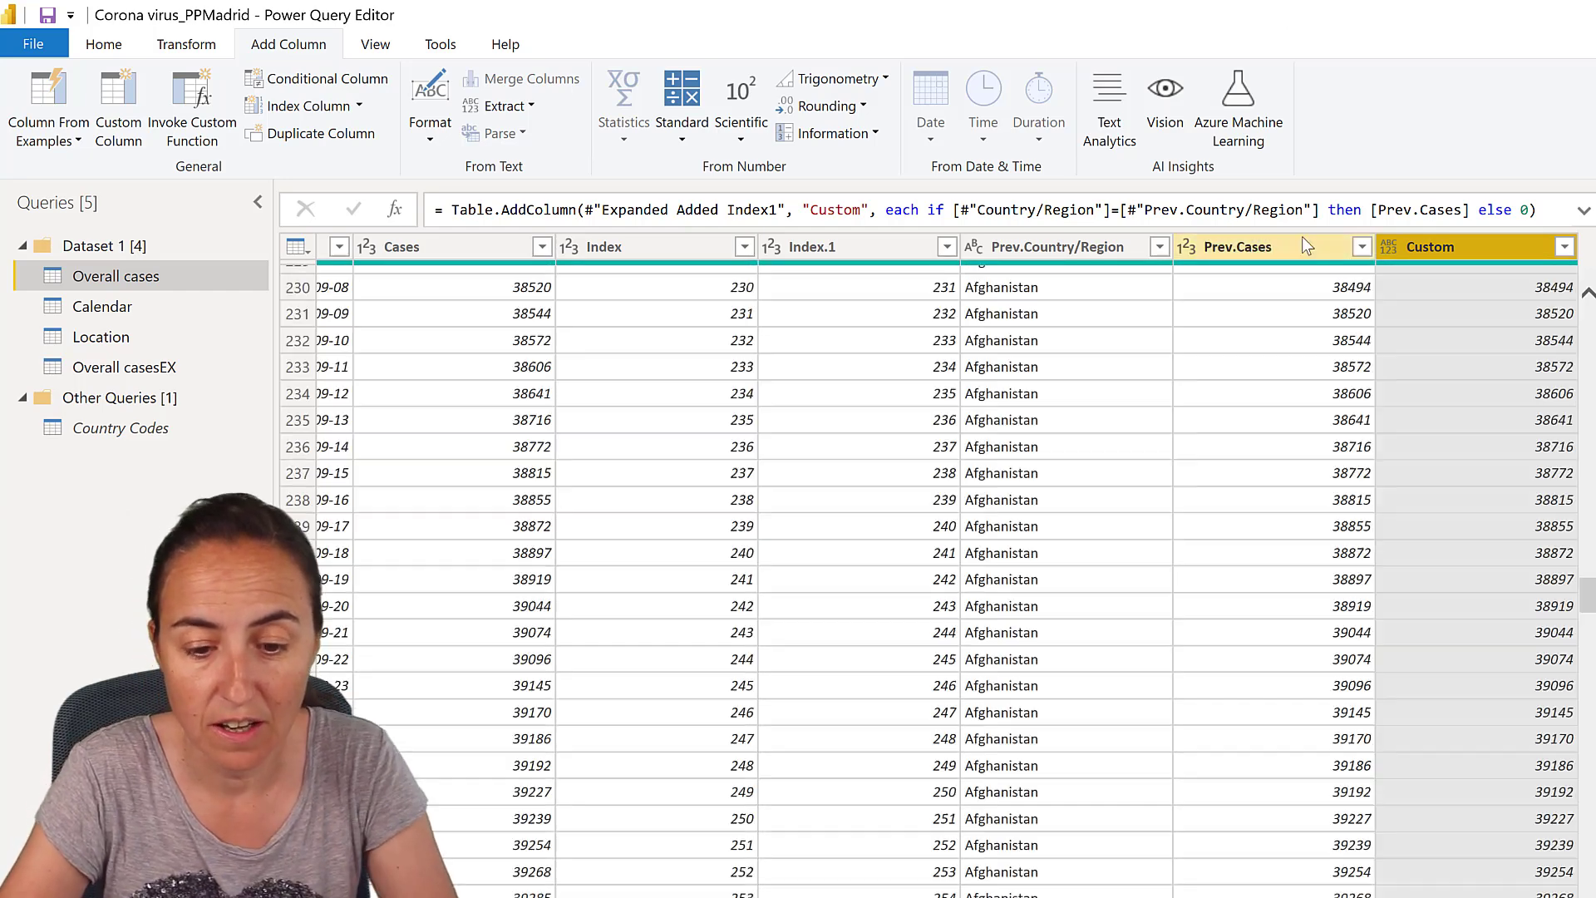
scroll(up, 3)
text( [Cases] -)
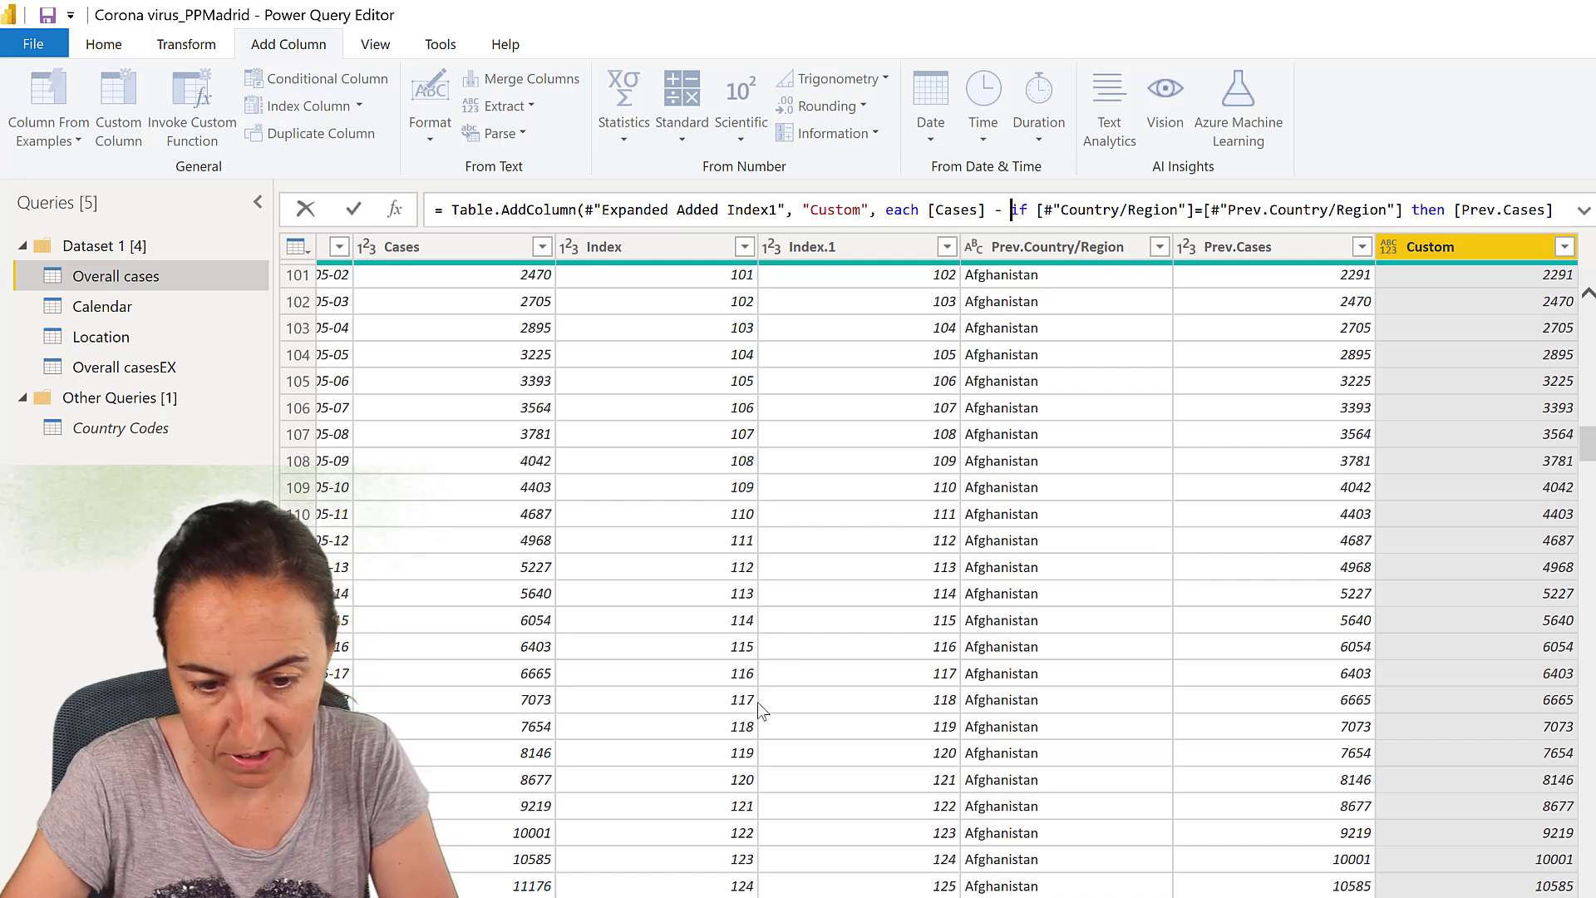
mouse_move(960, 704)
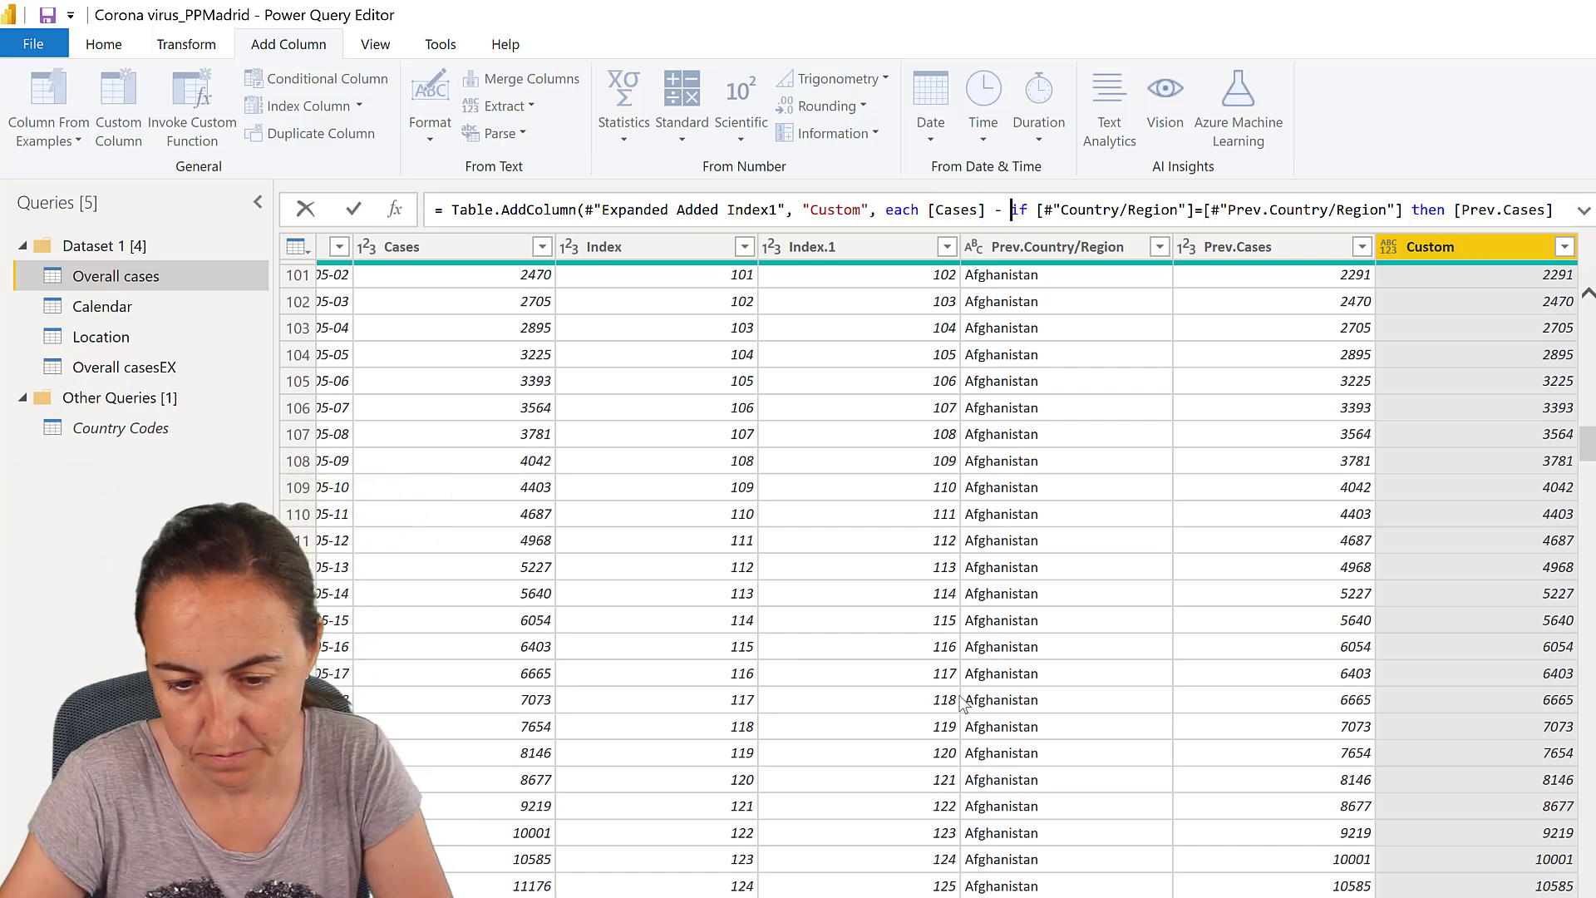
mouse_move(1135, 629)
text(()
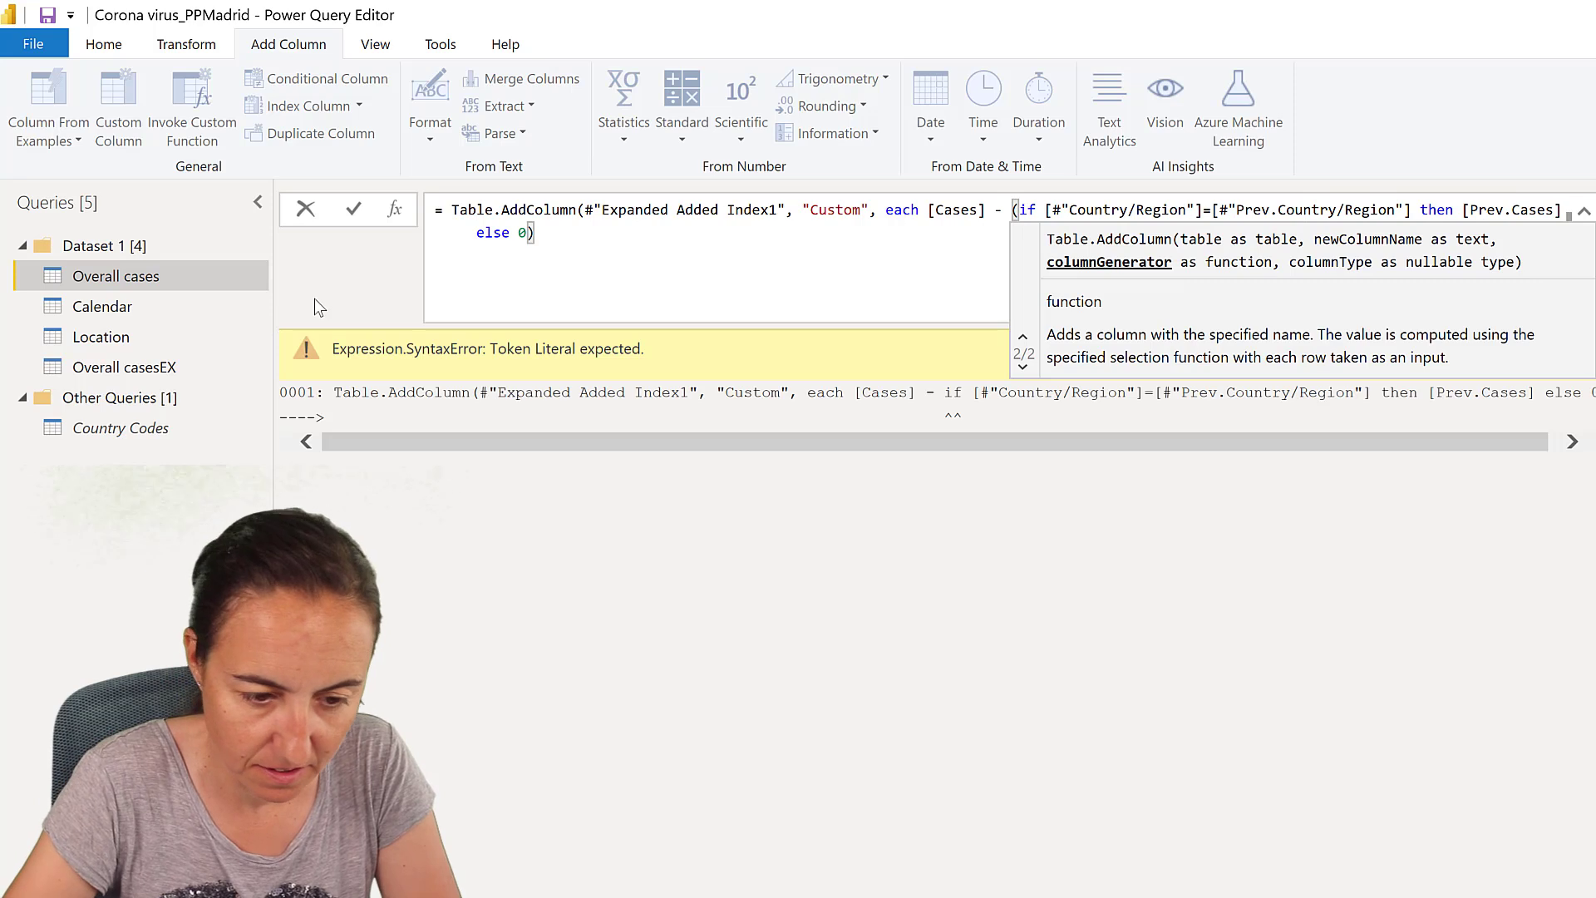
- Correct the Custom formula to [Cases] - (if … then [Prev.Cases] else 0) with the closing parenthesis
click(543, 232)
text())
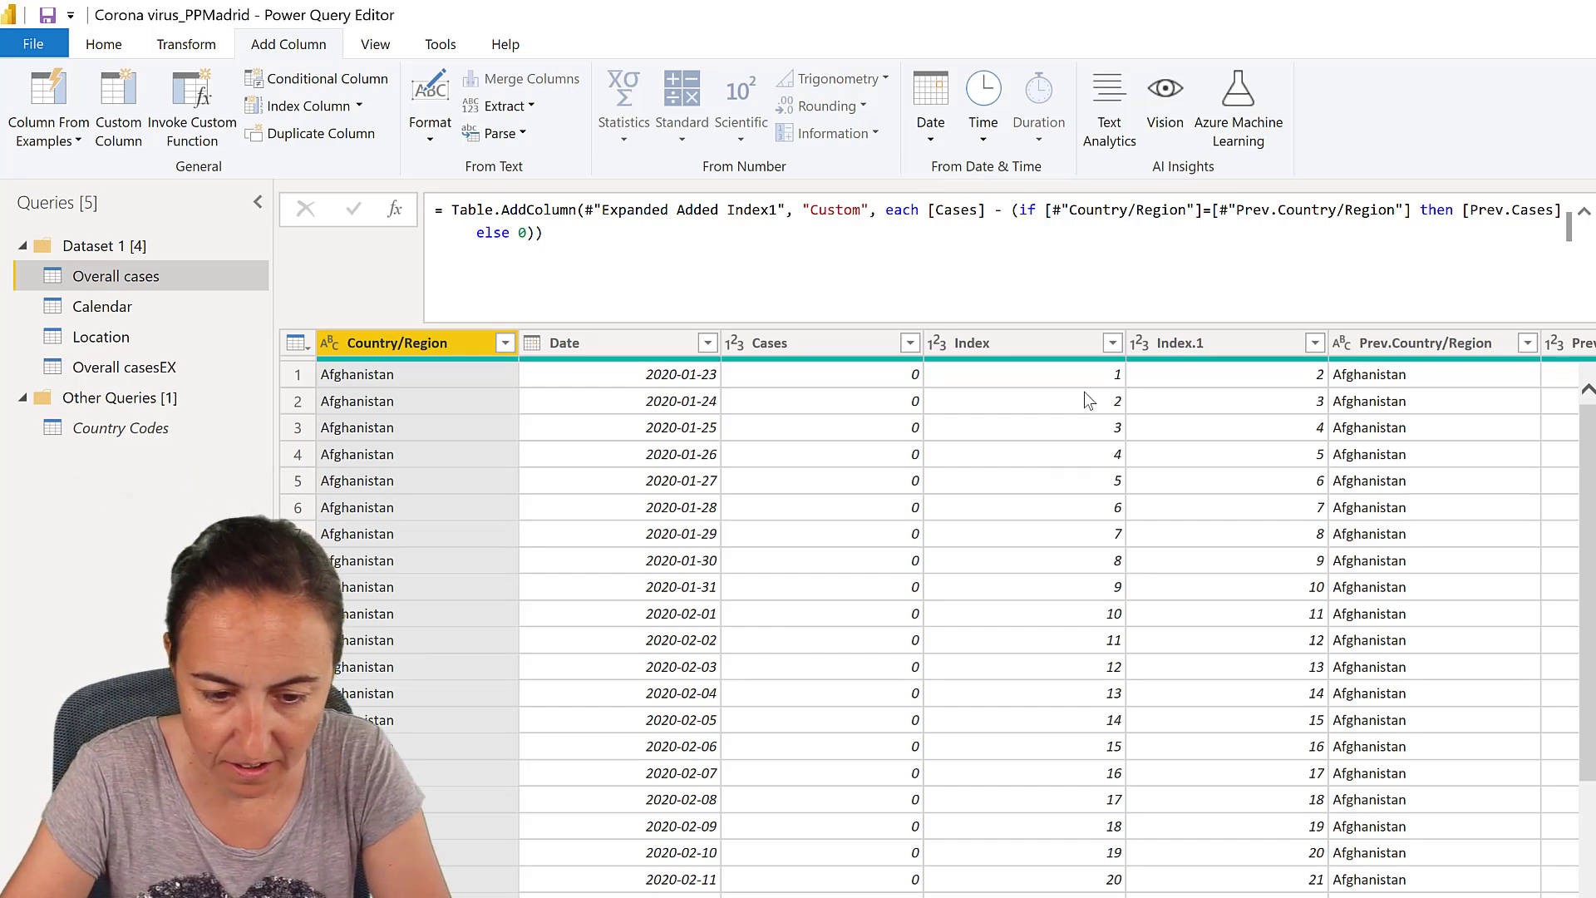
- Remove the Index, Index.1, Prev.Country/Region and Prev.Cases helper columns, leaving New cases
click(1023, 342)
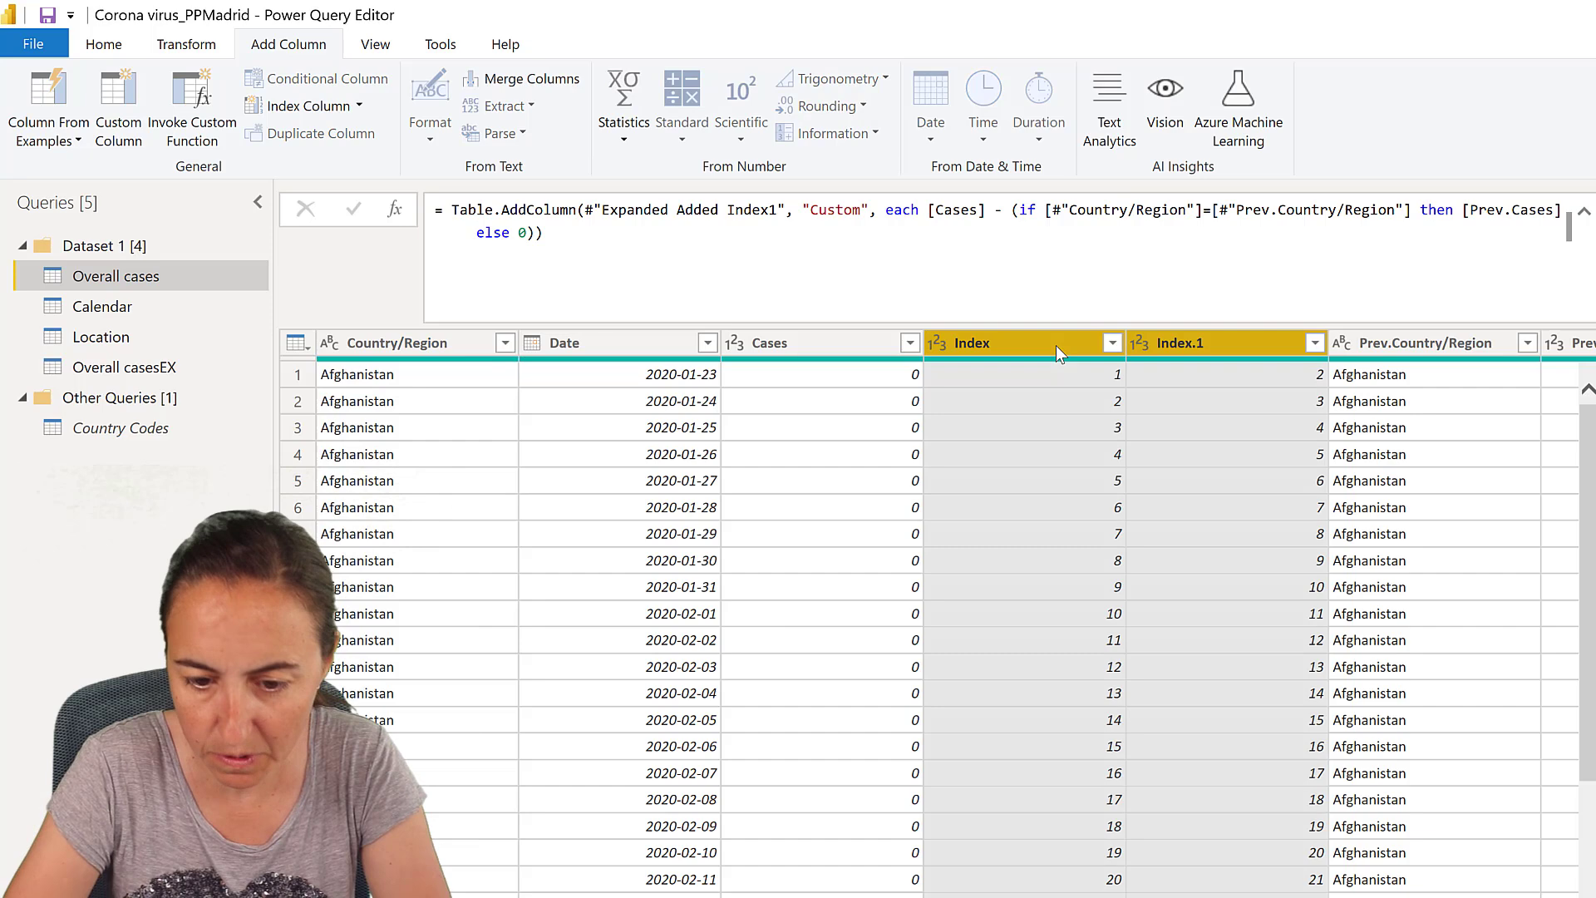
scroll(right, 3)
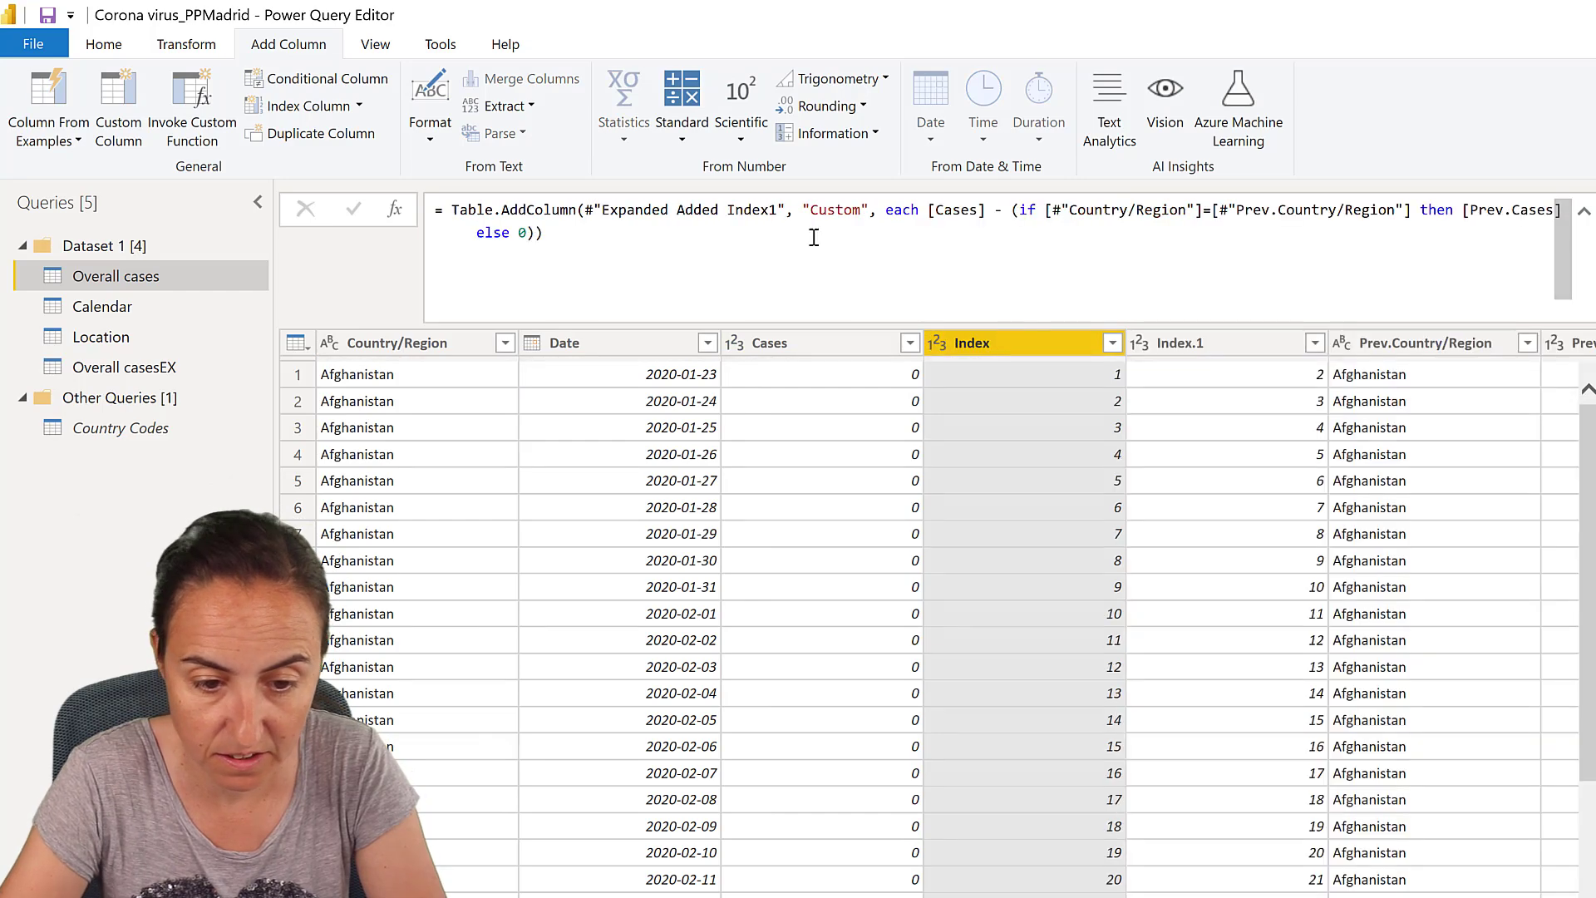
click(840, 210)
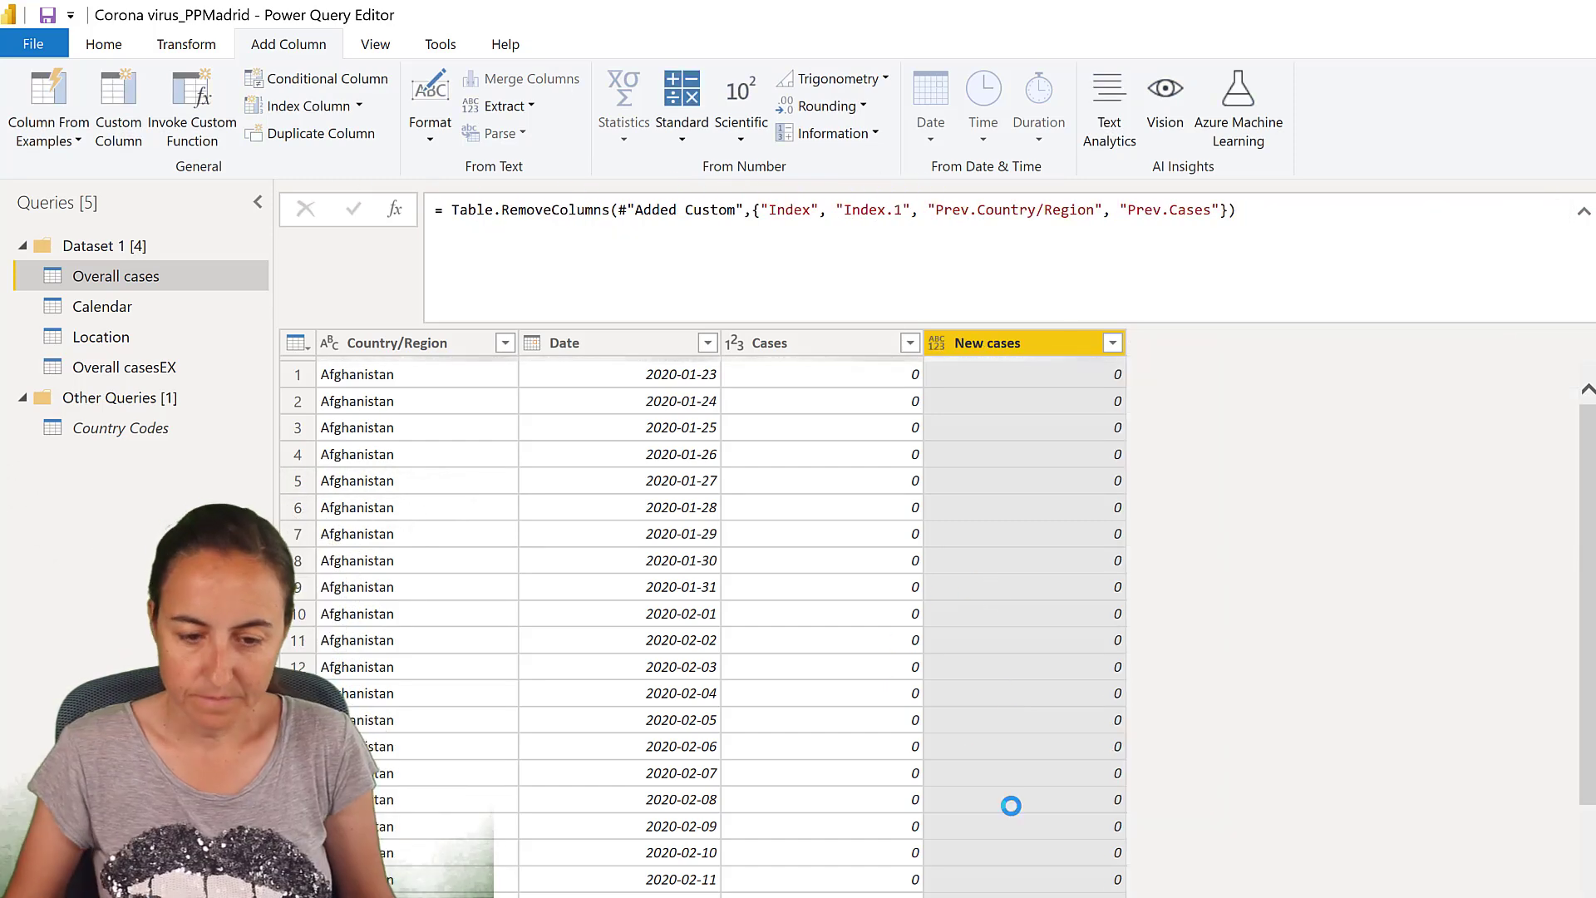
scroll(down, 3)
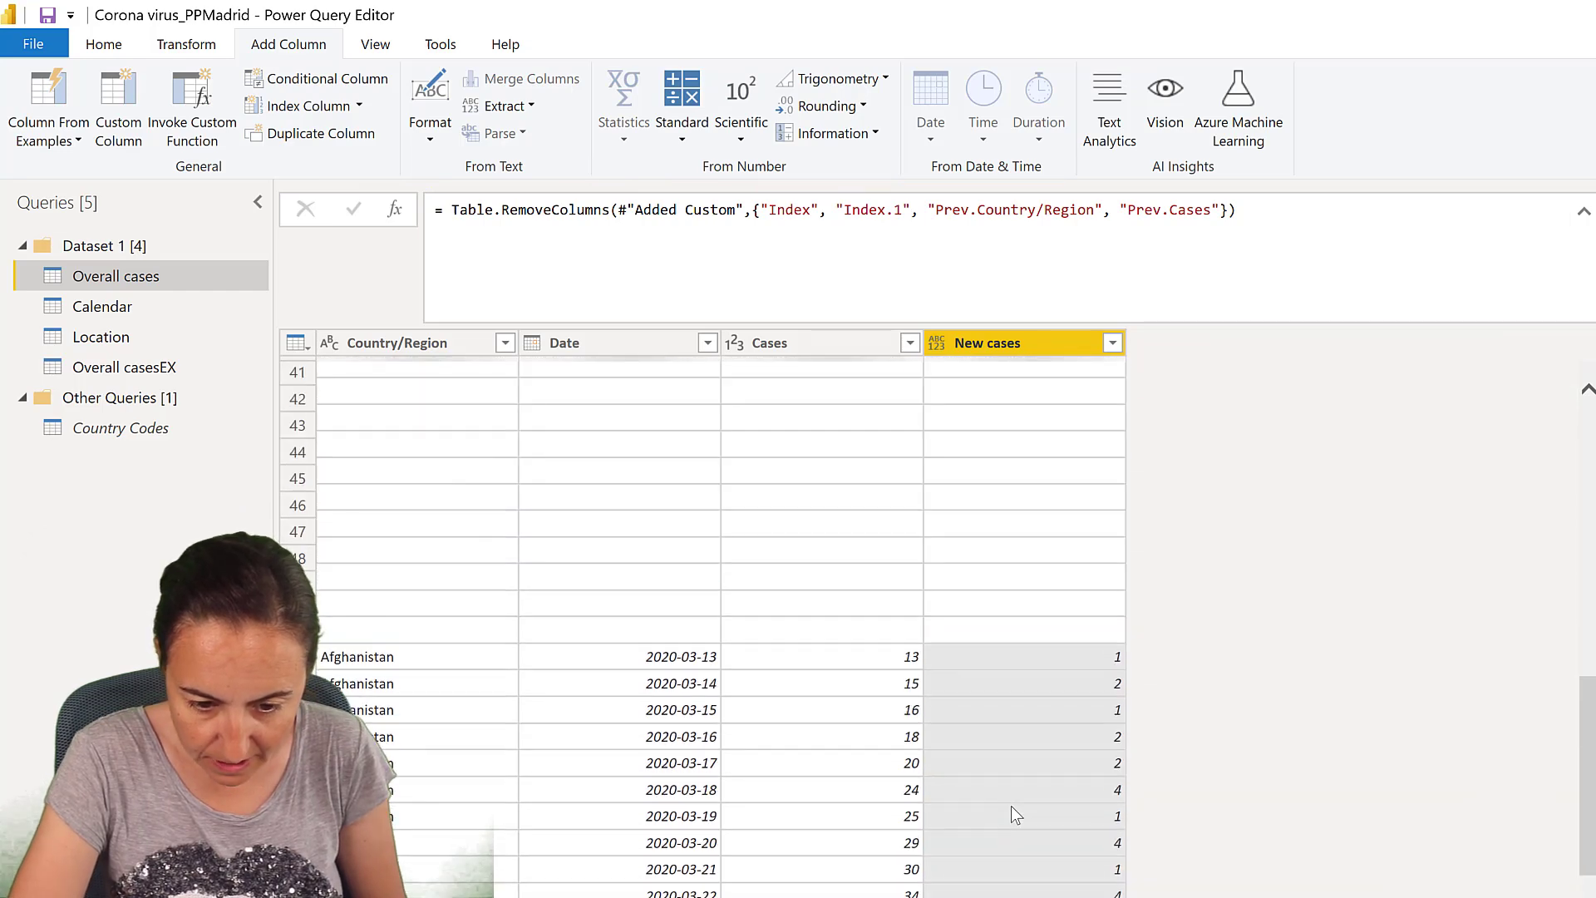
scroll(up, 3)
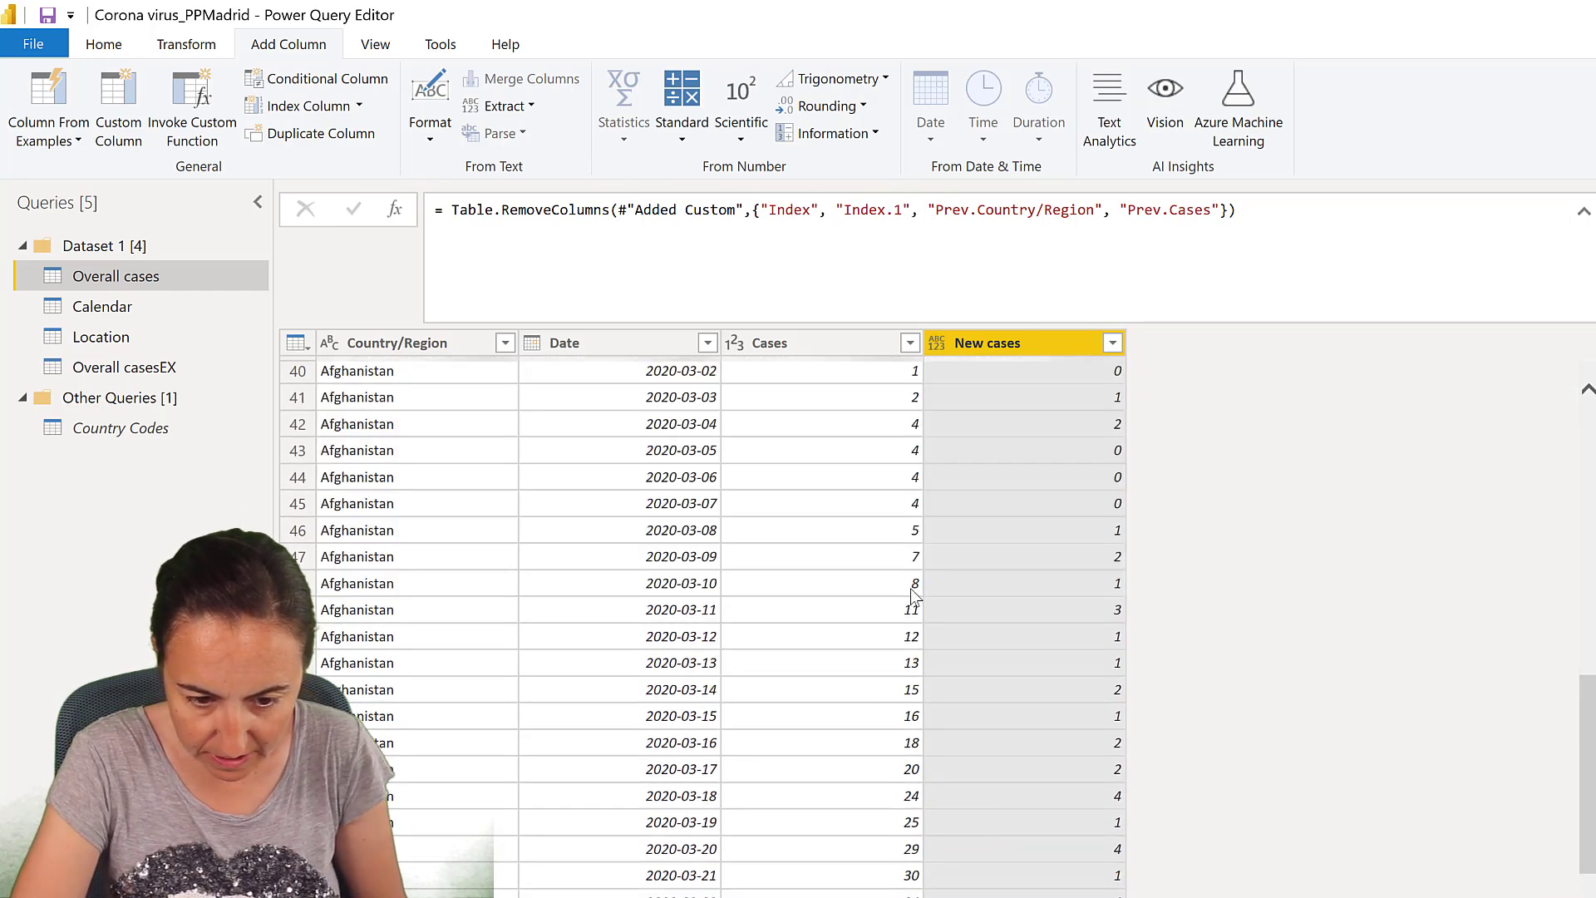
mouse_move(1063, 568)
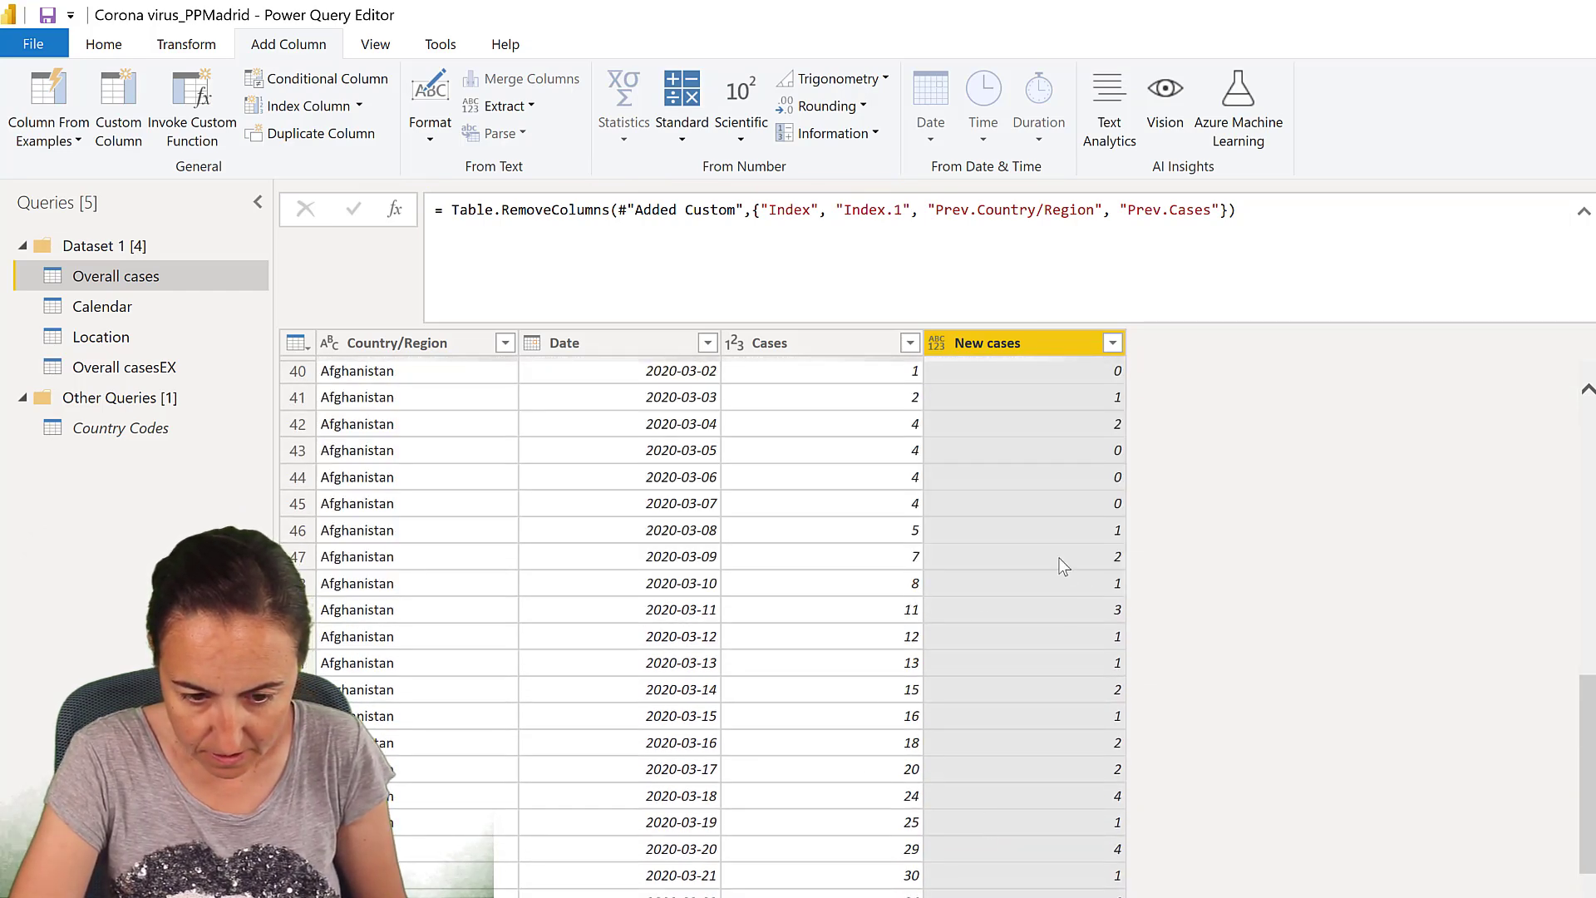
mouse_move(918, 431)
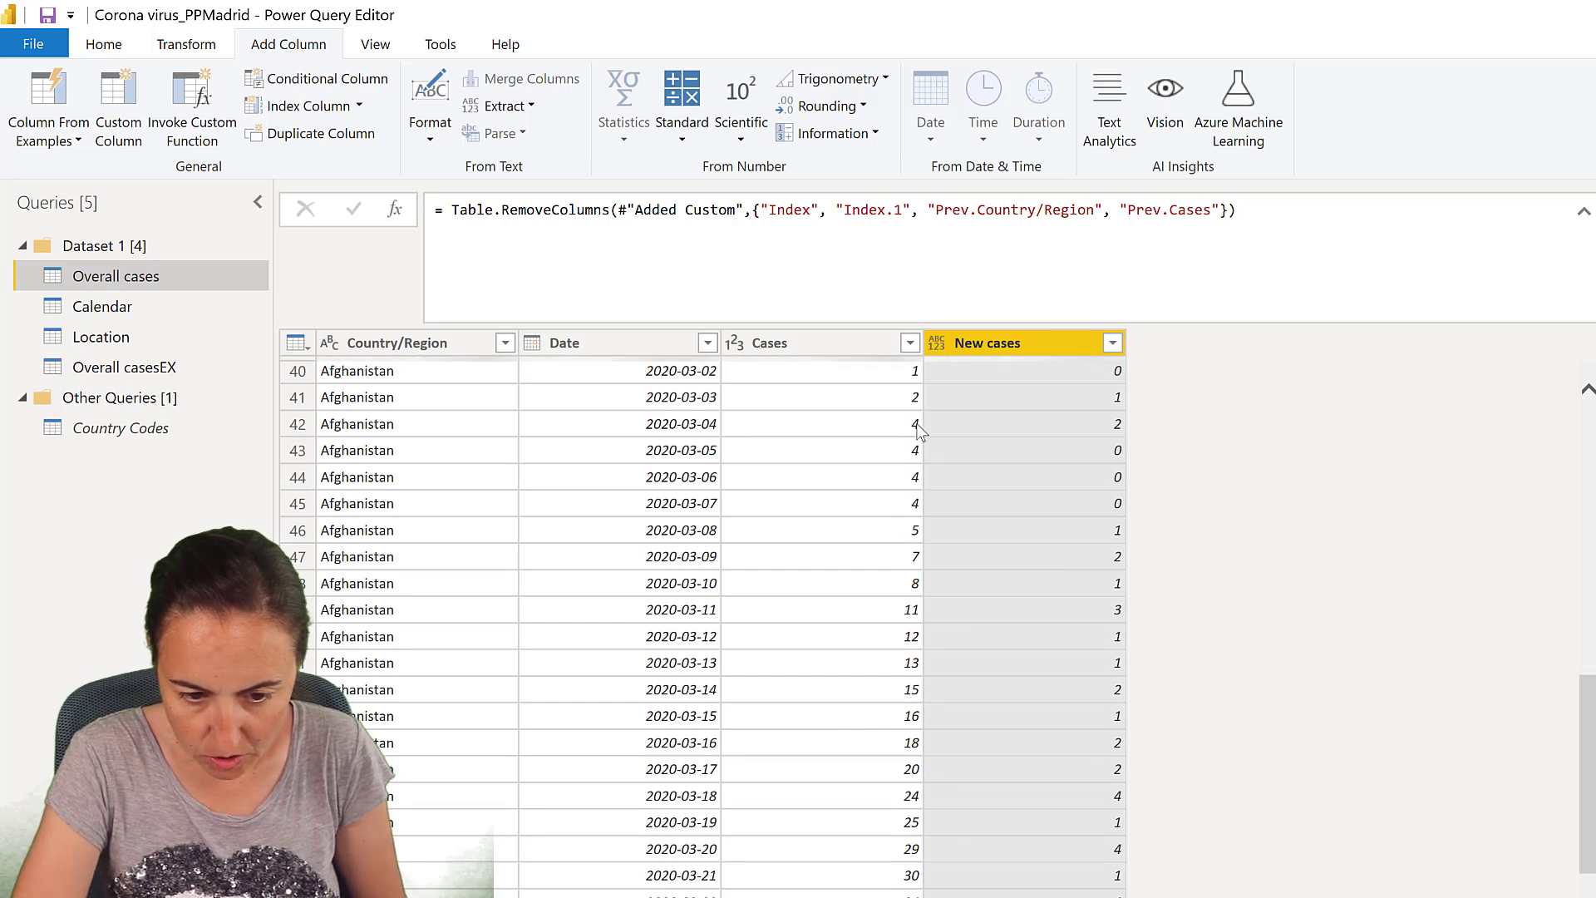
mouse_move(1098, 379)
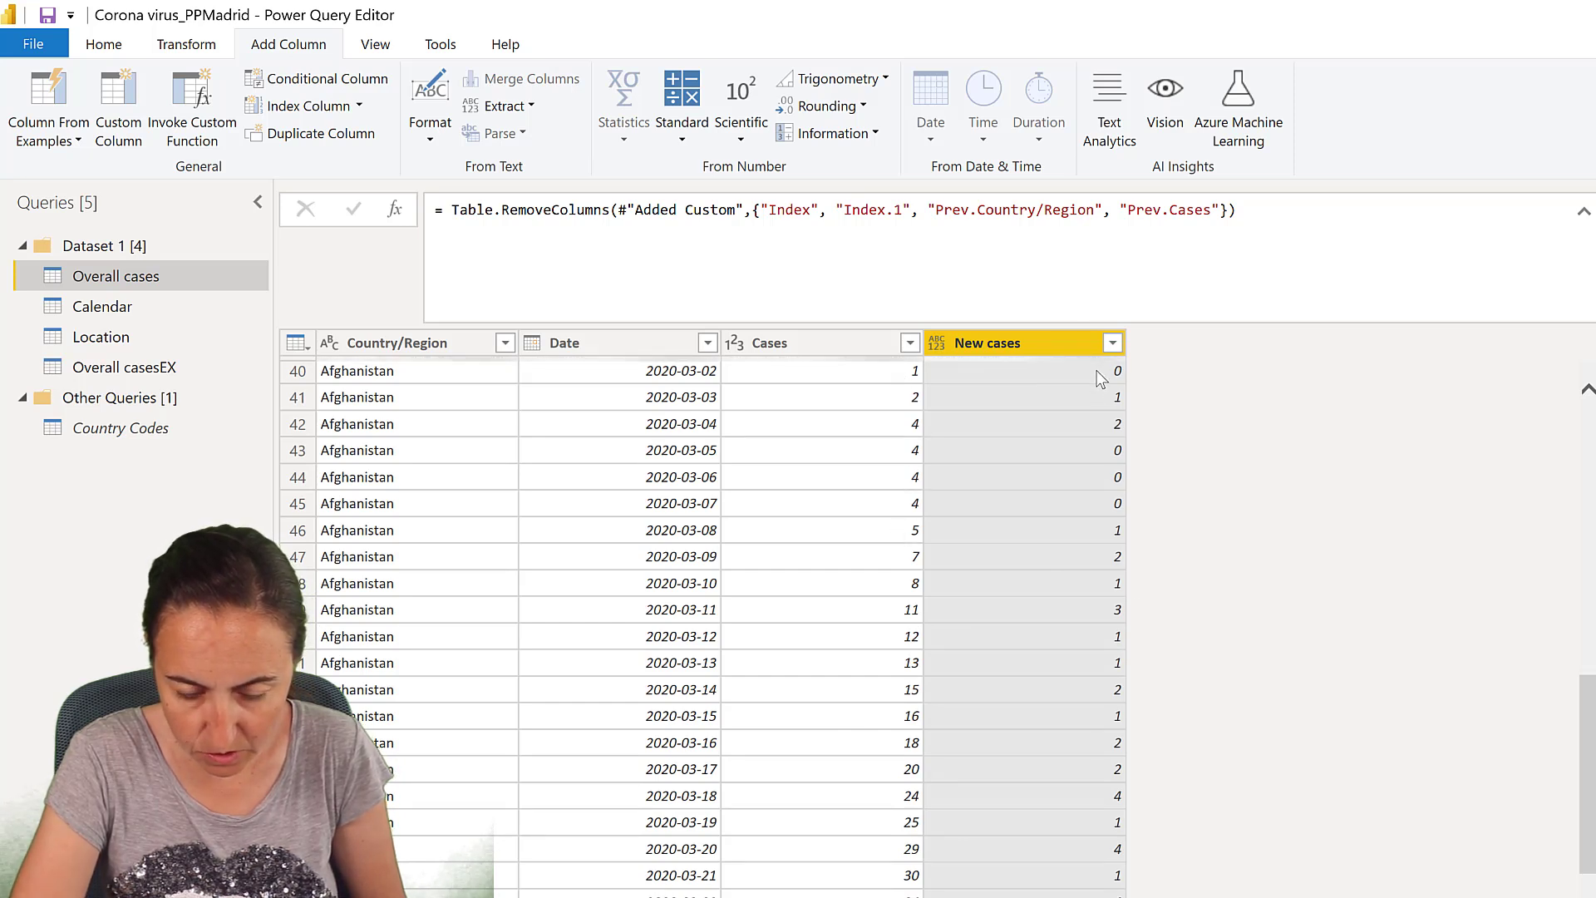
scroll(up, 3)
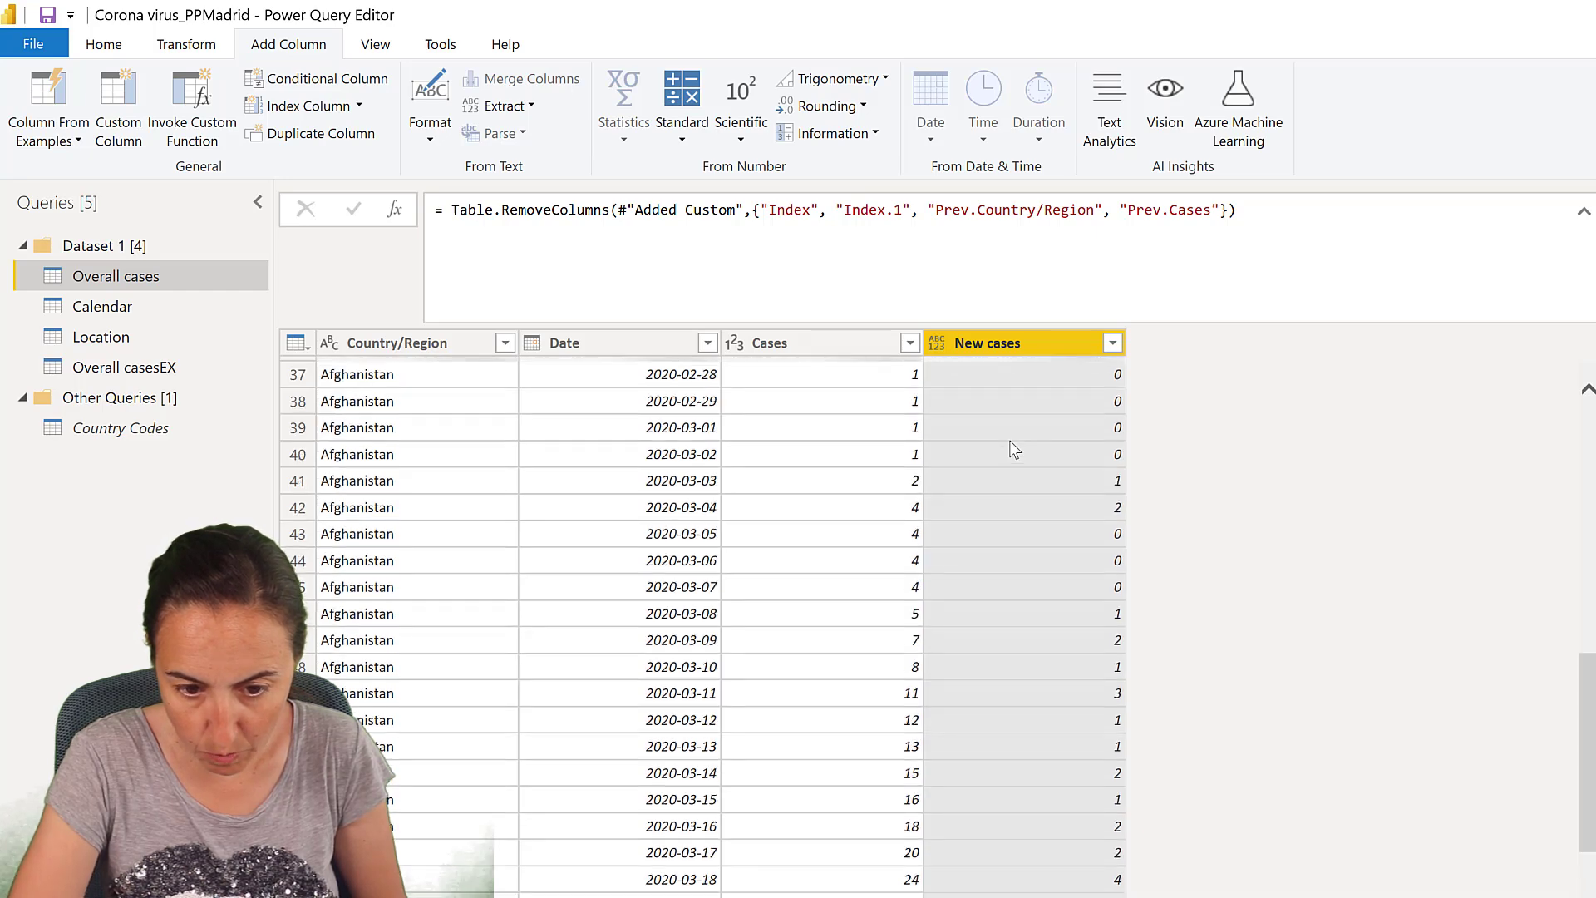
scroll(up, 3)
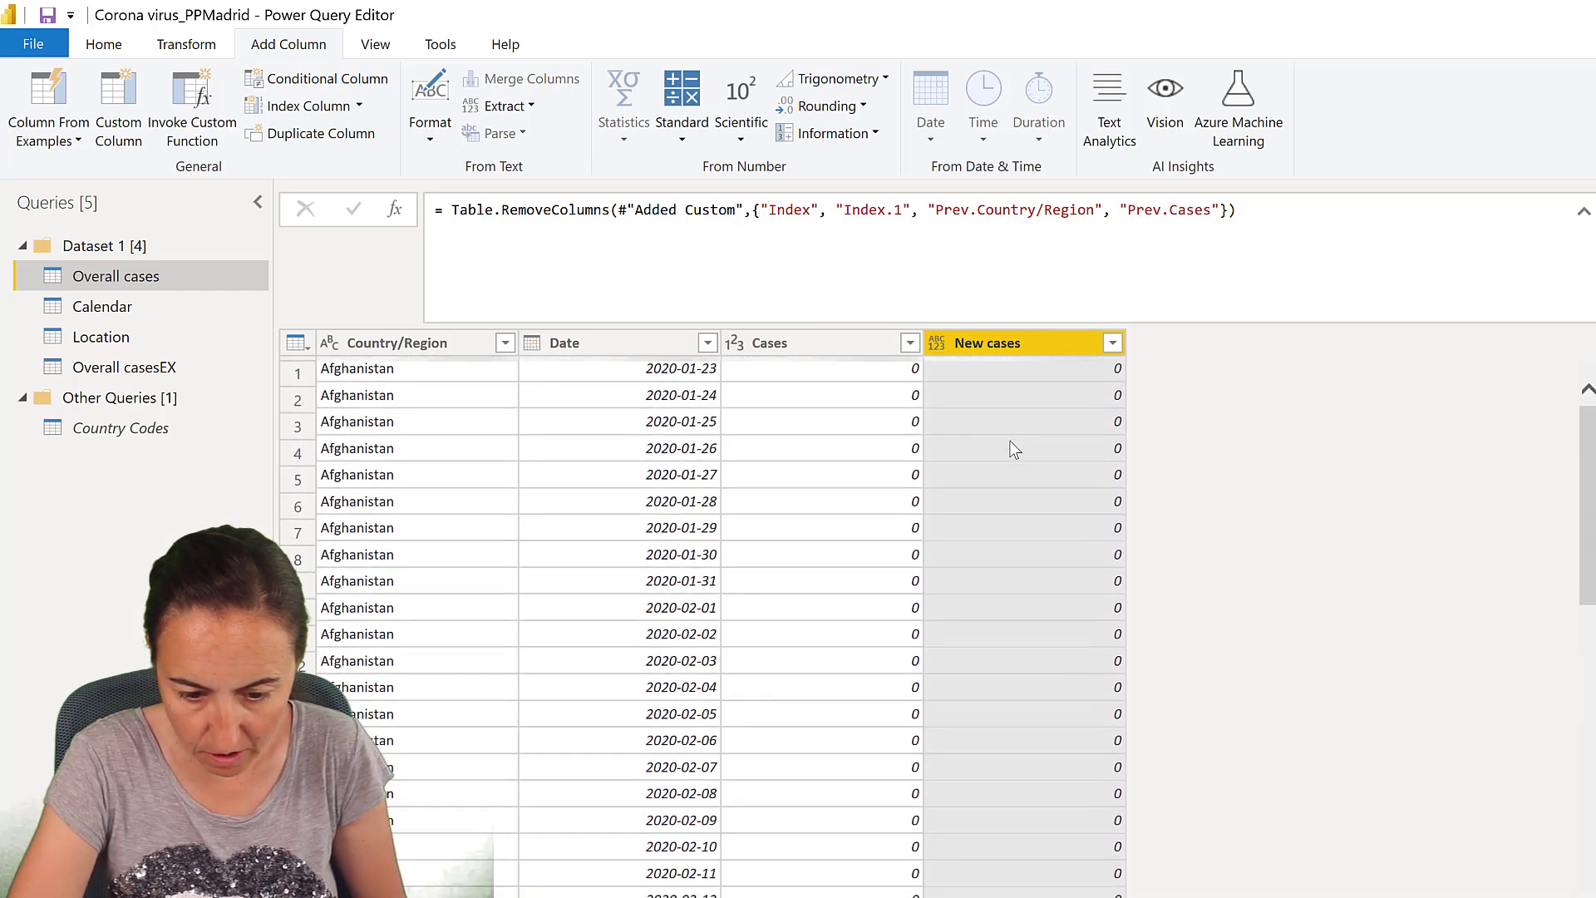
scroll(down, 3)
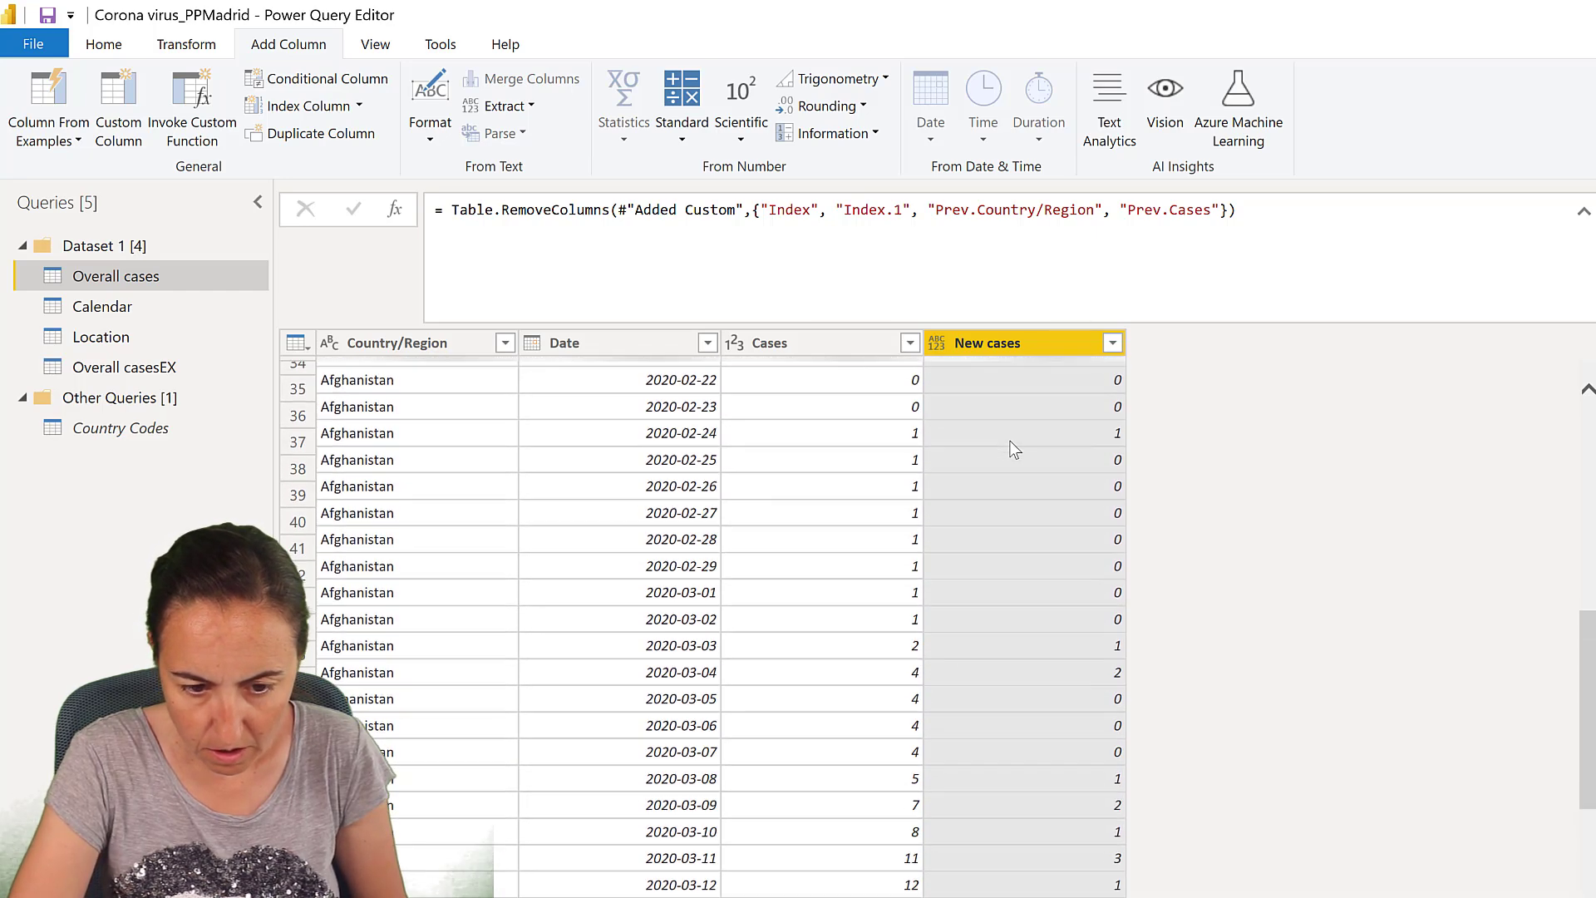
scroll(up, 3)
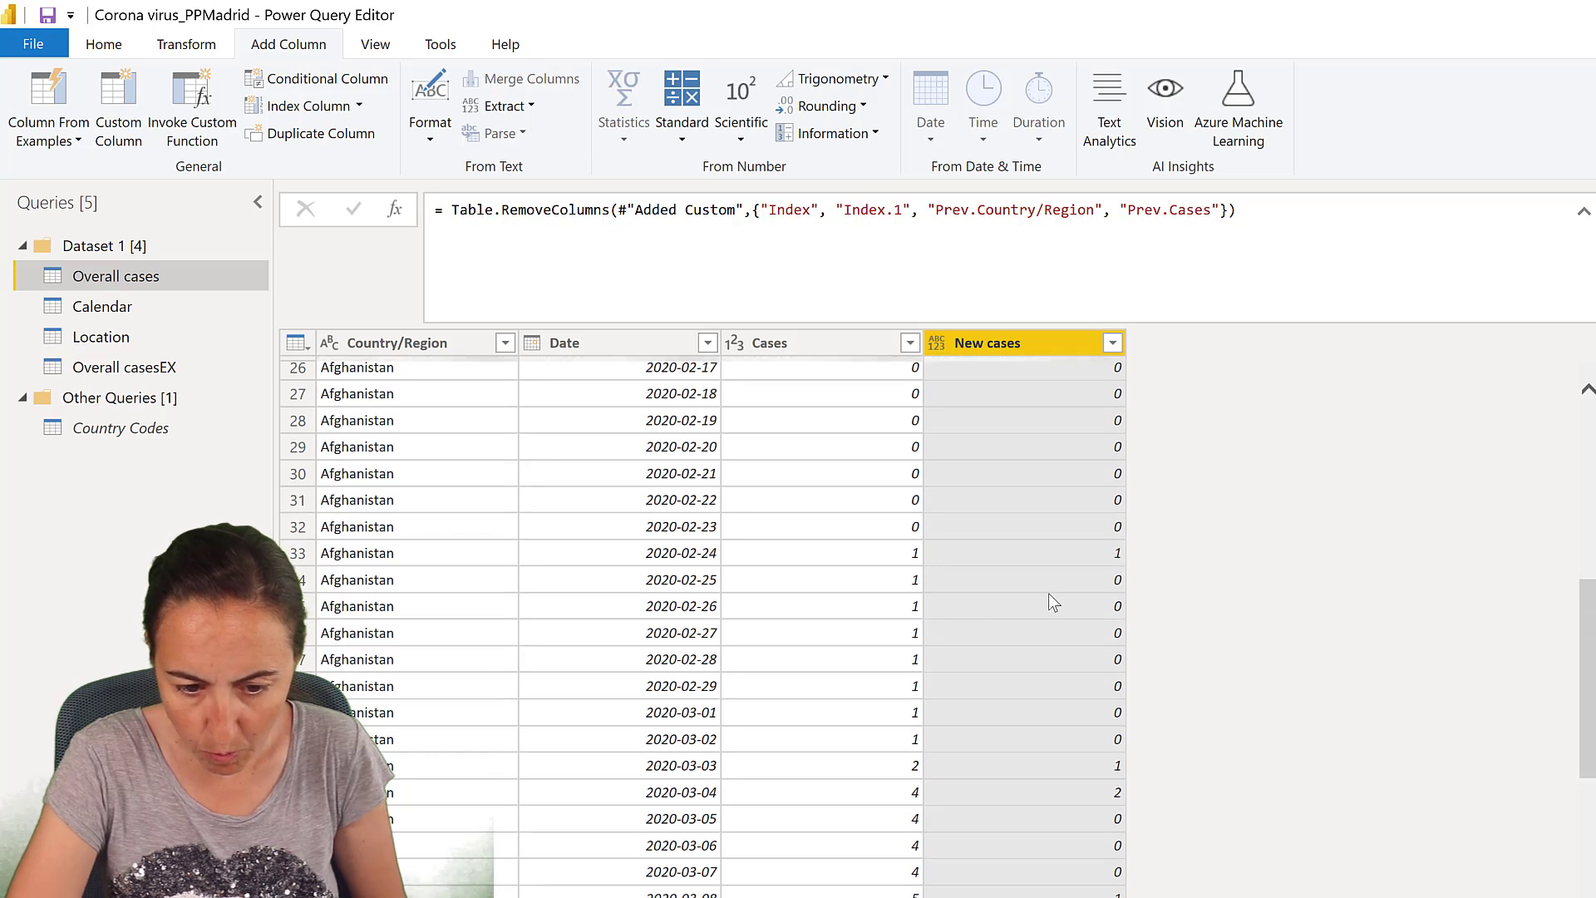